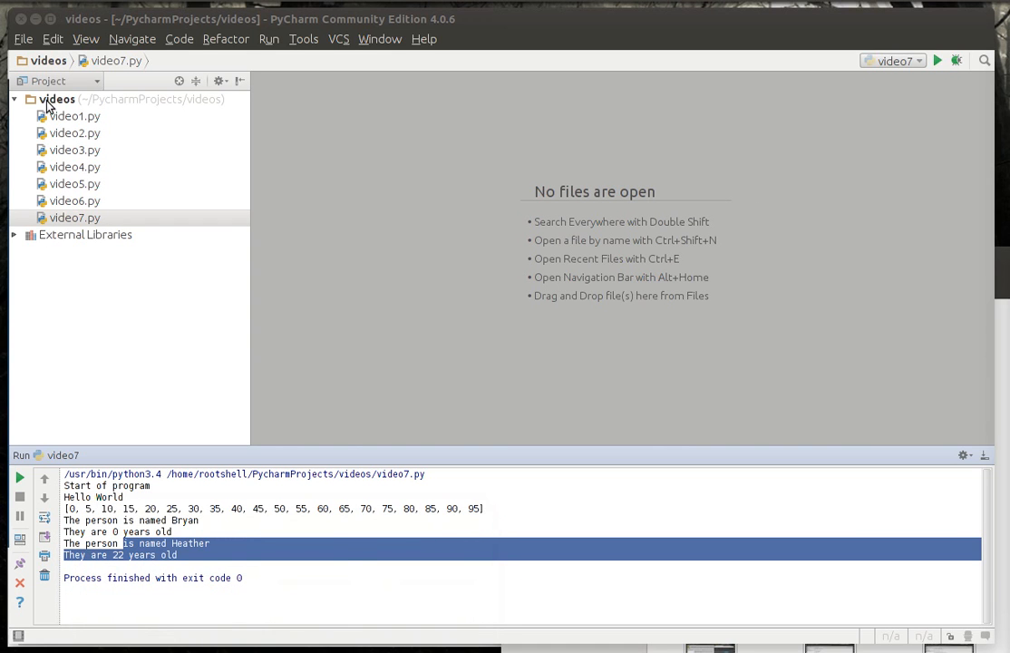
Step: Add a new Python file named video8.py to the videos project folder
{"action": "right_click", "coordinate": [57, 99]}
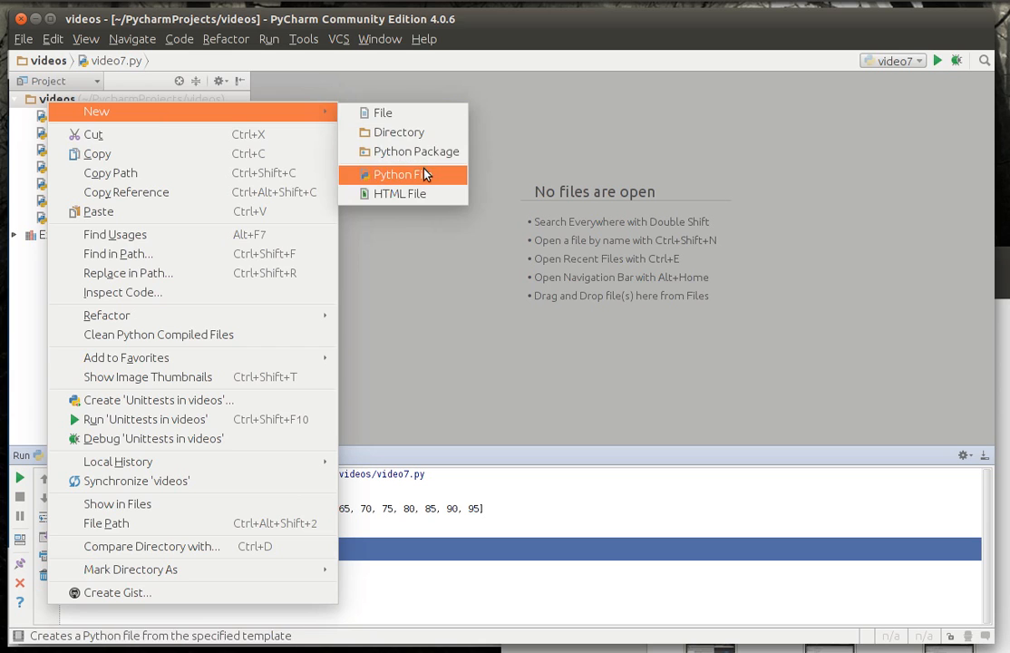
{"action": "left_click", "coordinate": [398, 174]}
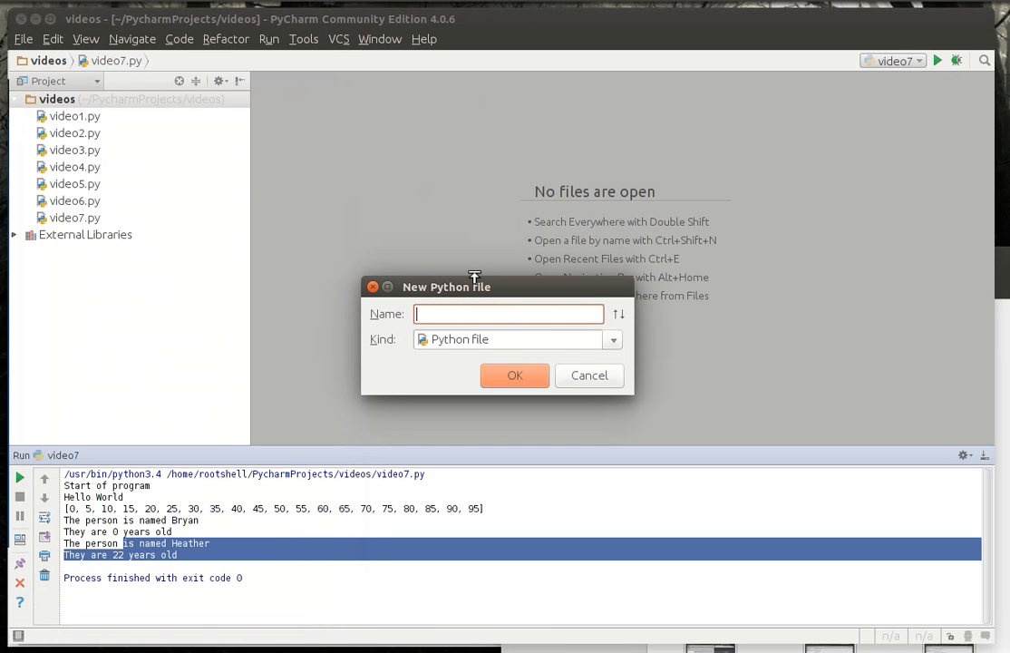
{"action": "type", "text": "video"}
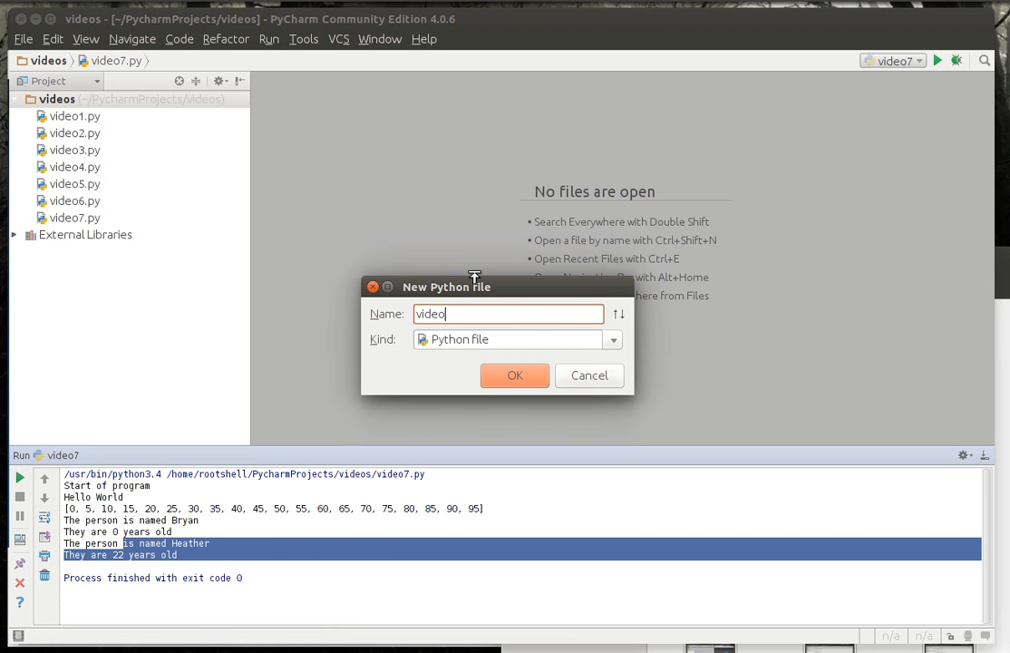
{"action": "left_click", "coordinate": [514, 376]}
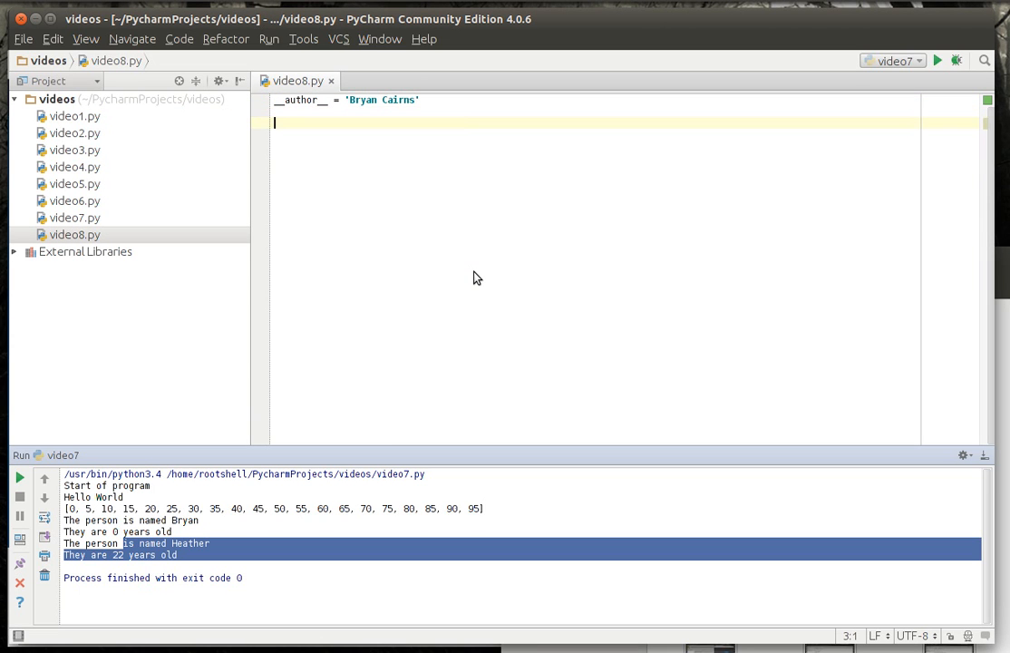
Step: Write comments '#Classes and Objects', '# what is an object???' and '# A Class - it's a blue print'
{"action": "type", "text": "#clas"}
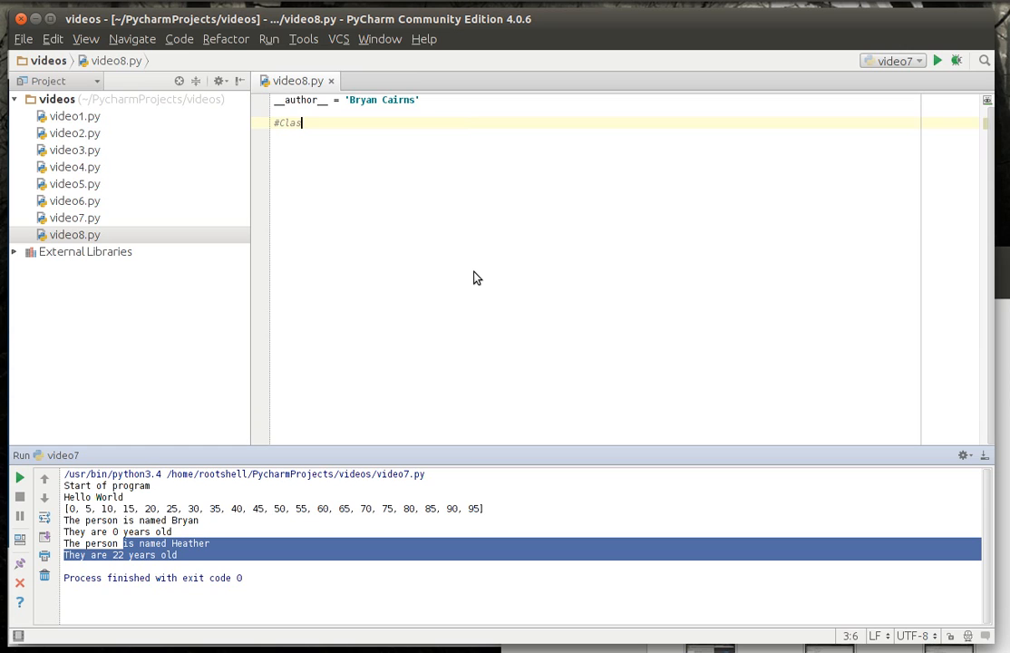
{"action": "type", "text": "ses and Objects"}
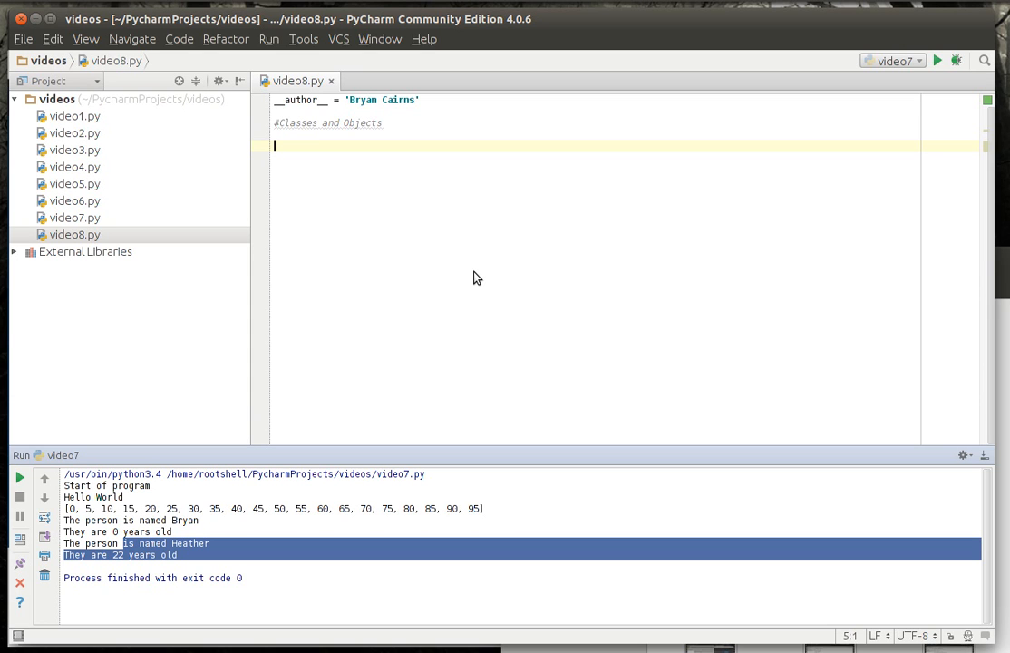
{"action": "type", "text": "# what is an ob"}
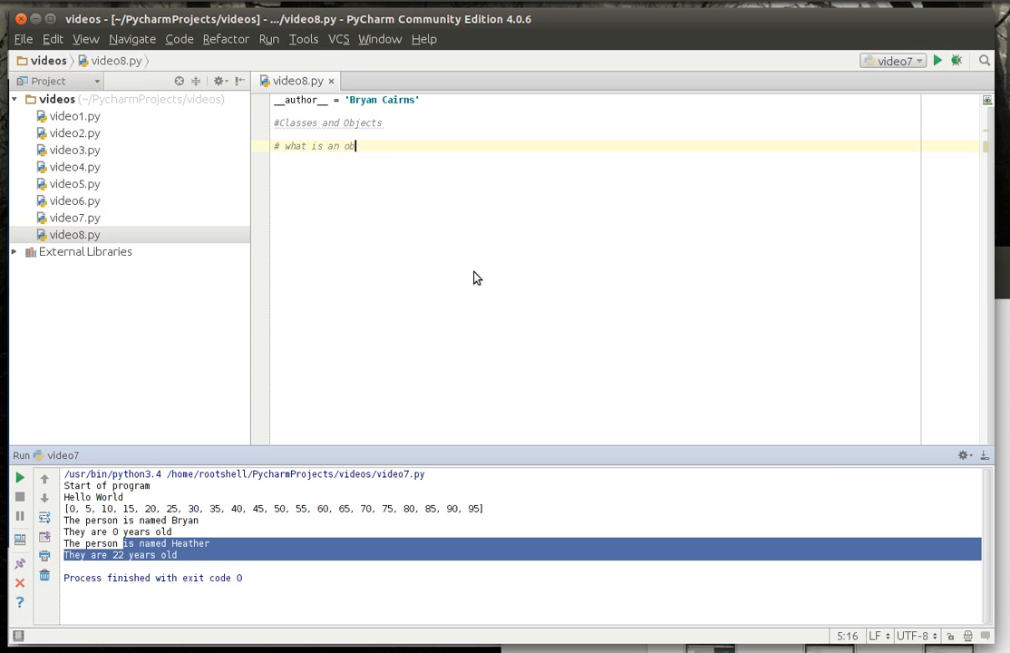
{"action": "type", "text": "ject???"}
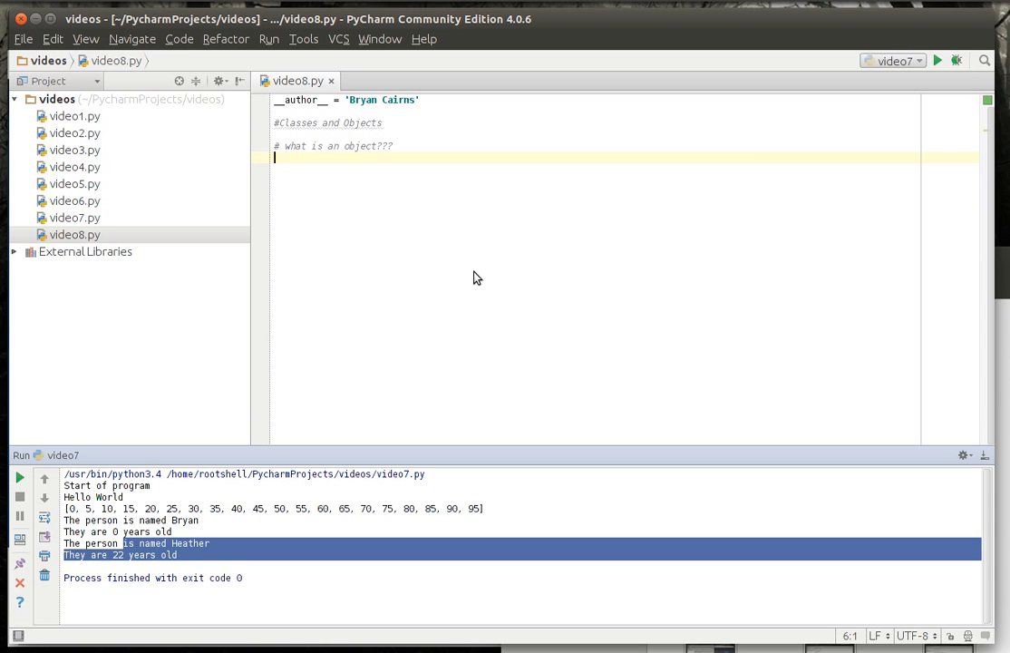
{"action": "type", "text": "# A Class -"}
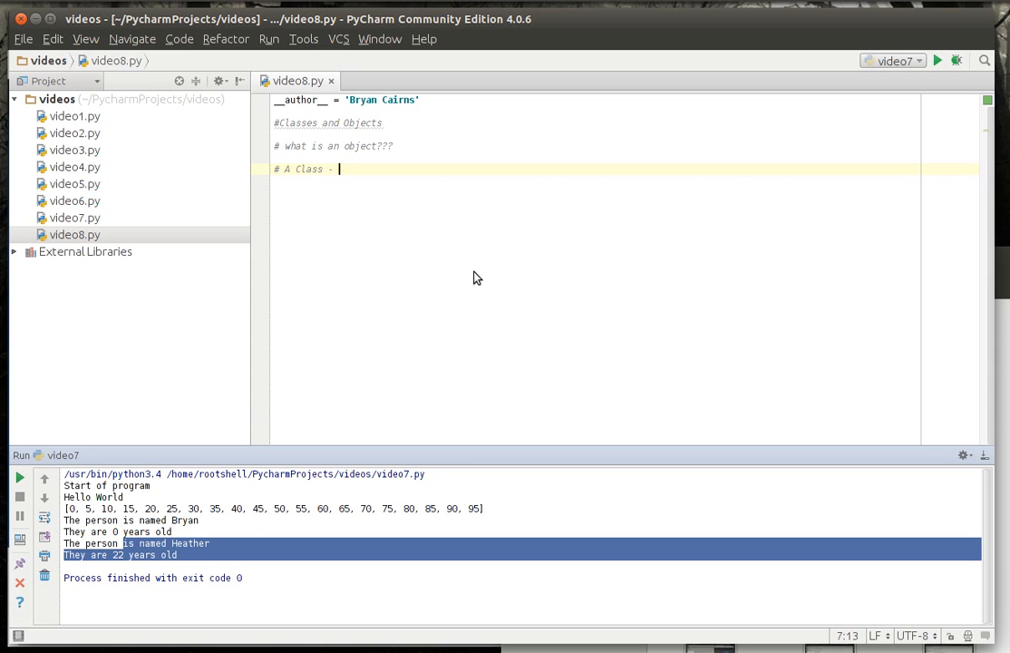
{"action": "type", "text": "it"}
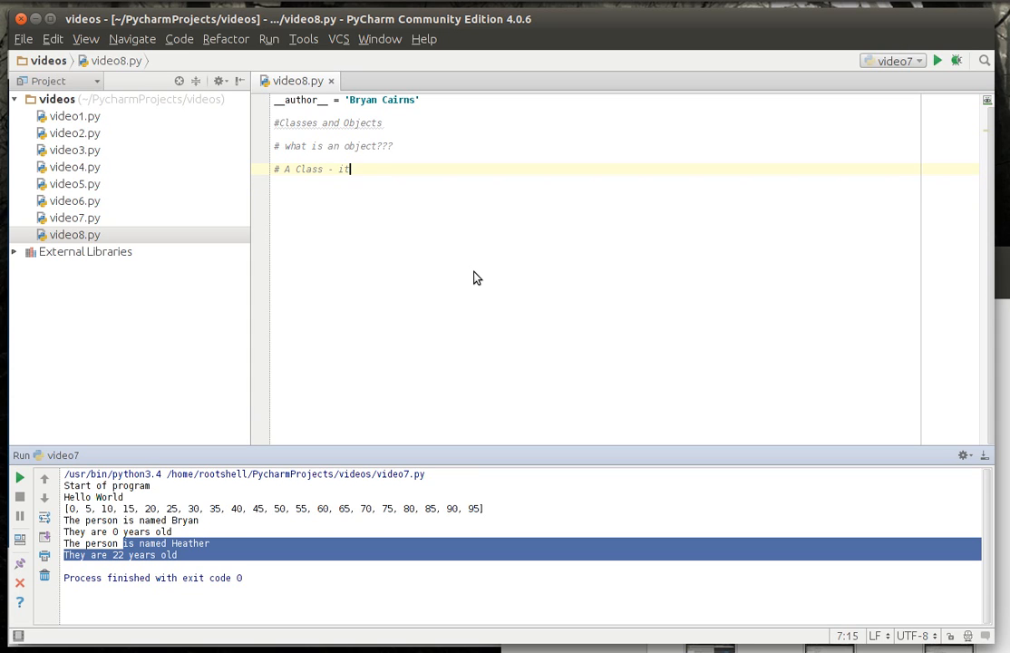
{"action": "type", "text": "'s a blue print"}
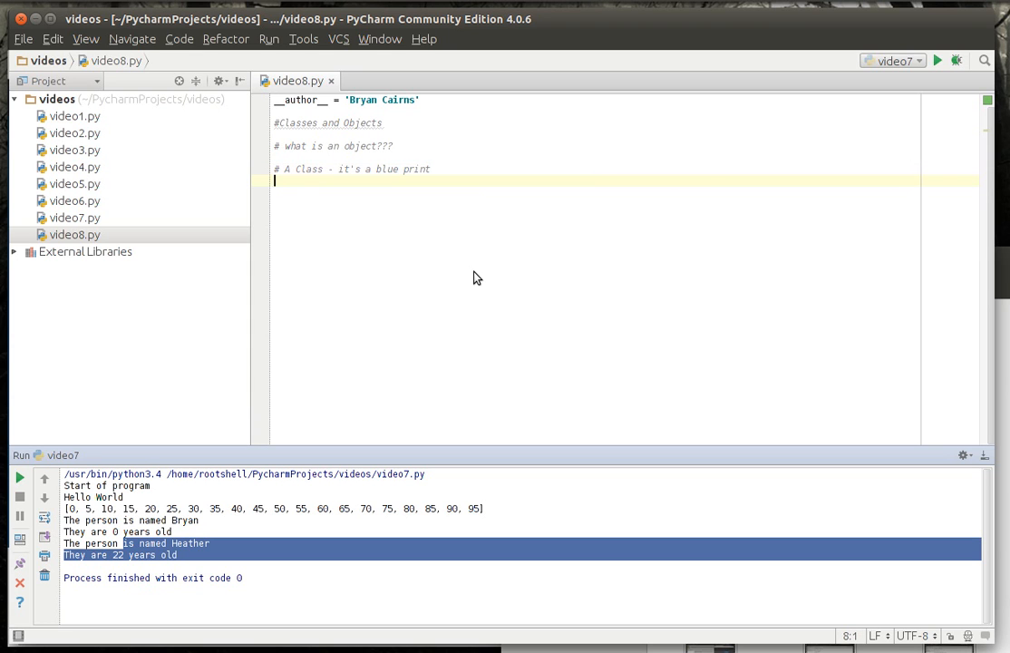
Step: Declare class Animal(object) with an empty name attribute
{"action": "type", "text": "class Animal"}
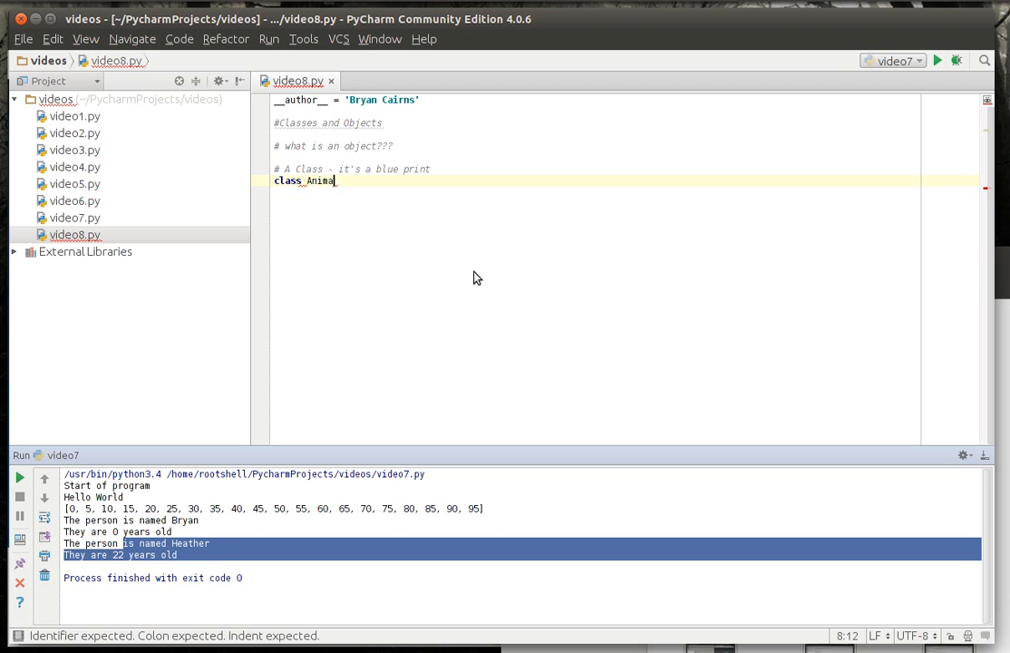
{"action": "type", "text": "()"}
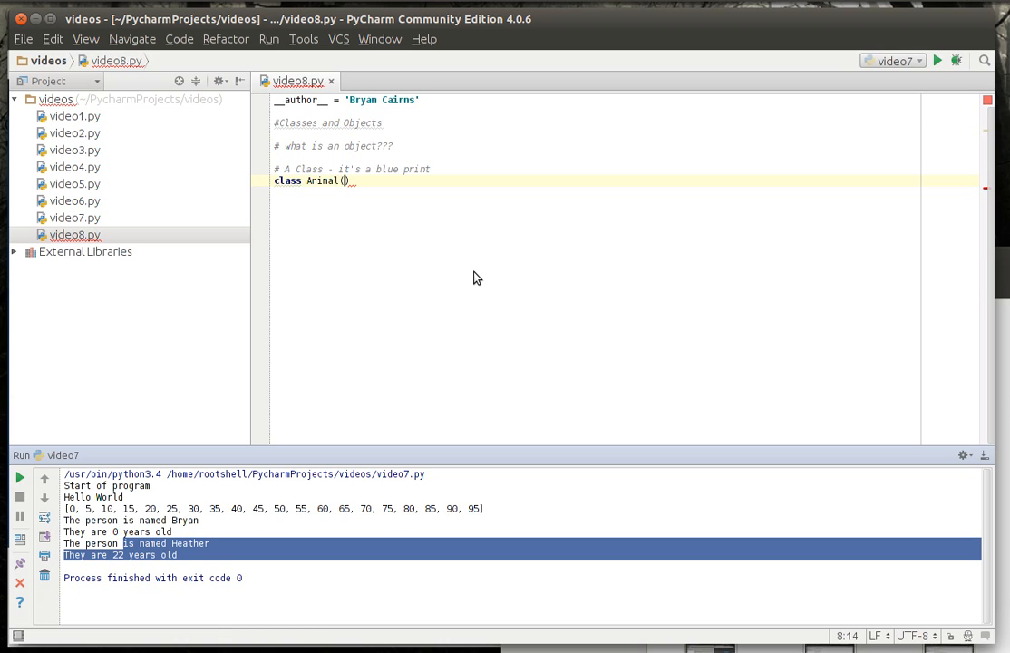
{"action": "type", "text": "obj"}
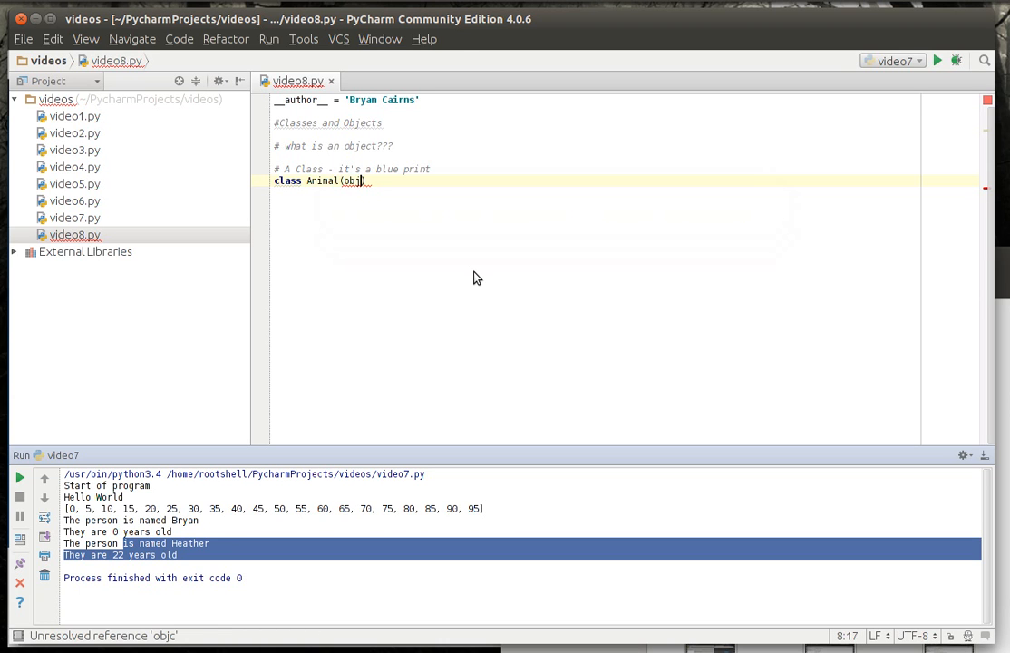
{"action": "type", "text": "ect"}
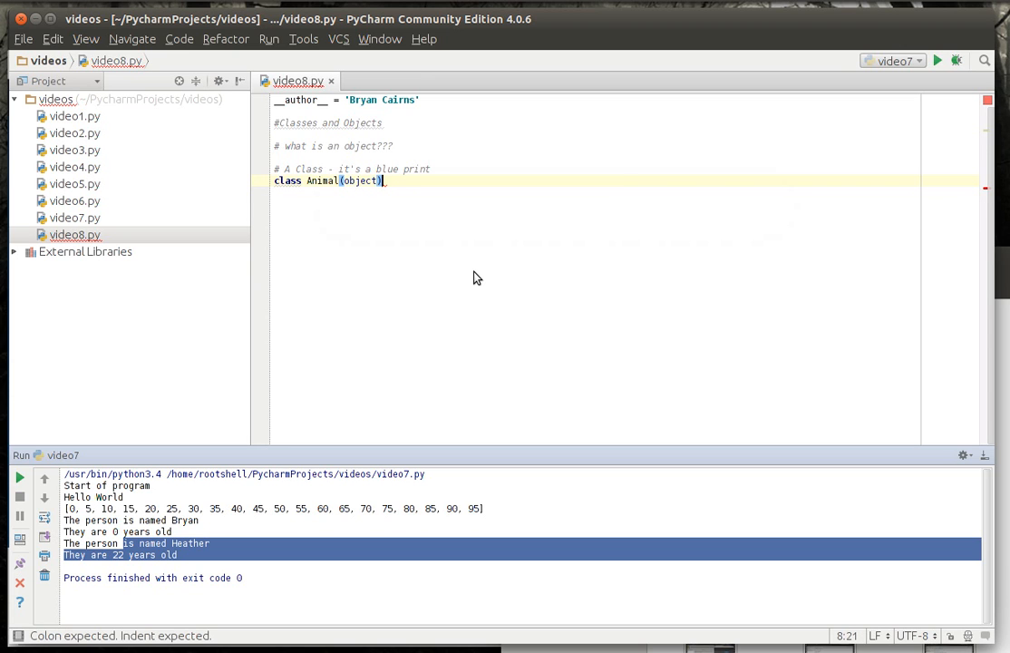
{"action": "type", "text": ":"}
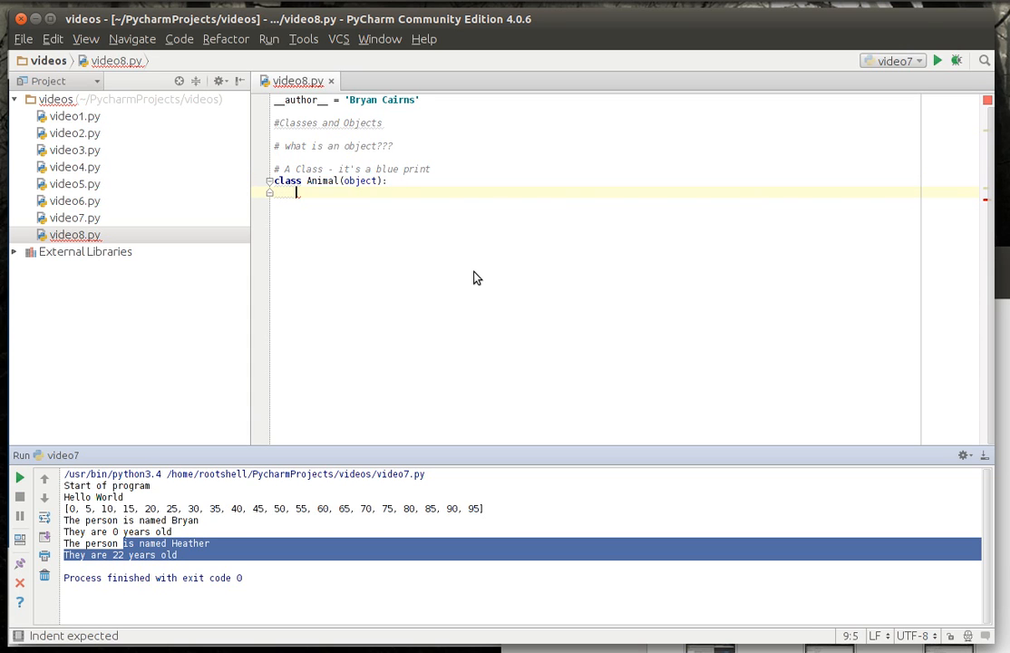
{"action": "type", "text": "n"}
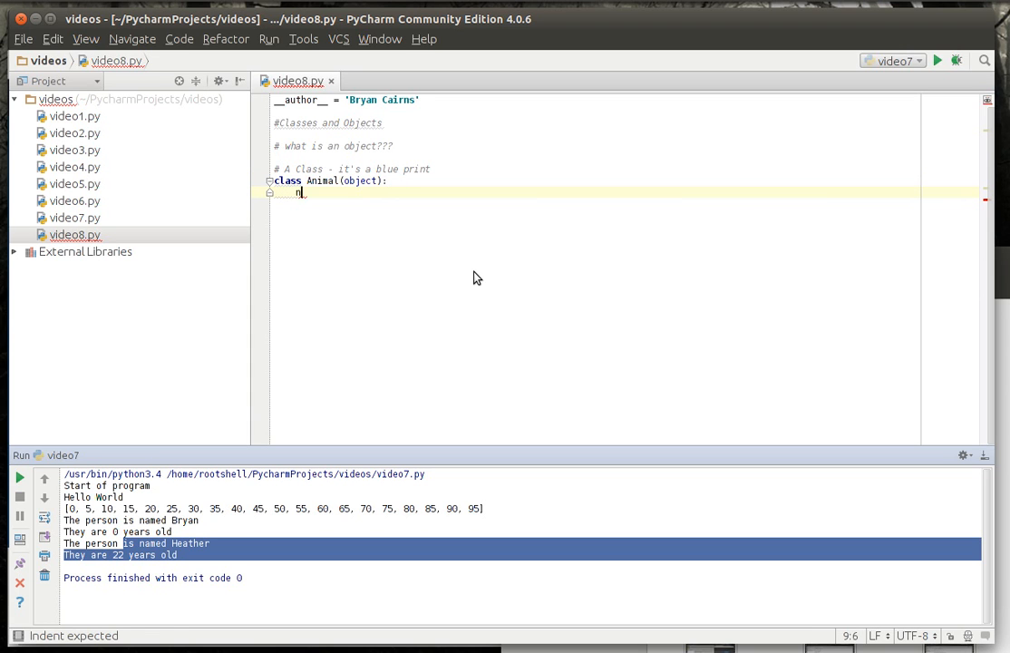
{"action": "type", "text": "ame = ''"}
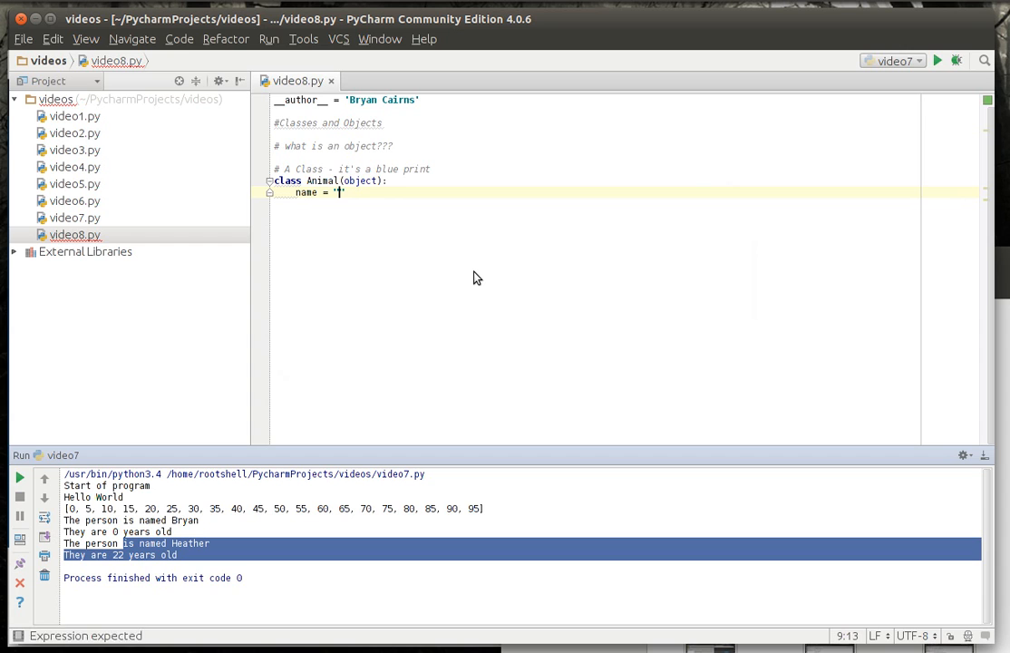
{"action": "type", "text": "\""}
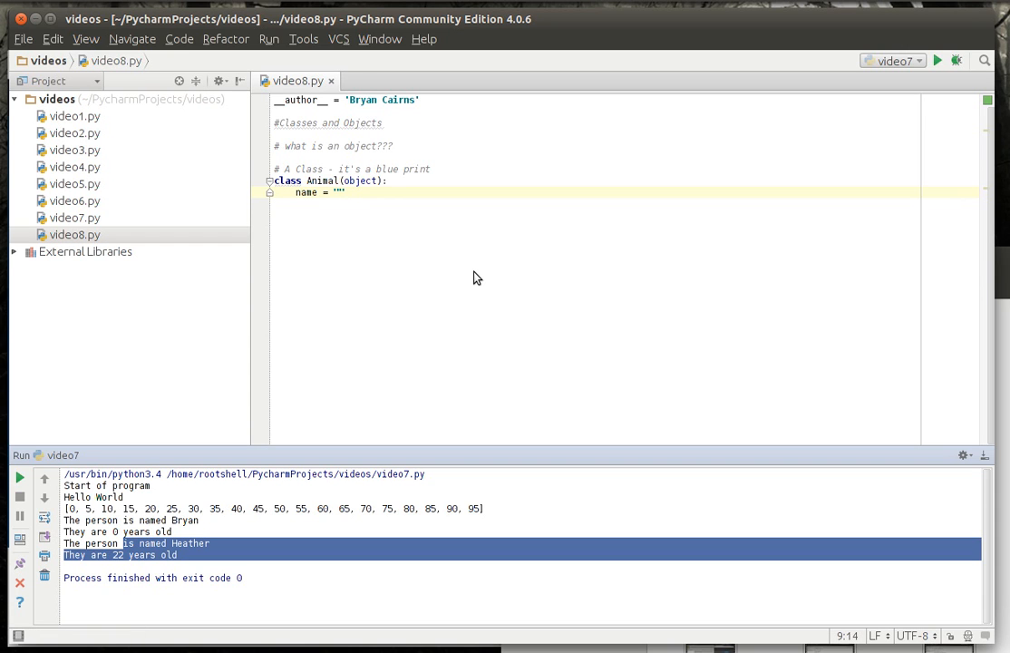
Step: Add an eat(self) method to Animal that prints 'eating...'
{"action": "type", "text": "def"}
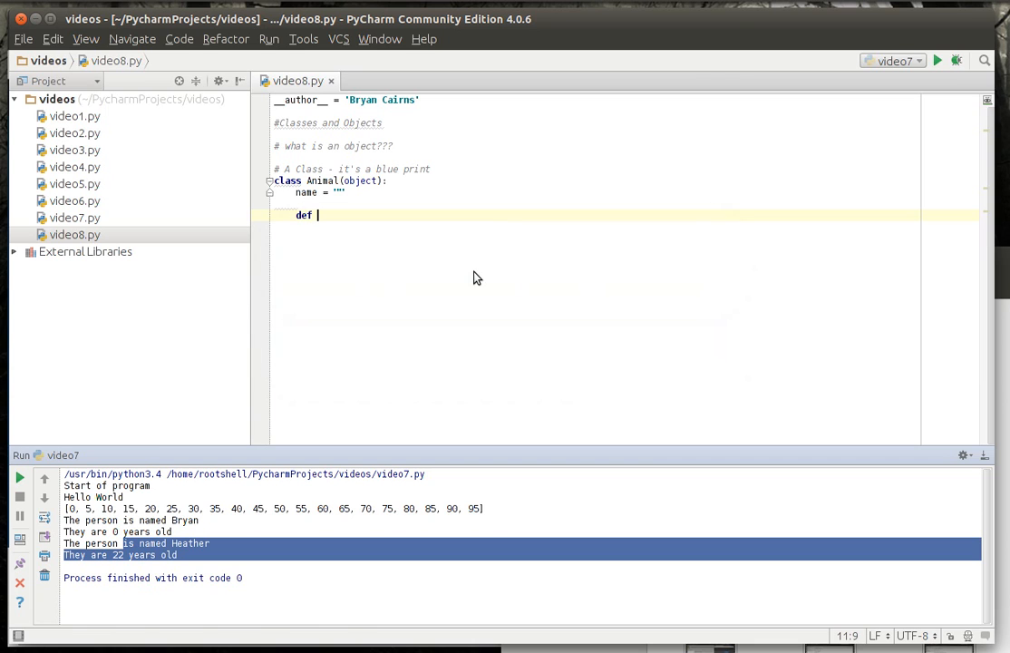
{"action": "type", "text": "eat"}
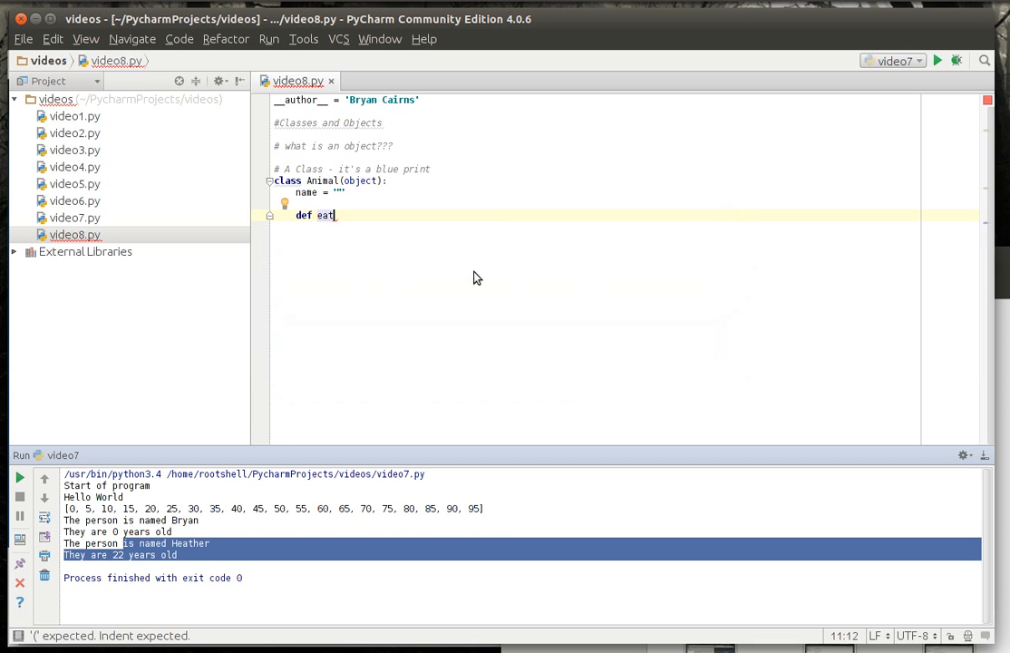
{"action": "type", "text": "(selfself):"}
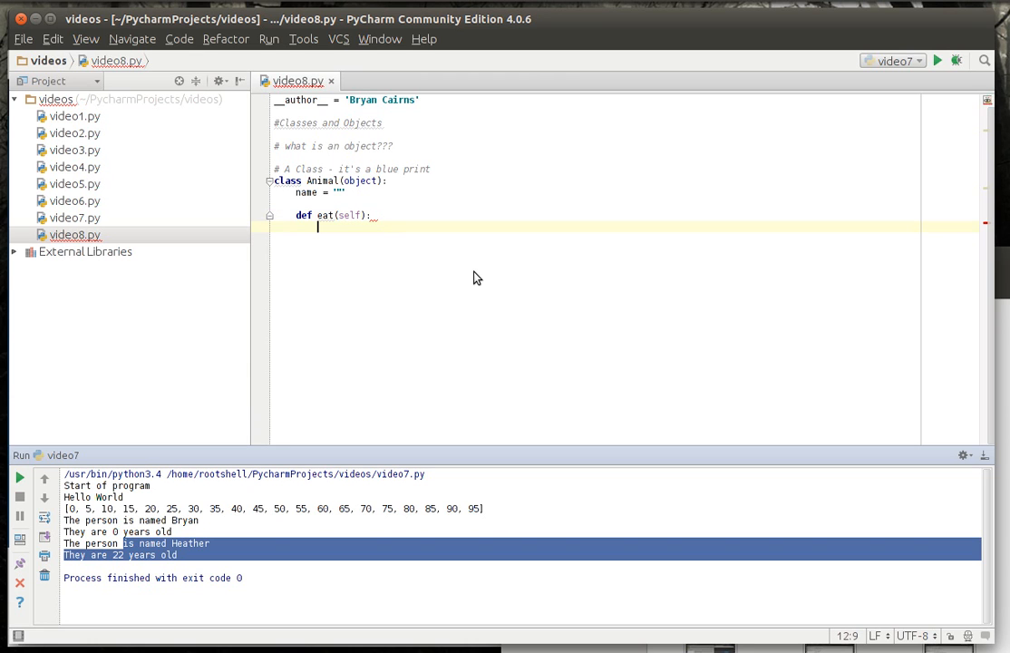
{"action": "type", "text": "pre"}
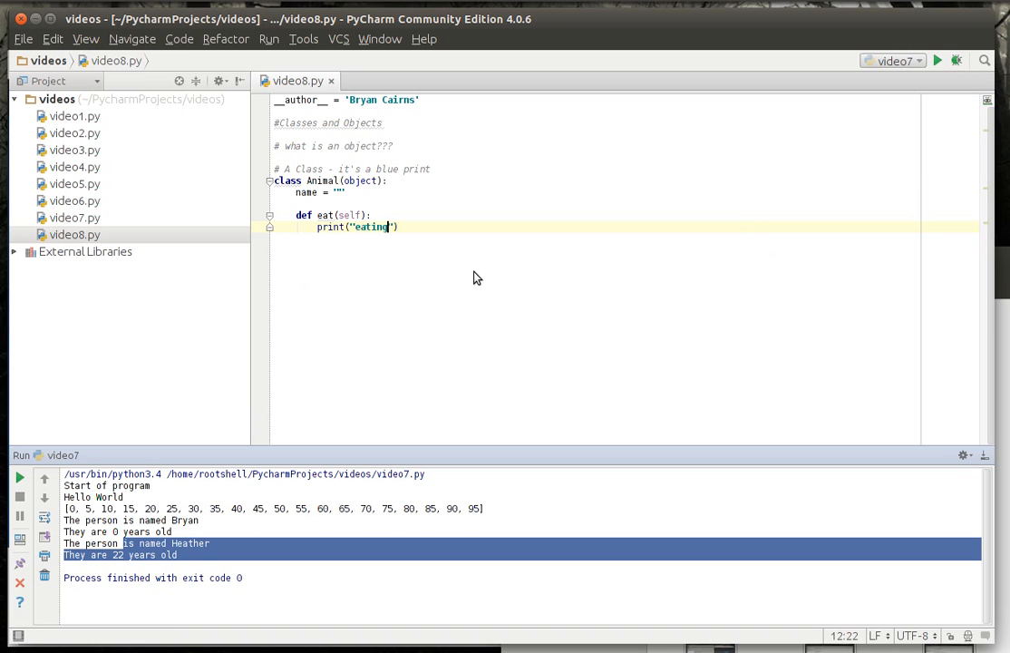
{"action": "type", "text": "..."}
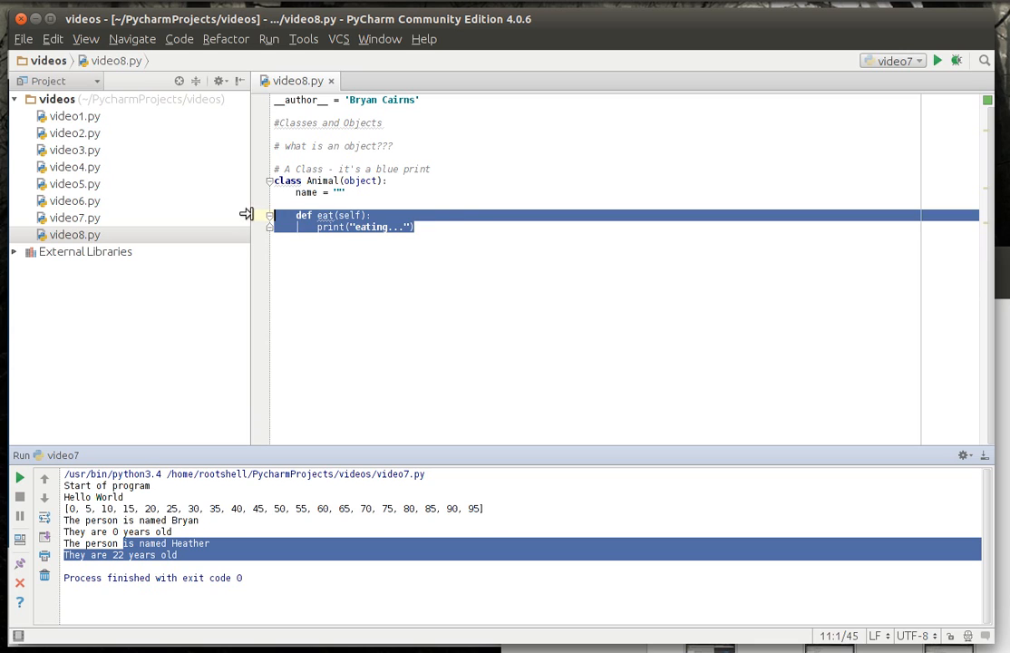
Step: Duplicate the eat method as sleep, changing its printed text to 'zzzz...'
{"action": "left_click", "coordinate": [415, 227]}
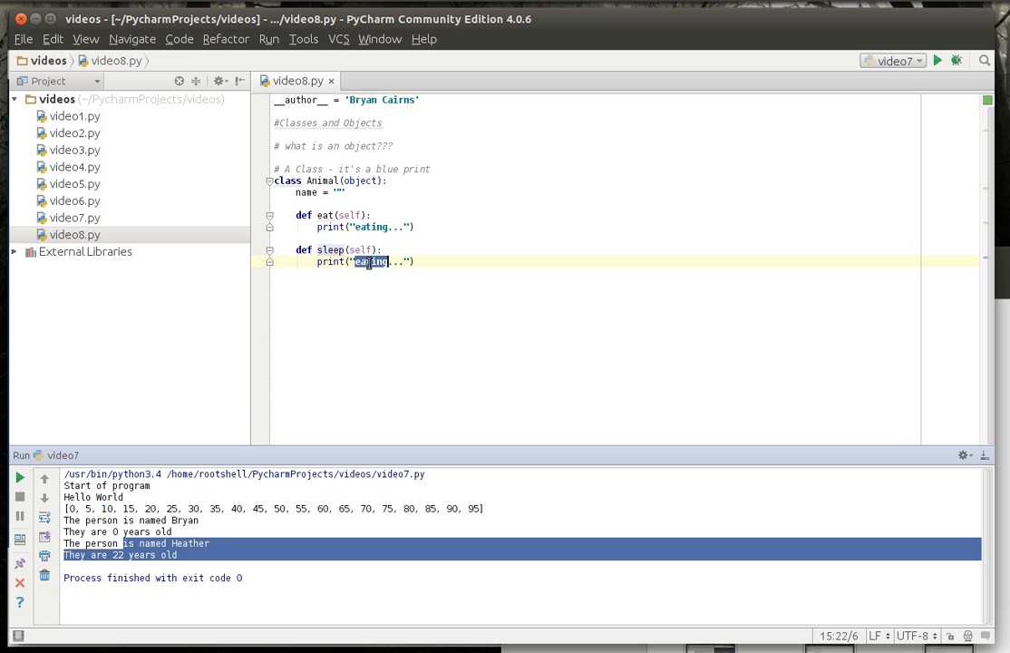
{"action": "type", "text": "zzzz"}
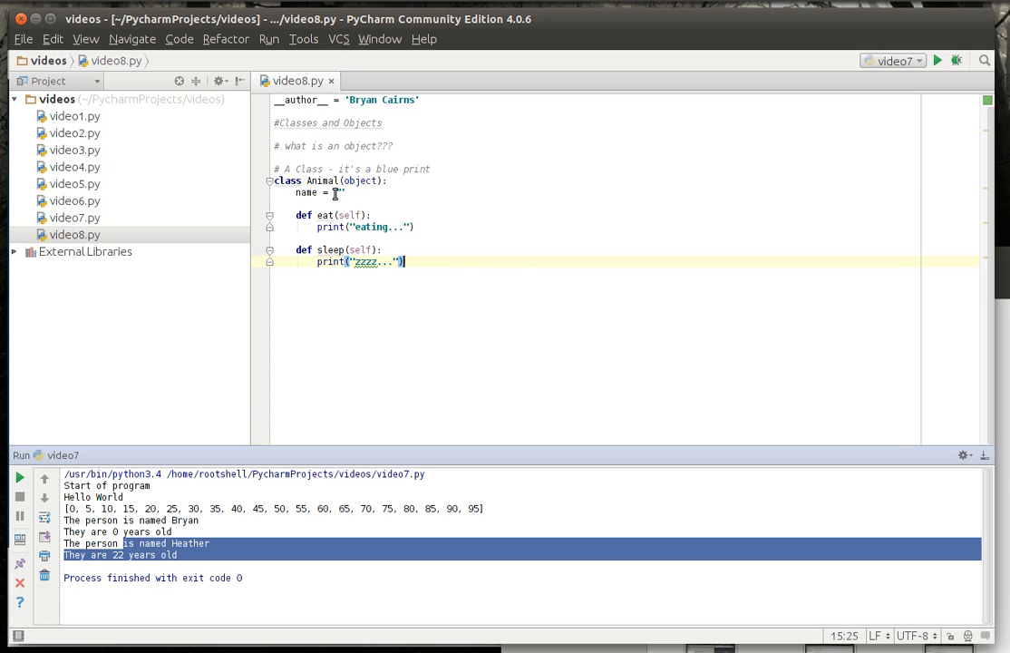
{"action": "double_click", "coordinate": [324, 181]}
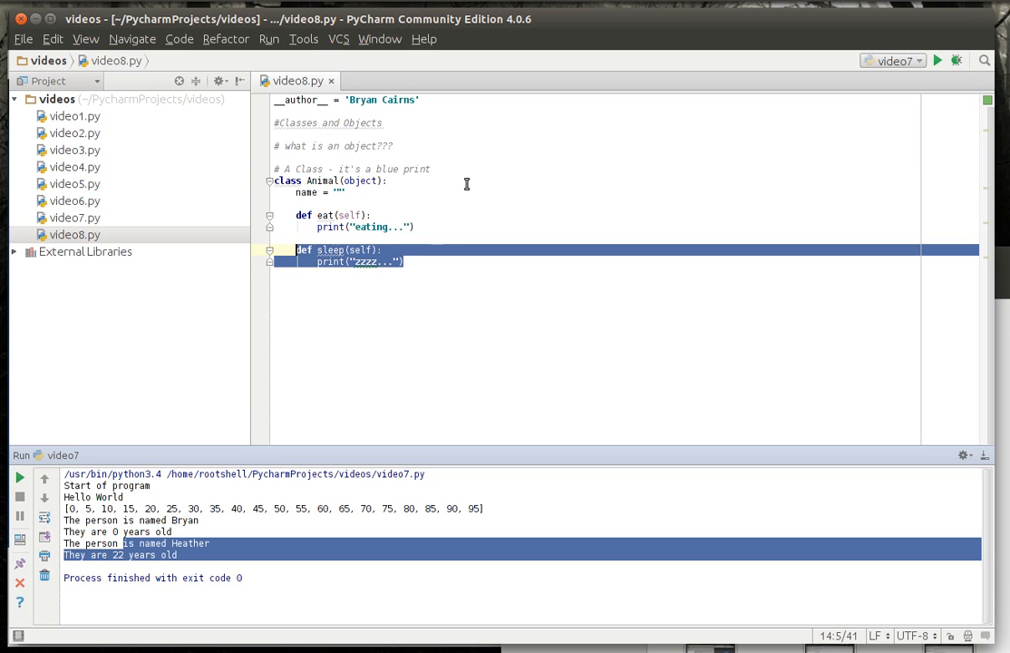
{"action": "double_click", "coordinate": [321, 180]}
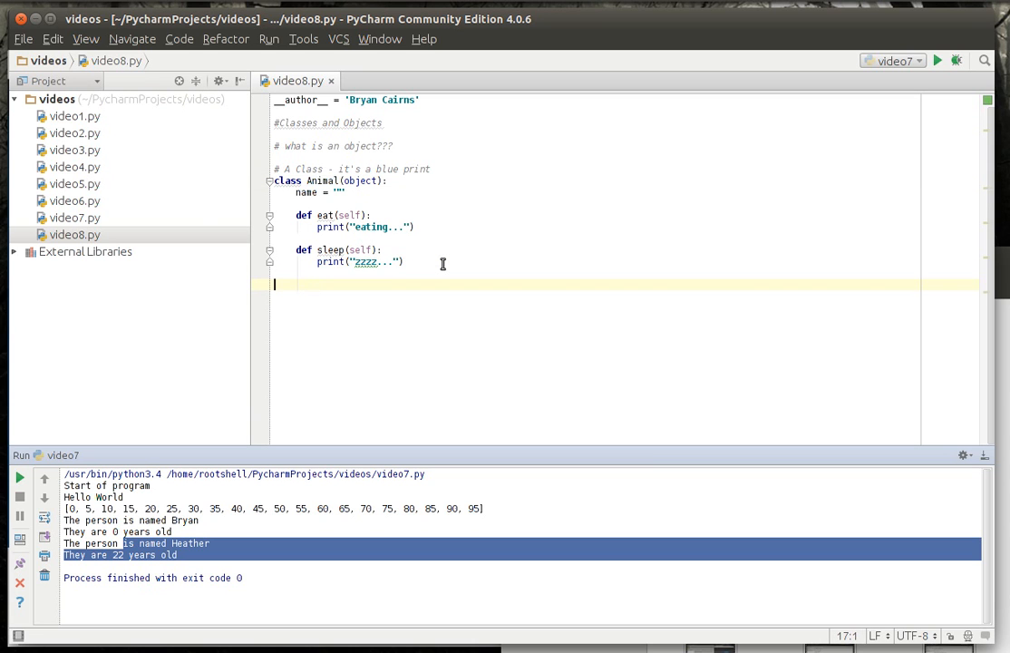
Step: Declare class Mammal(Animal) with hasBackBone = True and hasHair = True
{"action": "type", "text": "class Ma"}
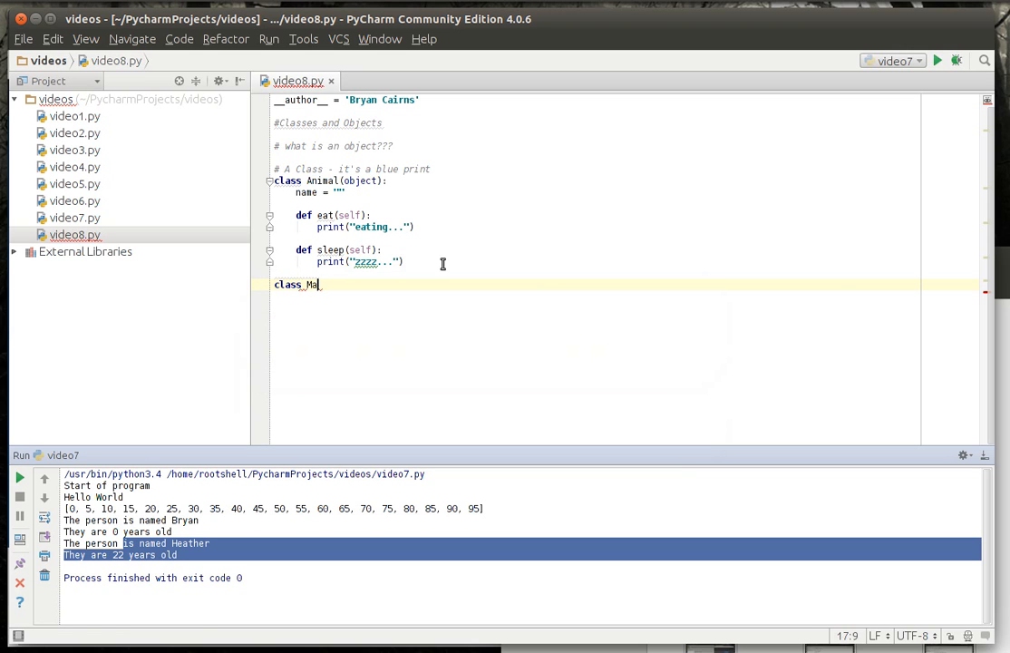
{"action": "type", "text": "mmal(A"}
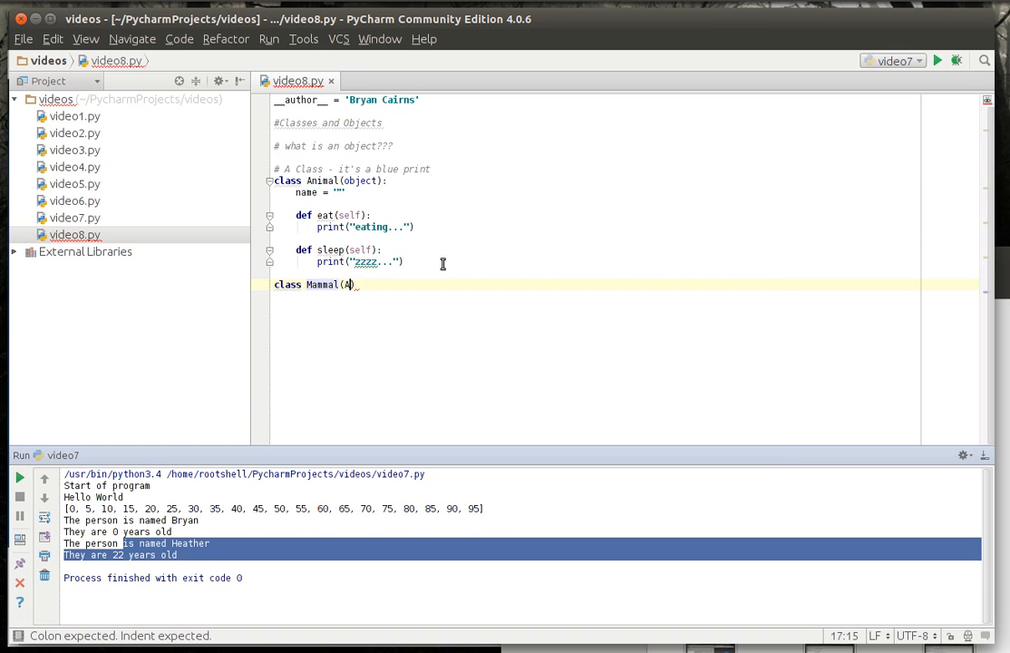
{"action": "type", "text": "nimal):"}
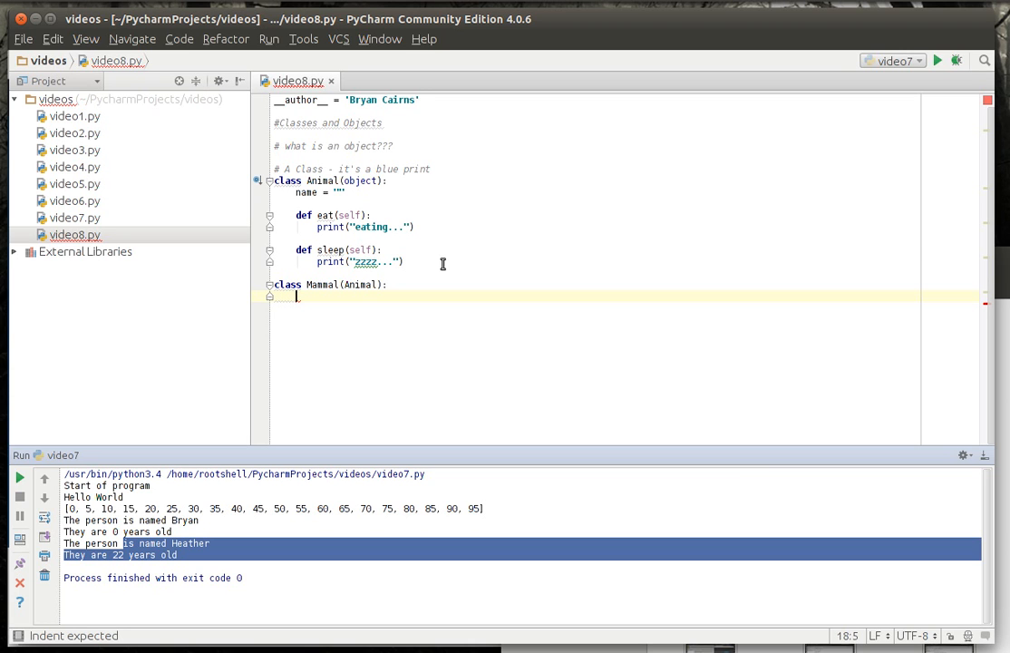
{"action": "type", "text": "has"}
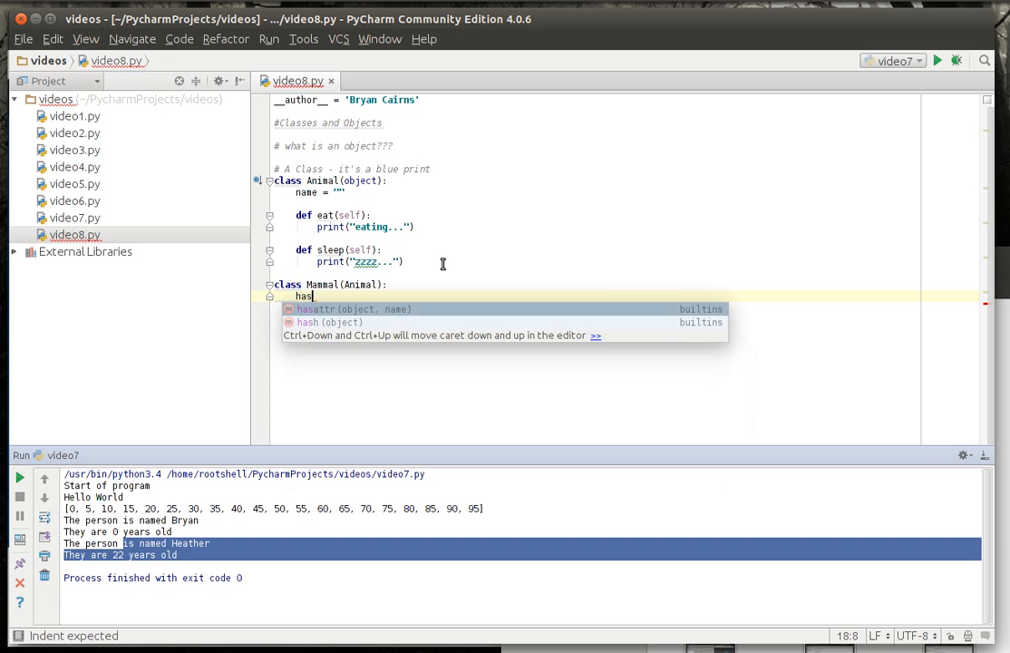
{"action": "type", "text": "back"}
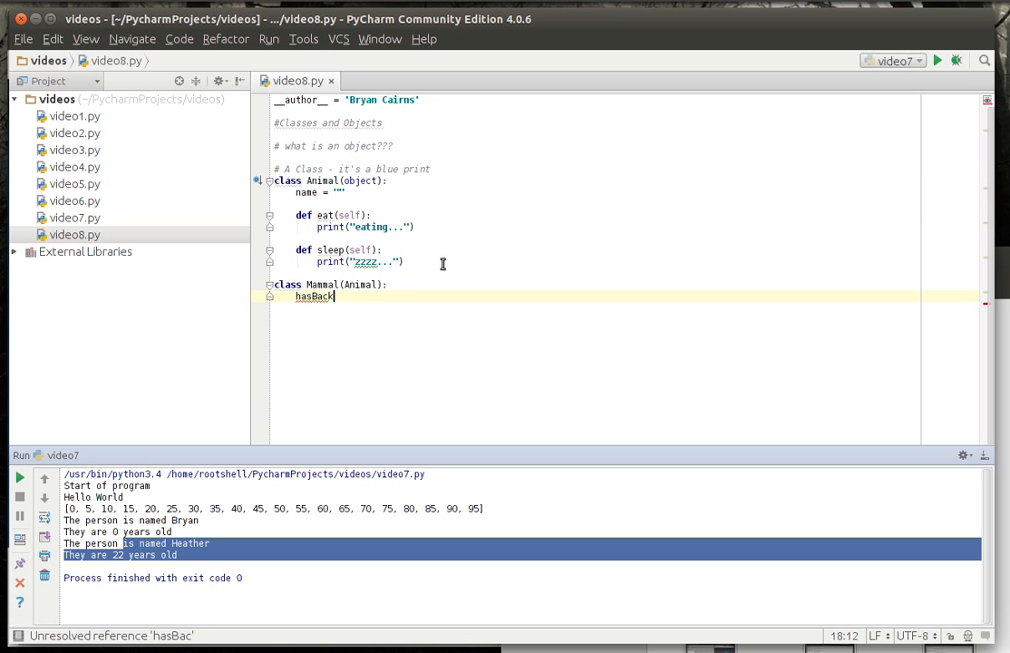
{"action": "type", "text": "Bone = True"}
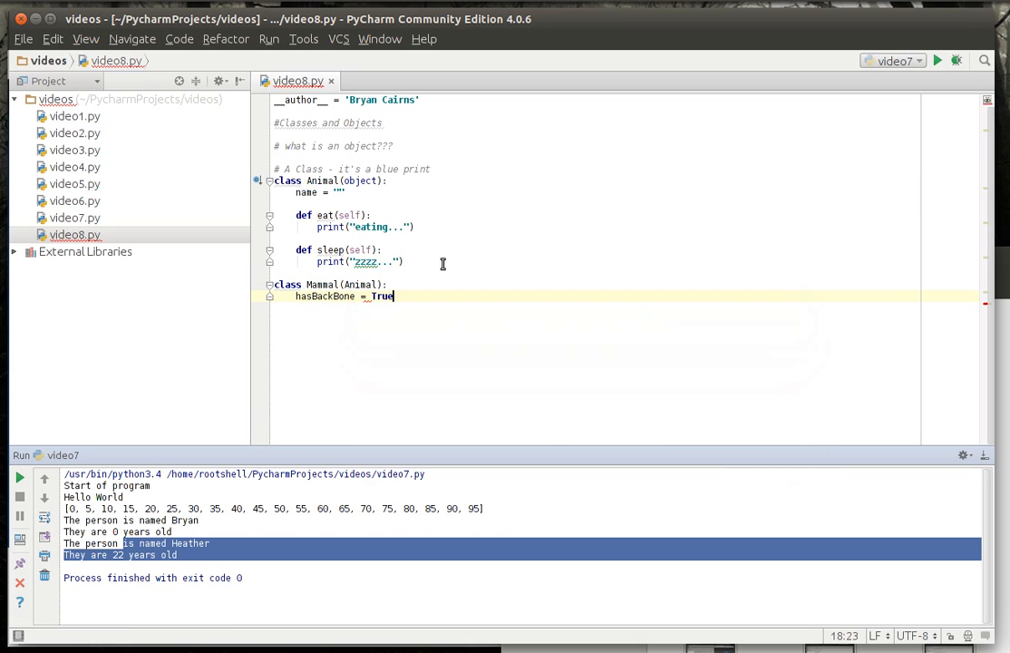
{"action": "type", "text": "hasHair = T"}
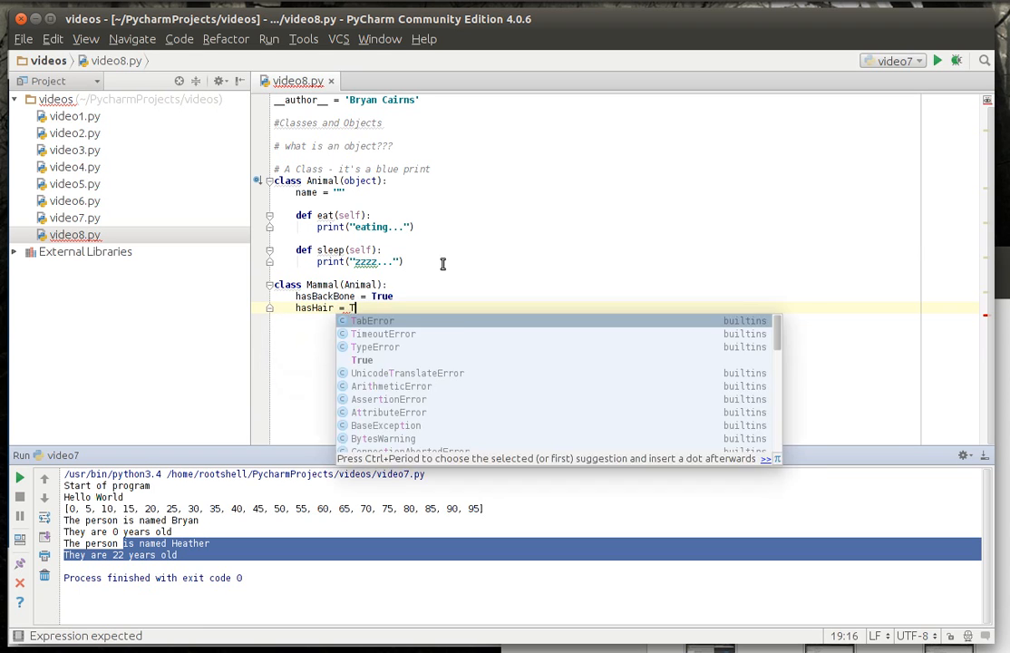
{"action": "type", "text": "rue"}
{"action": "type", "text": "def"}
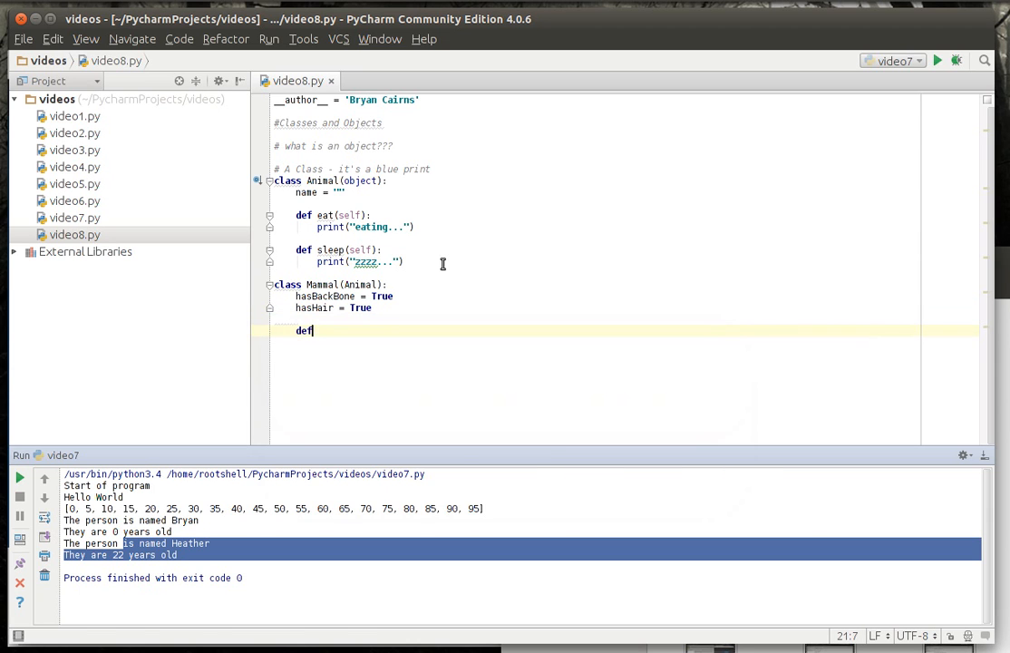
Step: Add a growHair(self) method to Mammal printing 'Growing hair', then start a new line
{"action": "type", "text": "grow"}
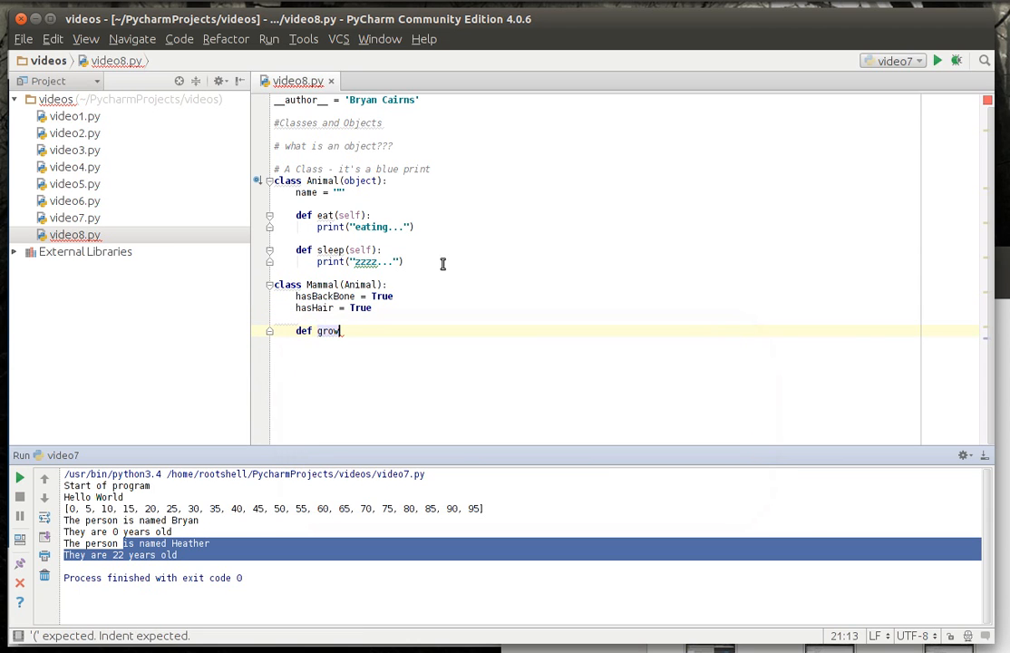
{"action": "type", "text": "Hair"}
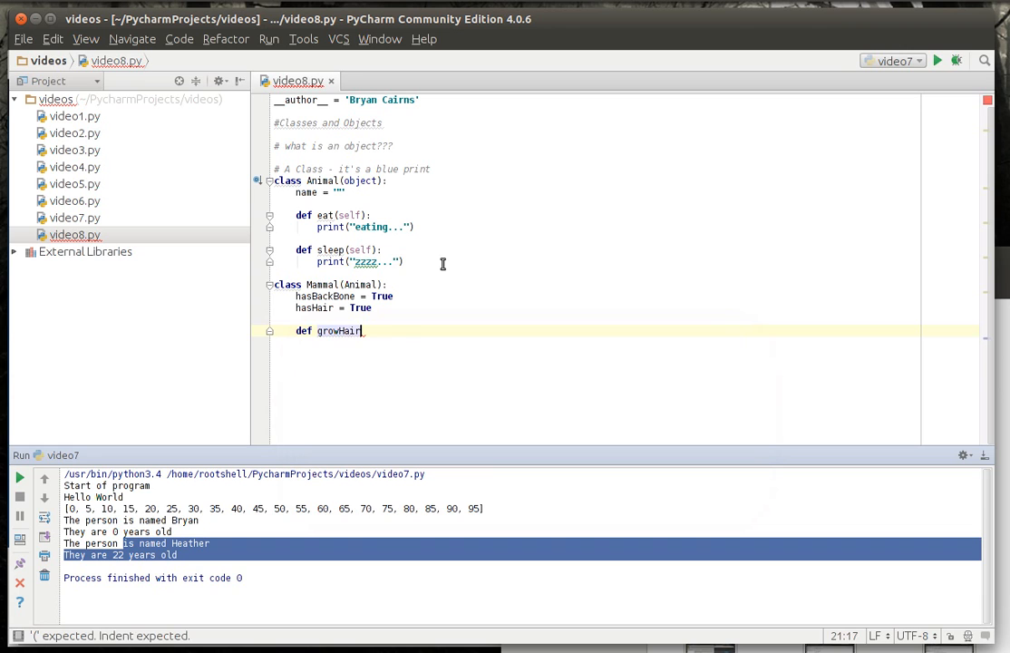
{"action": "type", "text": "(selfs):"}
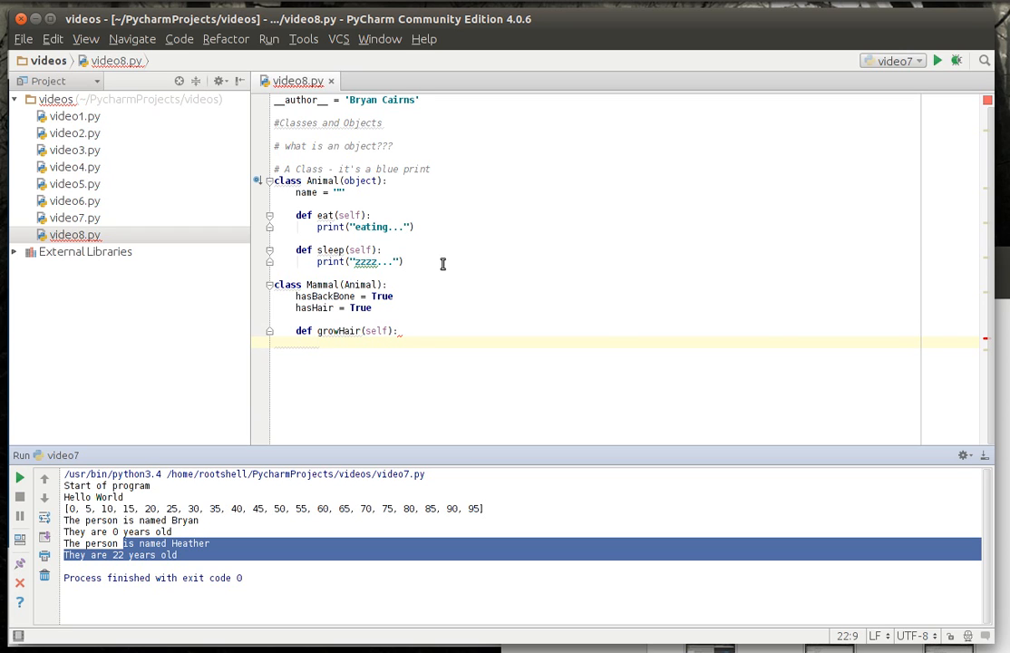
{"action": "type", "text": "print(\"\")"}
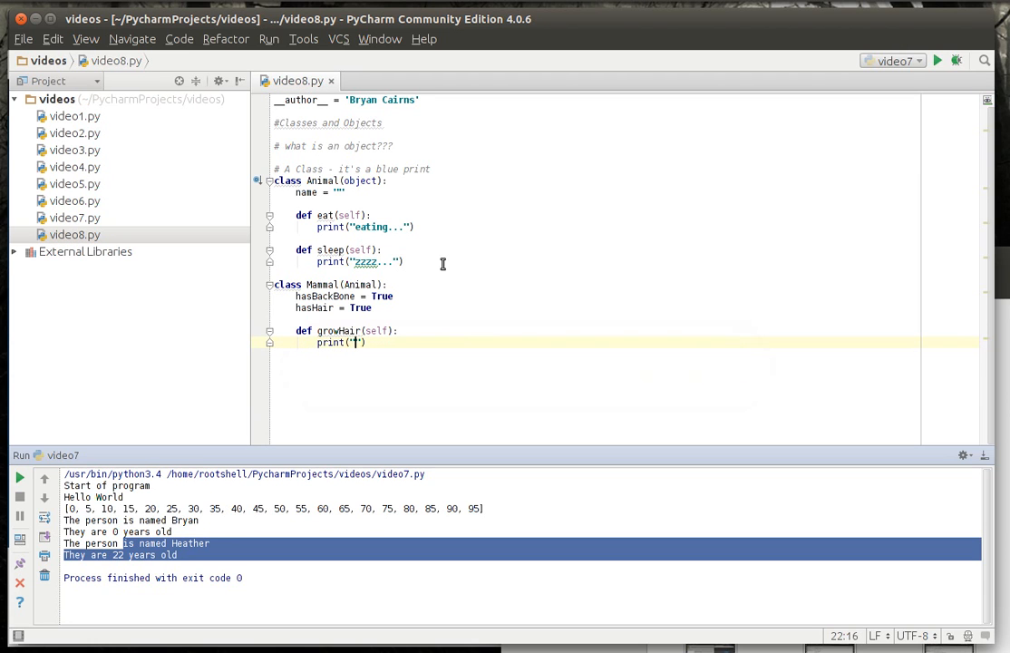
{"action": "type", "text": "Growin"}
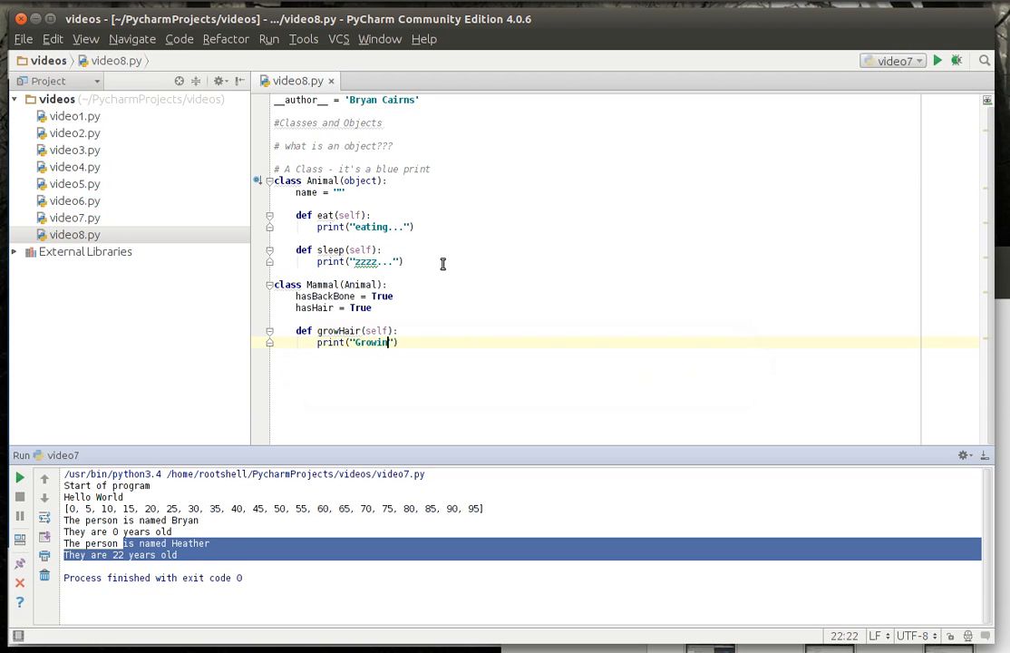
{"action": "type", "text": "g hair"}
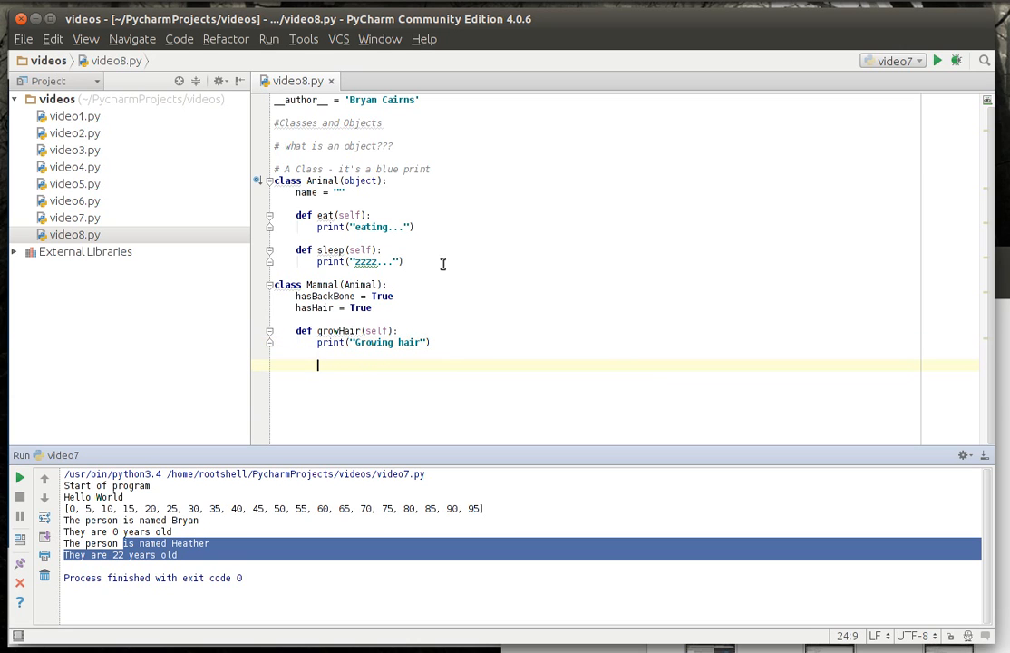
{"action": "key", "text": "Home"}
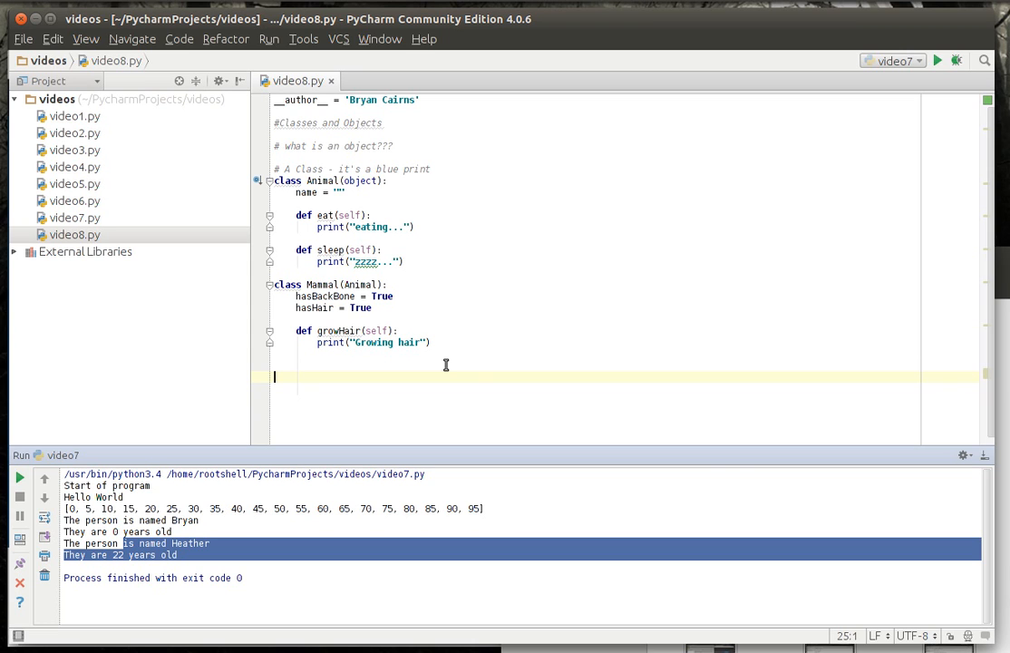
Step: Create cat = Mammal() and dog = Mammal(), naming them 'Shakes' and 'Molly'
{"action": "type", "text": "cat ="}
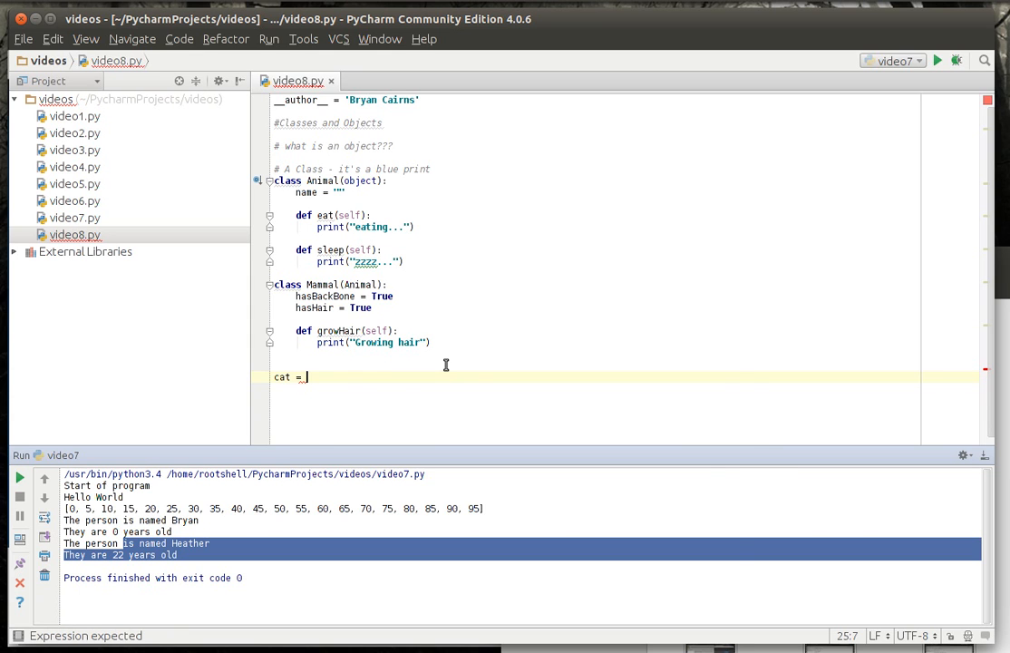
{"action": "type", "text": "new Mammal"}
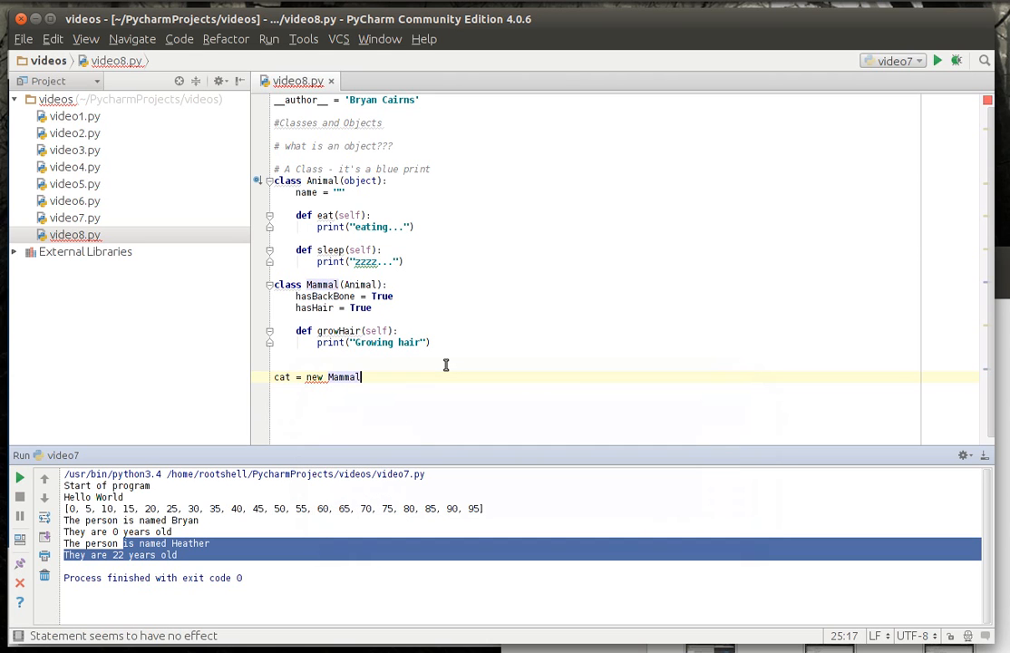
{"action": "type", "text": "()"}
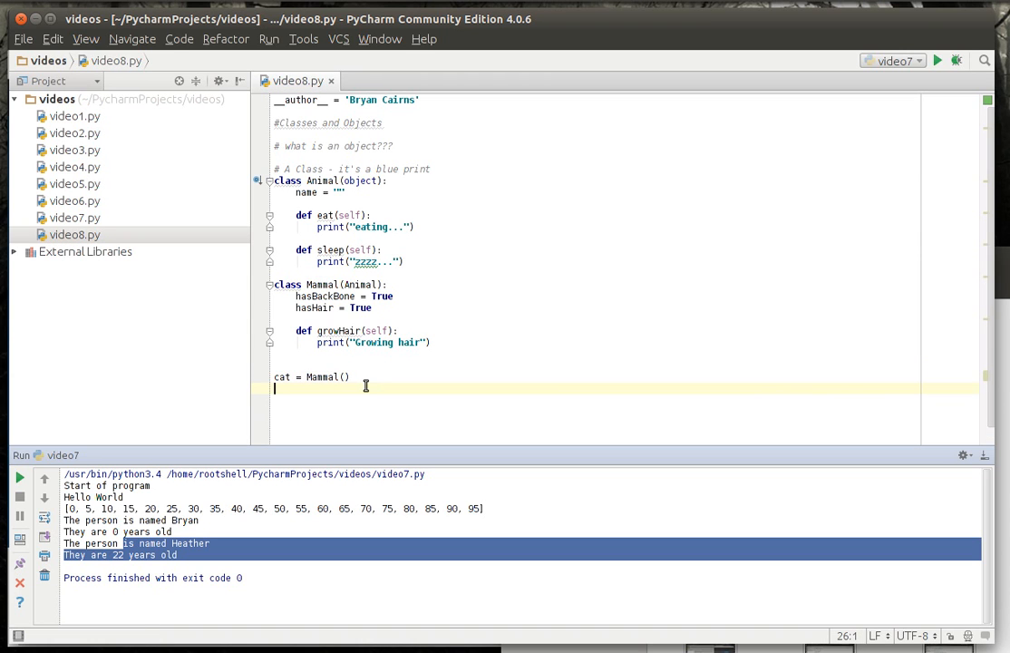
{"action": "type", "text": "dog = Mammal("}
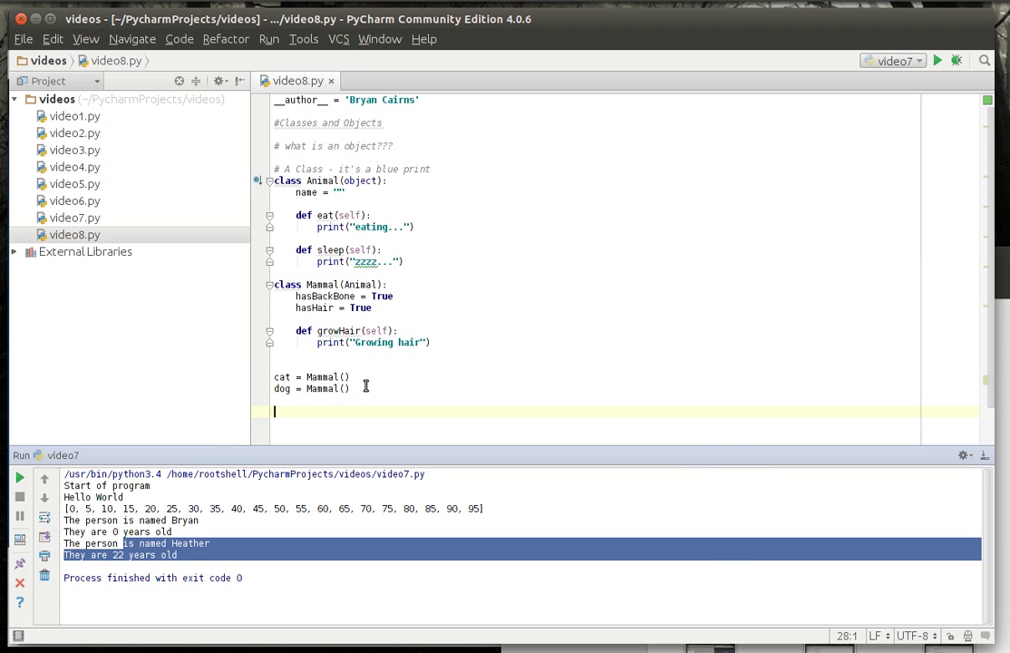
{"action": "type", "text": "cat.n"}
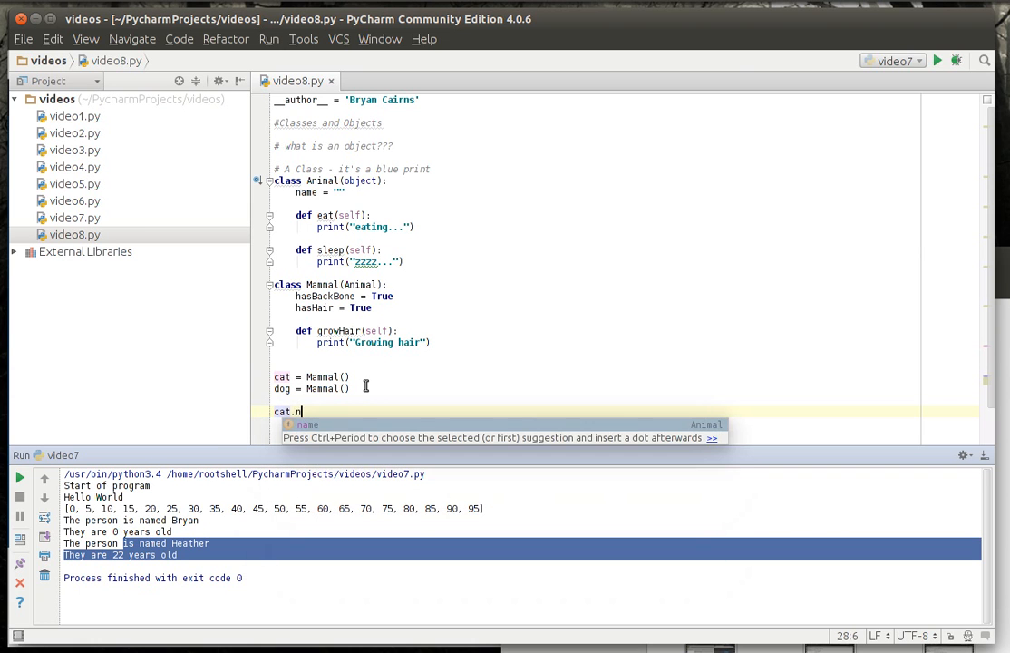
{"action": "type", "text": "ame = ''"}
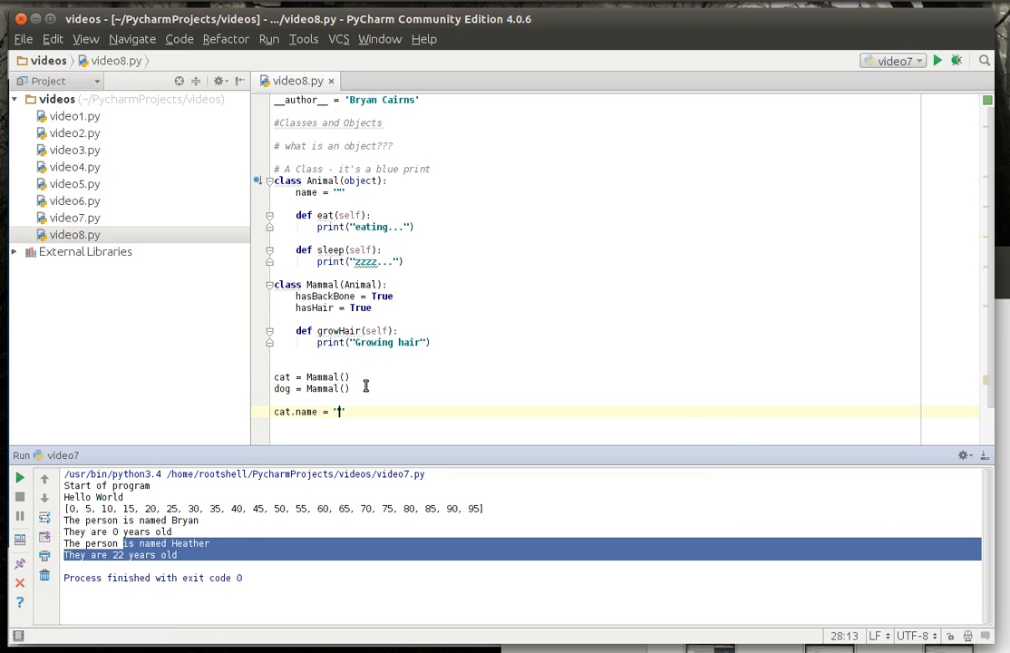
{"action": "type", "text": "Shakes"}
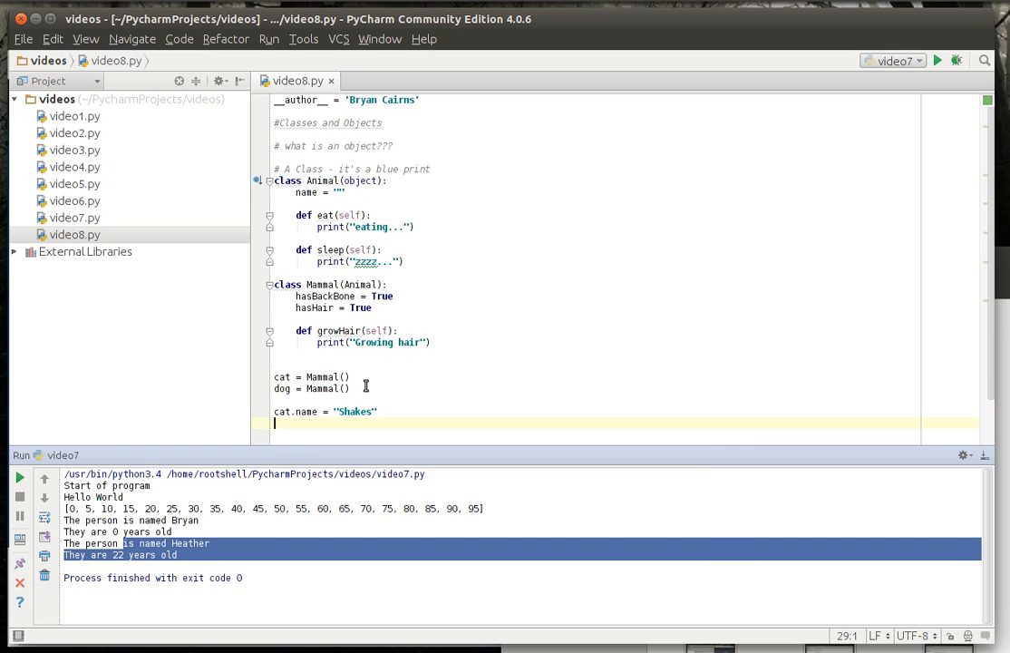
{"action": "type", "text": "dog.name = \"M"}
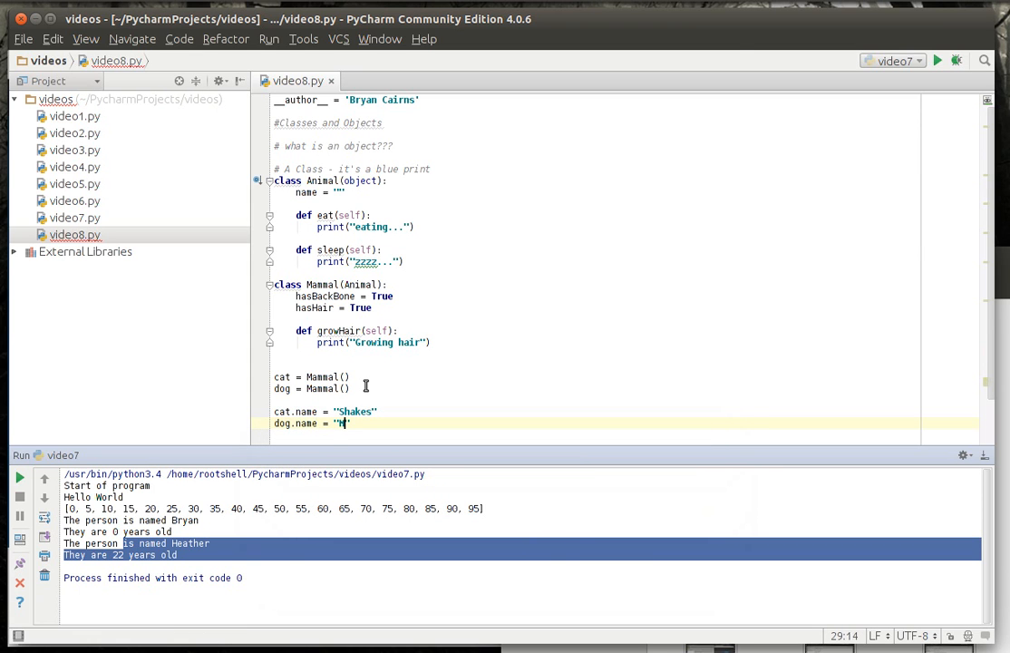
{"action": "type", "text": "Molly"}
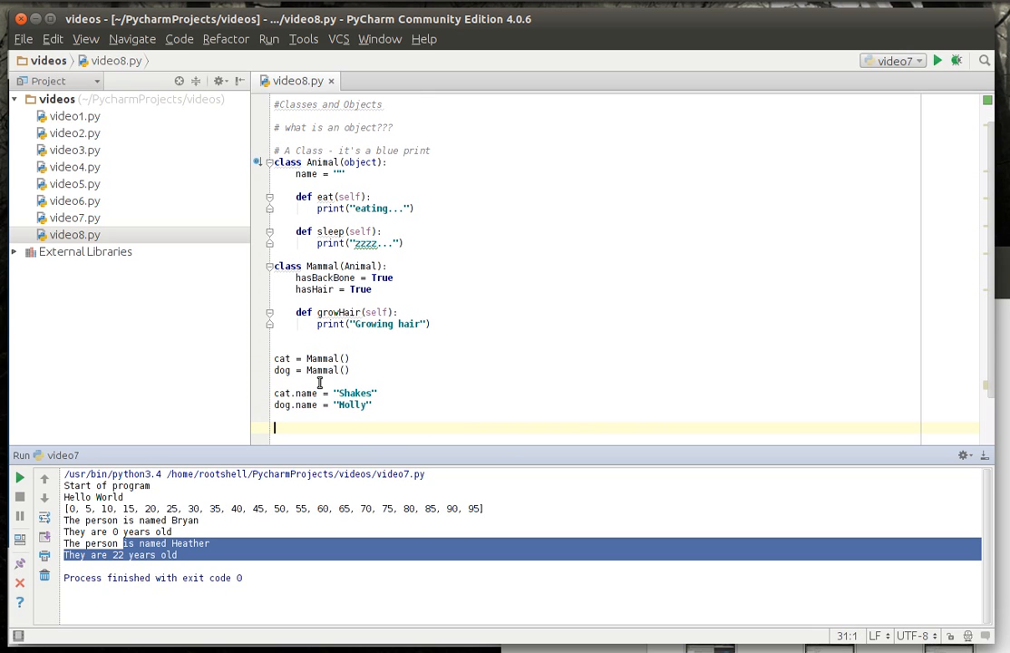
{"action": "double_click", "coordinate": [281, 405]}
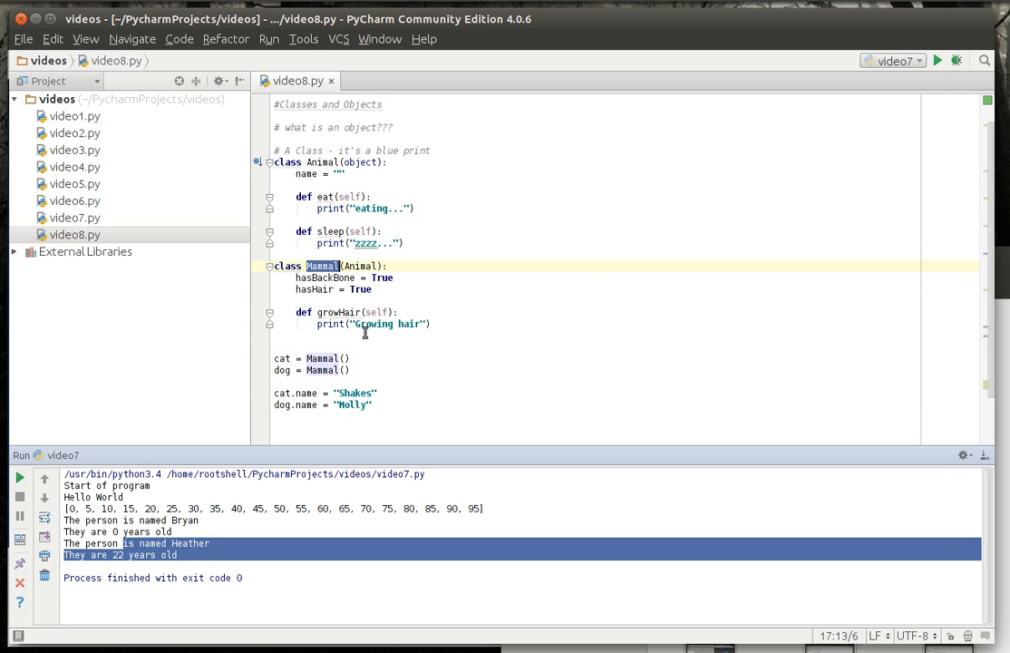
{"action": "left_click", "coordinate": [281, 266]}
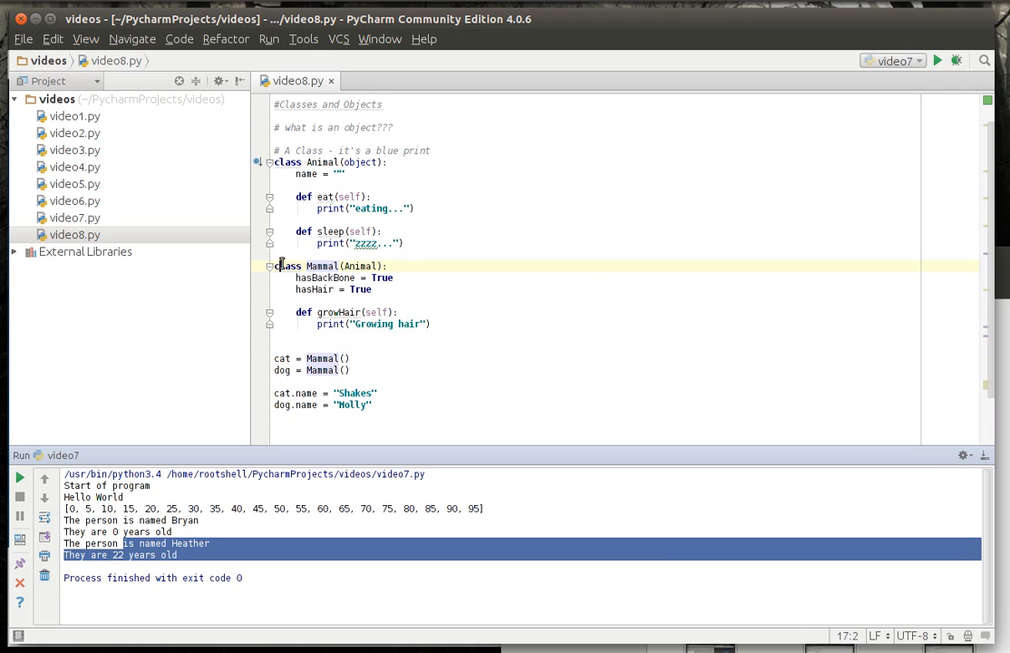
{"action": "left_click_drag", "start_coordinate": [275, 266], "coordinate": [431, 324]}
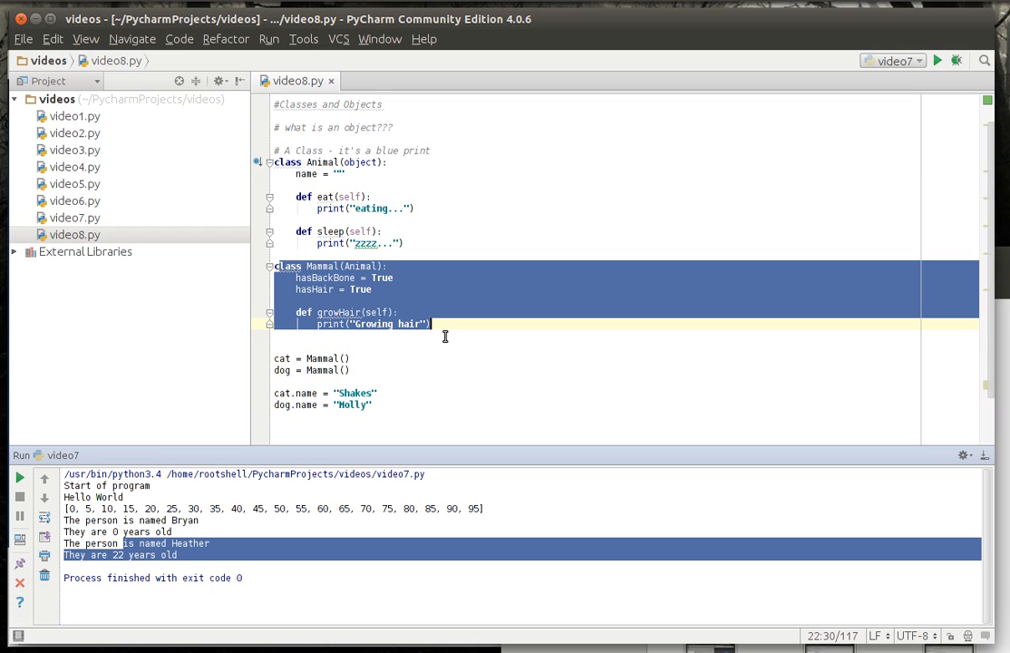
{"action": "mouse_move", "coordinate": [320, 435]}
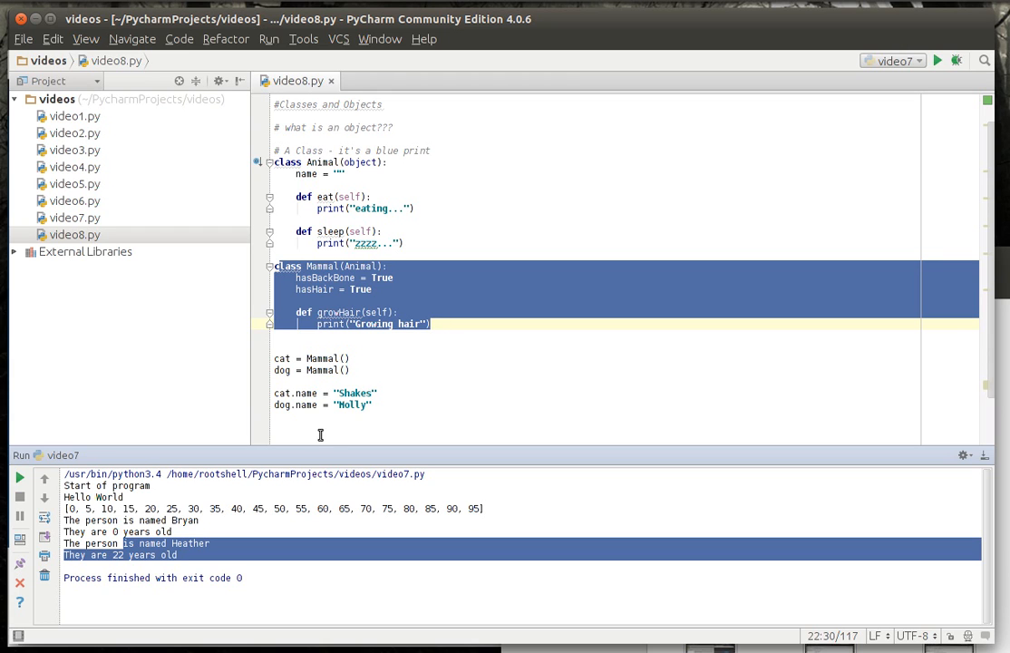
{"action": "left_click", "coordinate": [308, 392]}
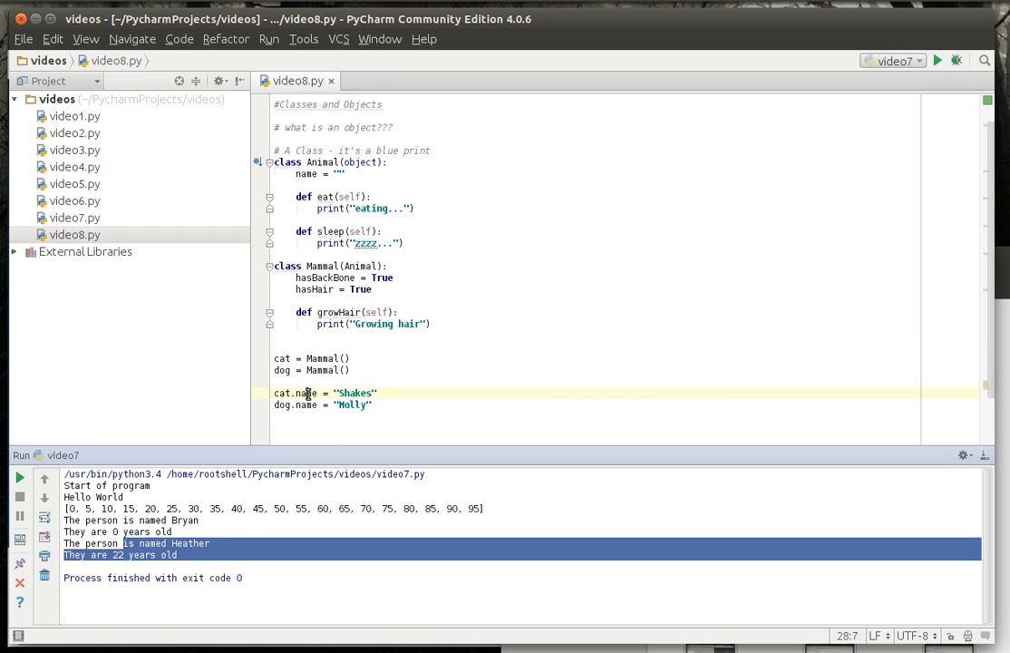
{"action": "double_click", "coordinate": [308, 173]}
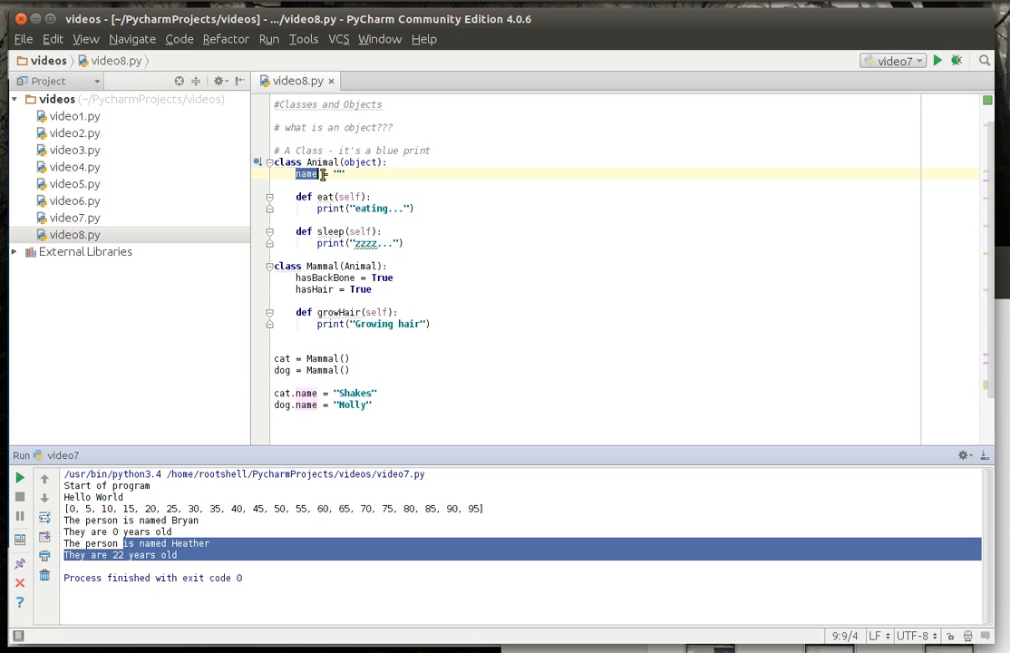
{"action": "mouse_move", "coordinate": [352, 266]}
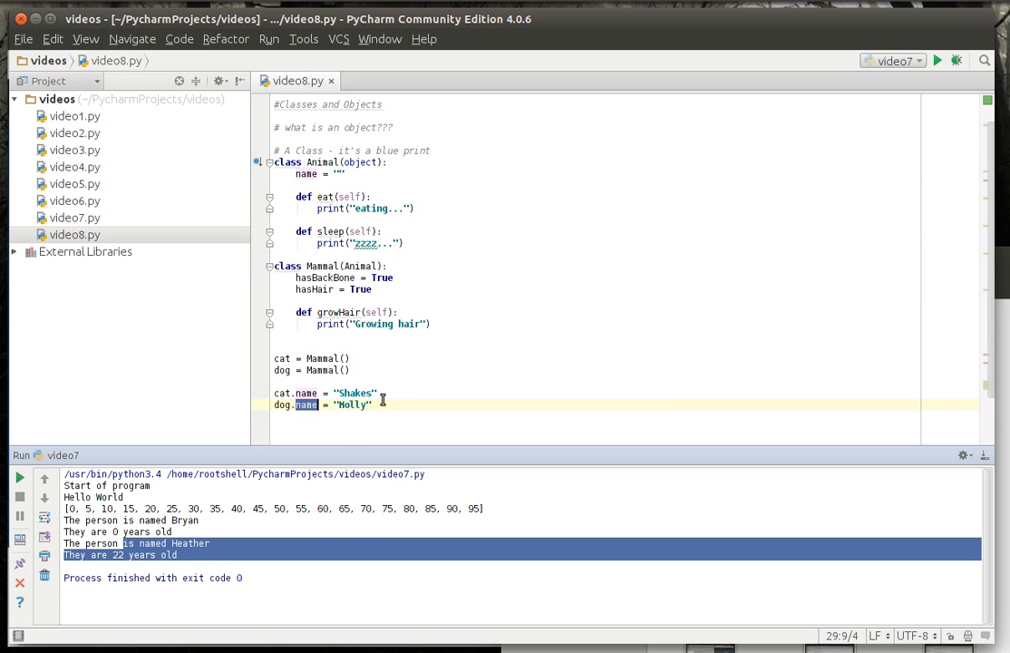
Step: Call cat.eat() and dog.sleep(), then run video8.py to print 'eating...' and 'zzzz...'
{"action": "type", "text": "ca"}
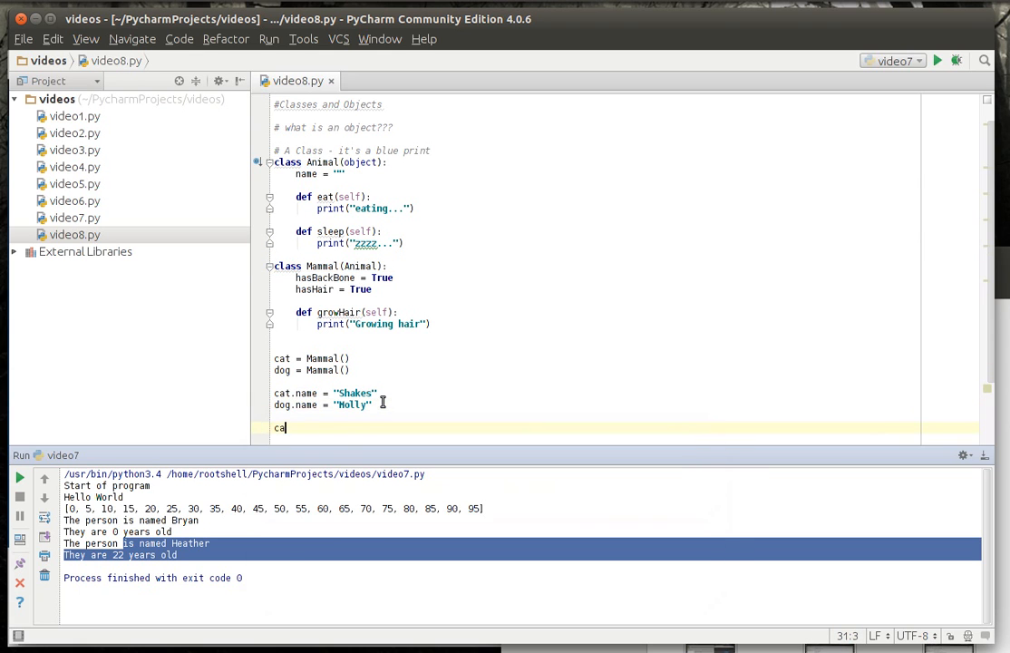
{"action": "type", "text": "t.eat()"}
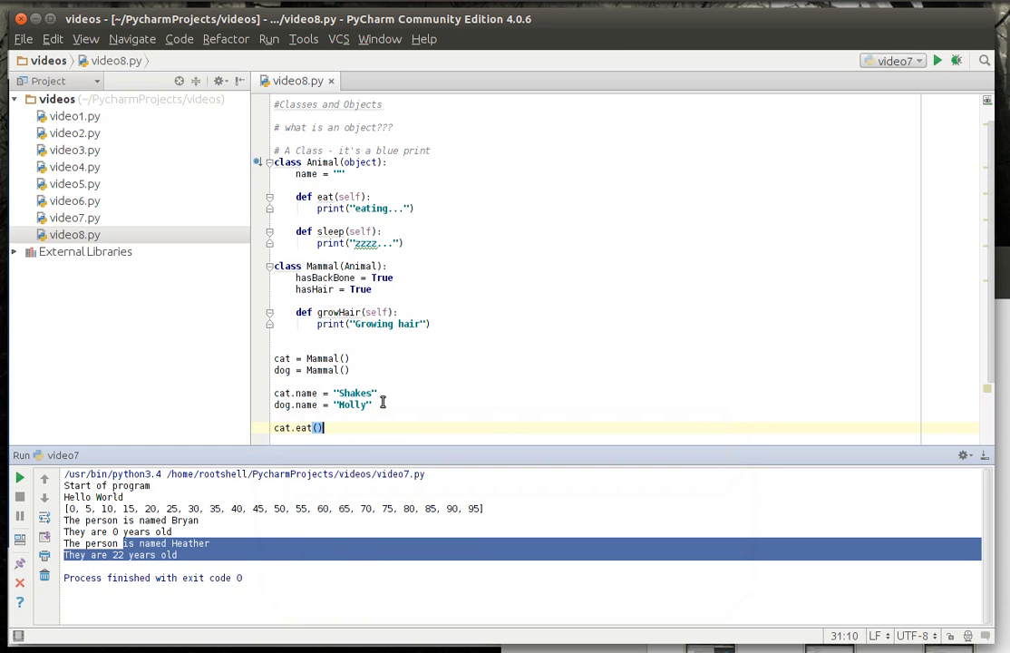
{"action": "type", "text": "dog.sleep("}
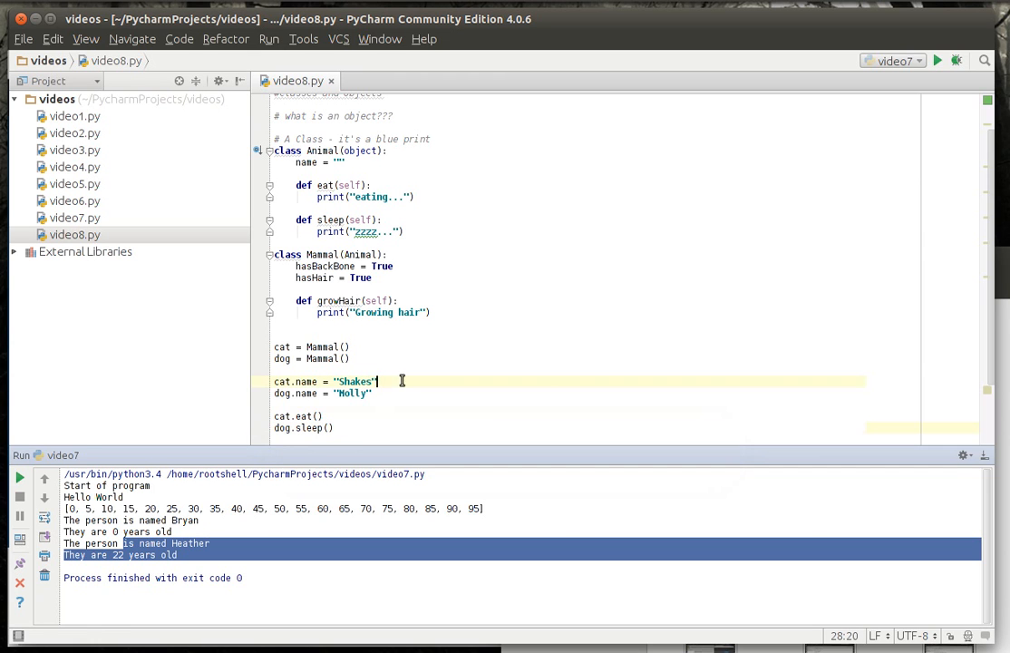
{"action": "right_click", "coordinate": [290, 80]}
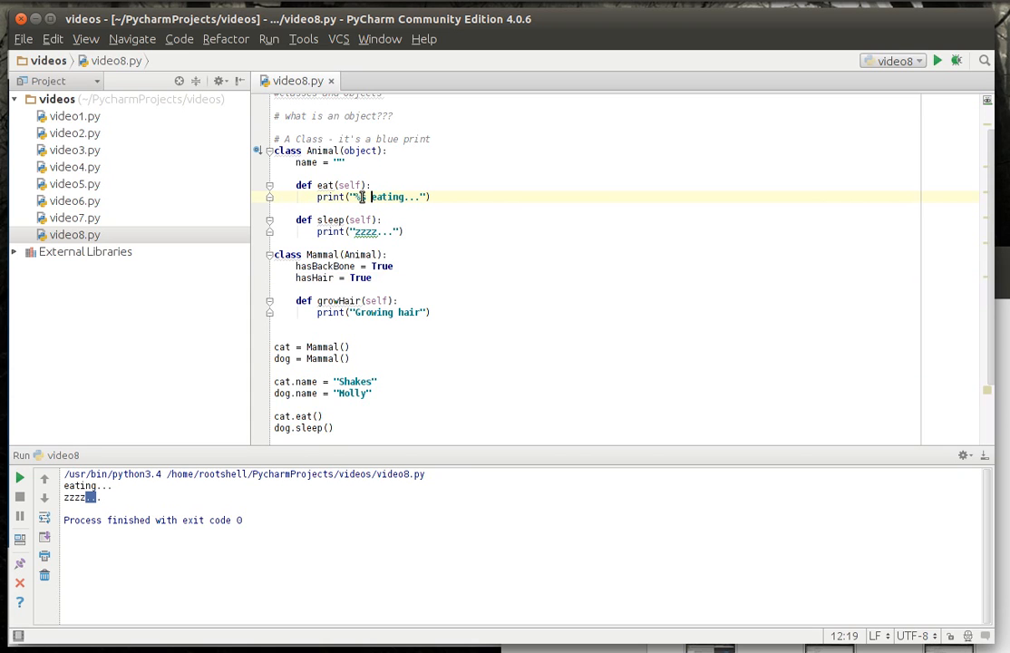
Step: Change the prints to '%s eating...' % self.name and '%s sleeping...' % self.name
{"action": "type", "text": "%s"}
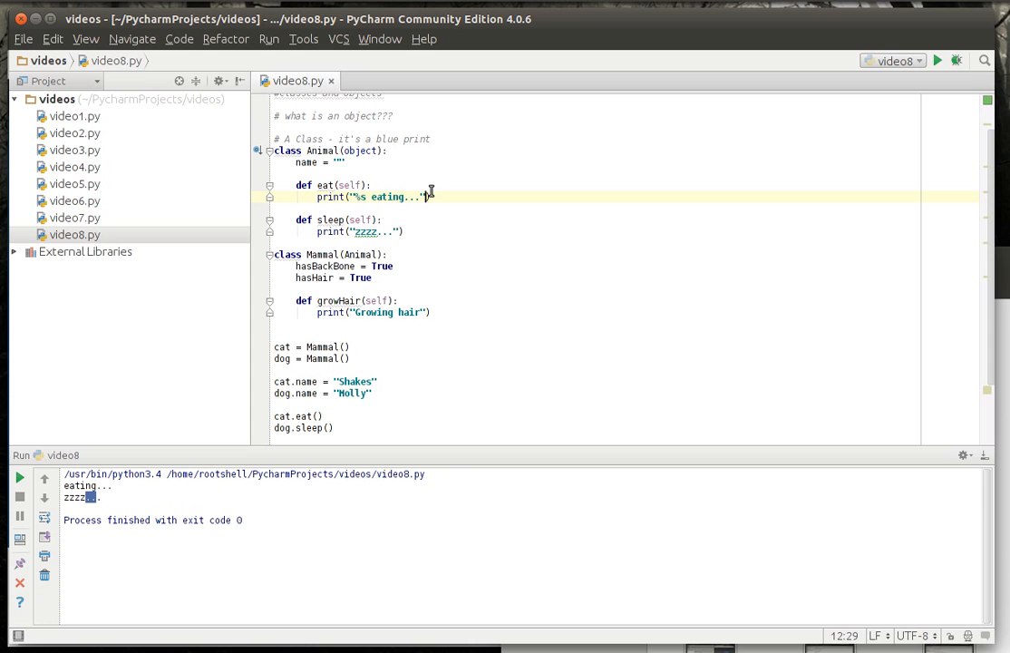
{"action": "type", "text": "s"}
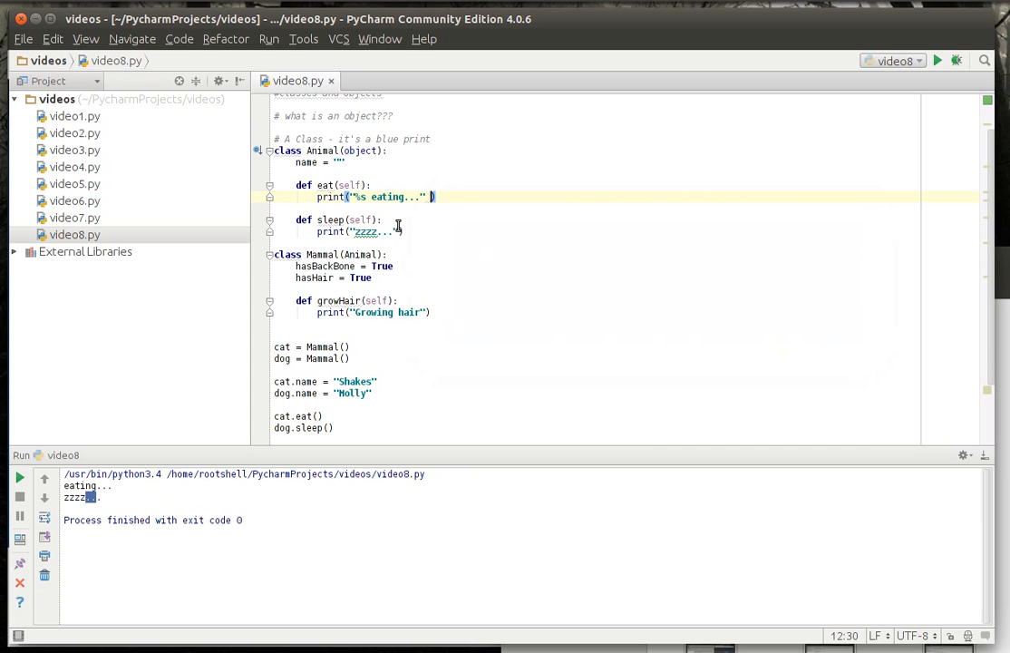
{"action": "type", "text": "%"}
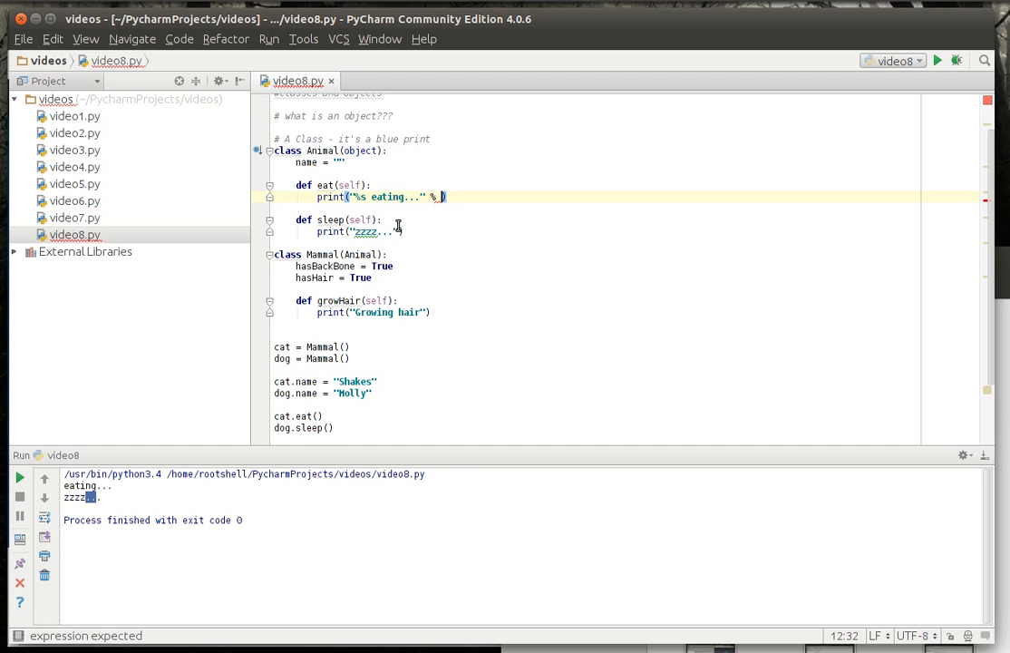
{"action": "type", "text": "name"}
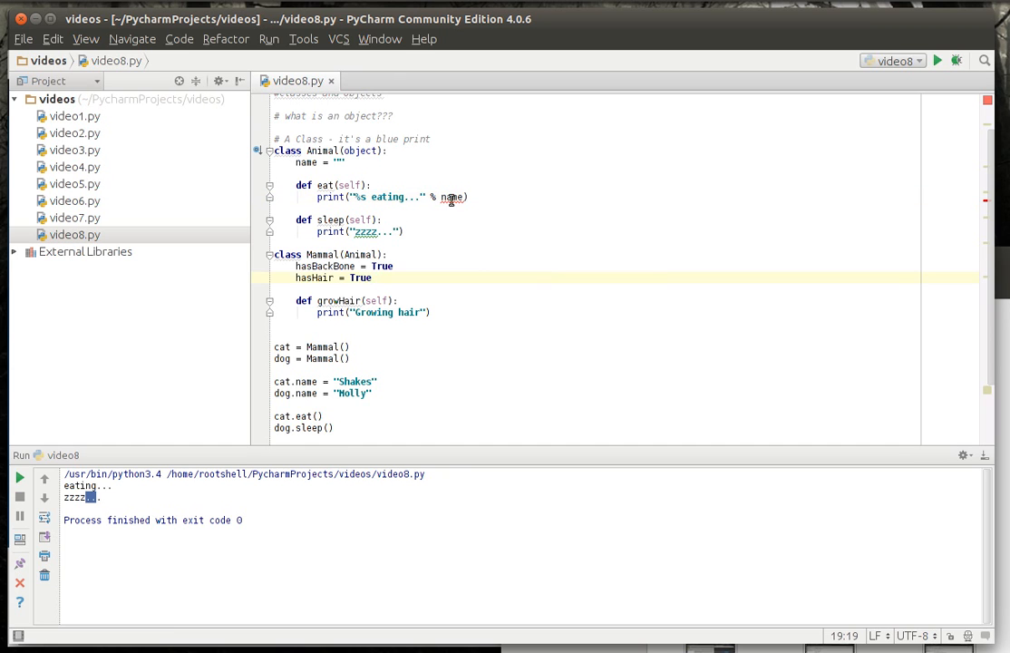
{"action": "double_click", "coordinate": [454, 197]}
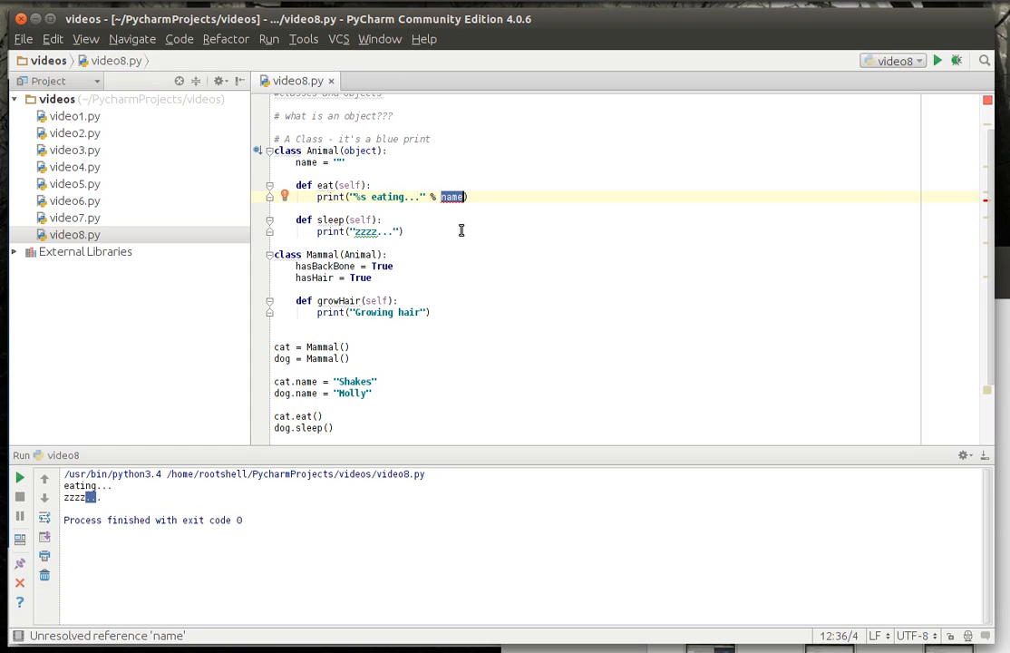
{"action": "type", "text": "self."}
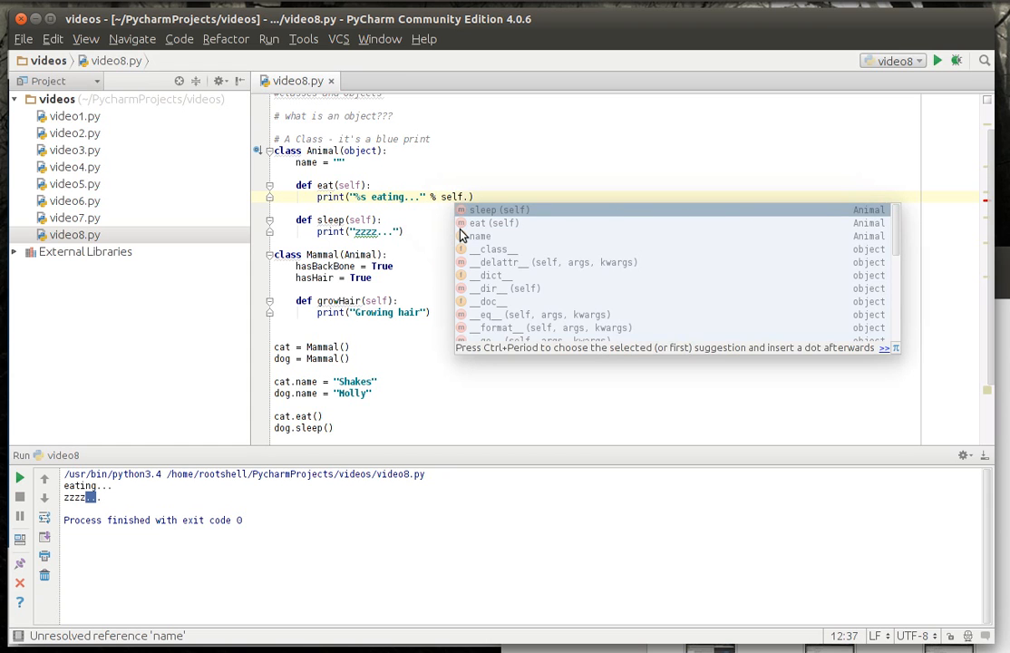
{"action": "type", "text": "name"}
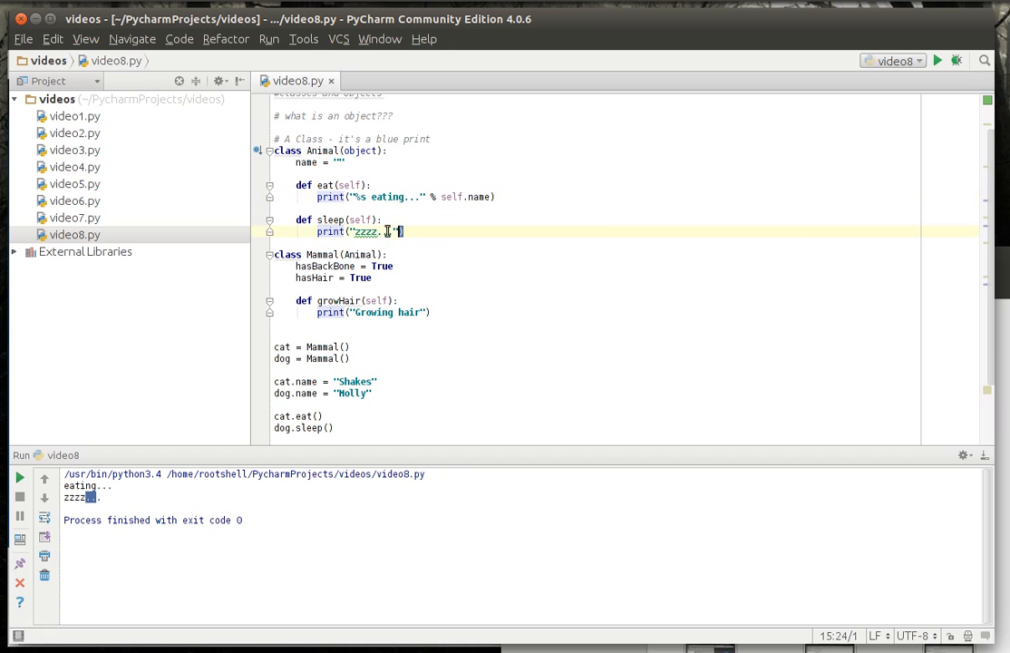
{"action": "type", "text": "\"%s eating...\" % self.name)"}
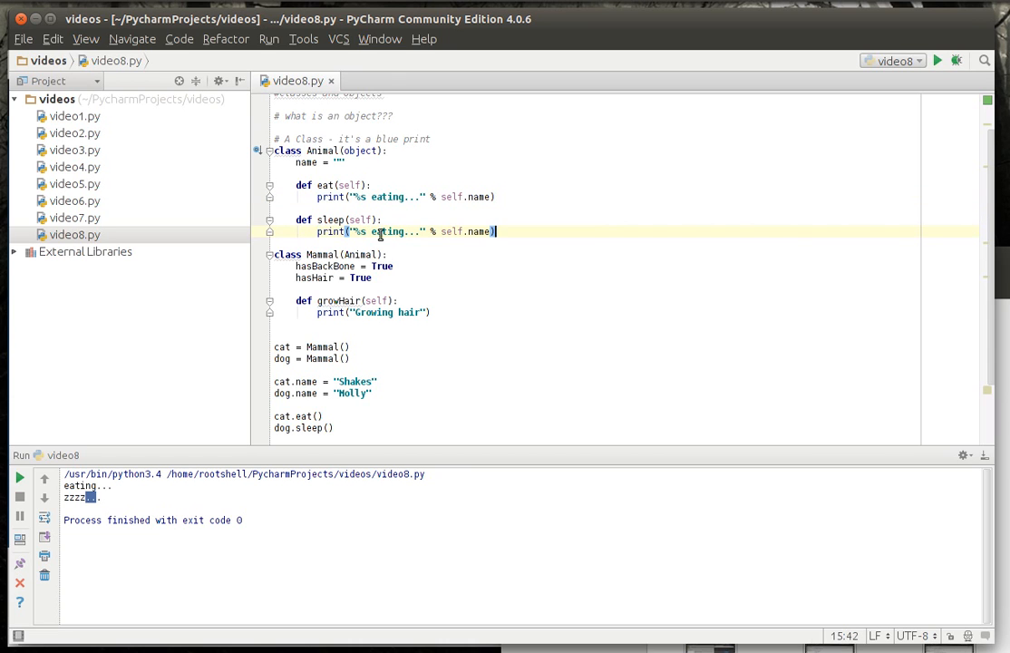
{"action": "type", "text": "sleeping"}
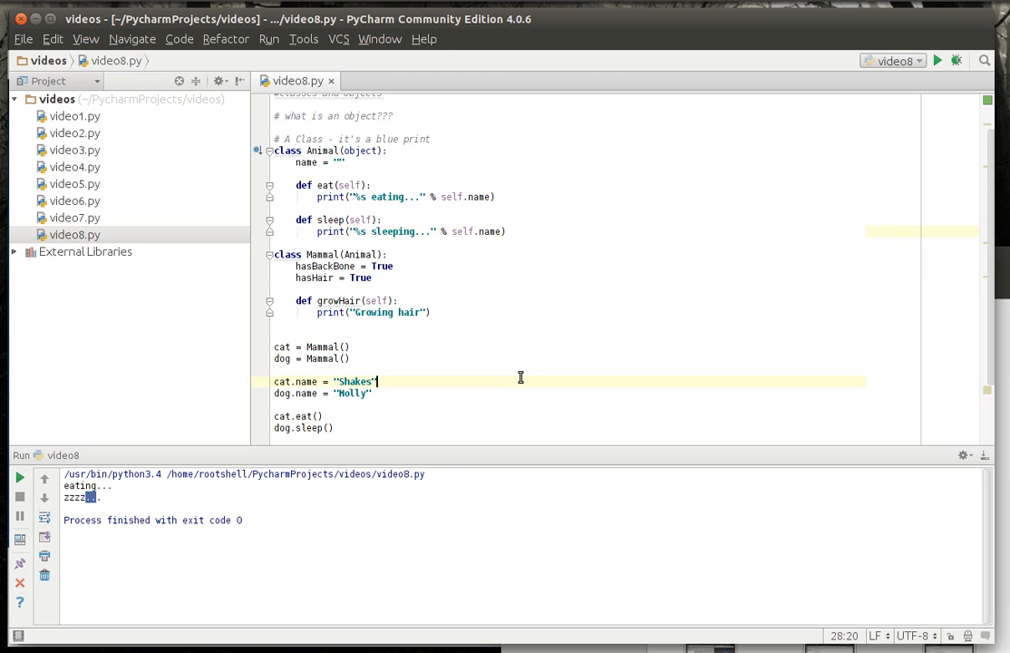
Step: Run the script and highlight name usages, showing the NameError when self is omitted
{"action": "scroll", "scroll_direction": "down", "scroll_amount": 3}
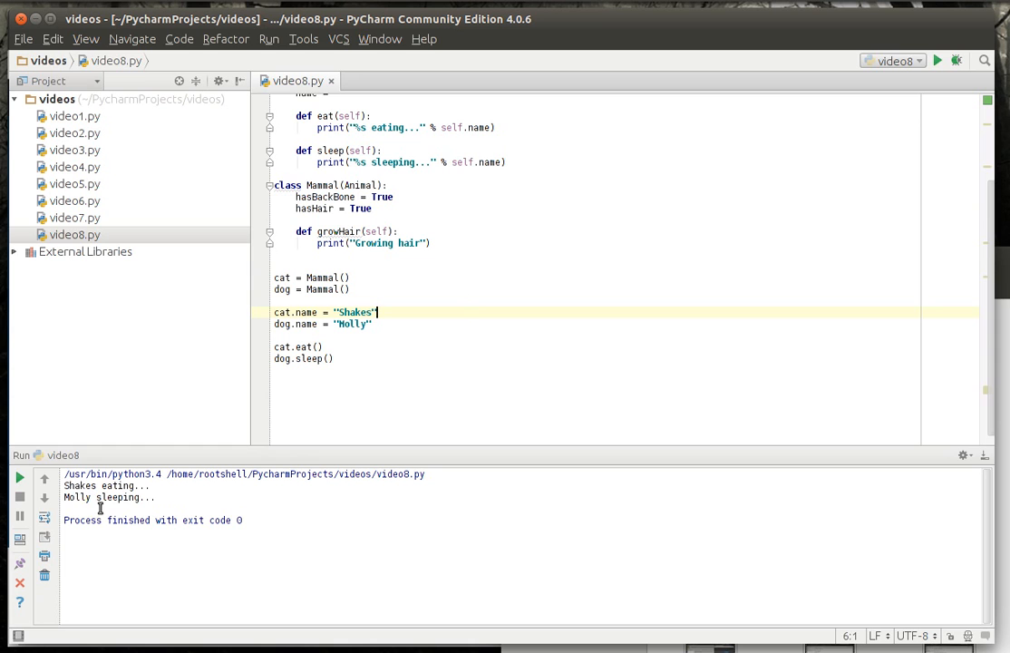
{"action": "double_click", "coordinate": [75, 478]}
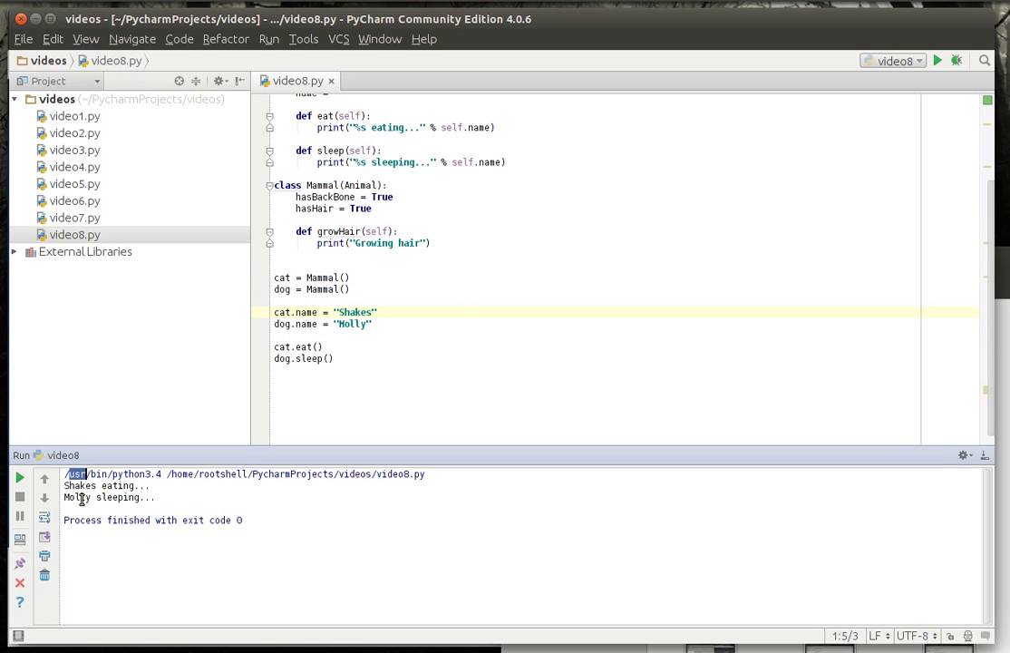
{"action": "mouse_move", "coordinate": [395, 341]}
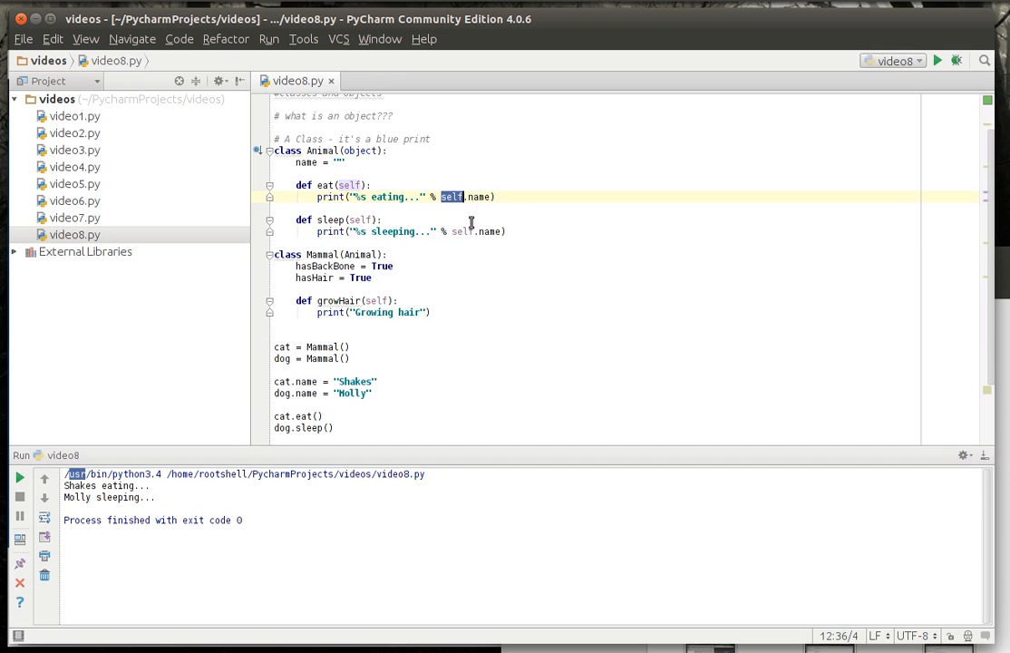
{"action": "mouse_move", "coordinate": [363, 196]}
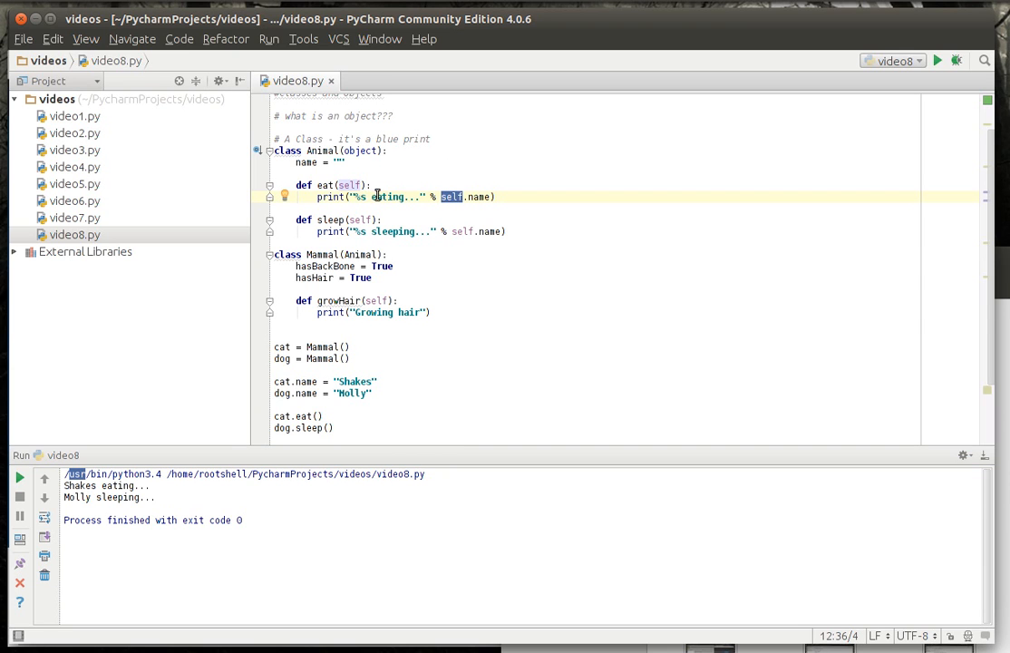
{"action": "mouse_move", "coordinate": [312, 151]}
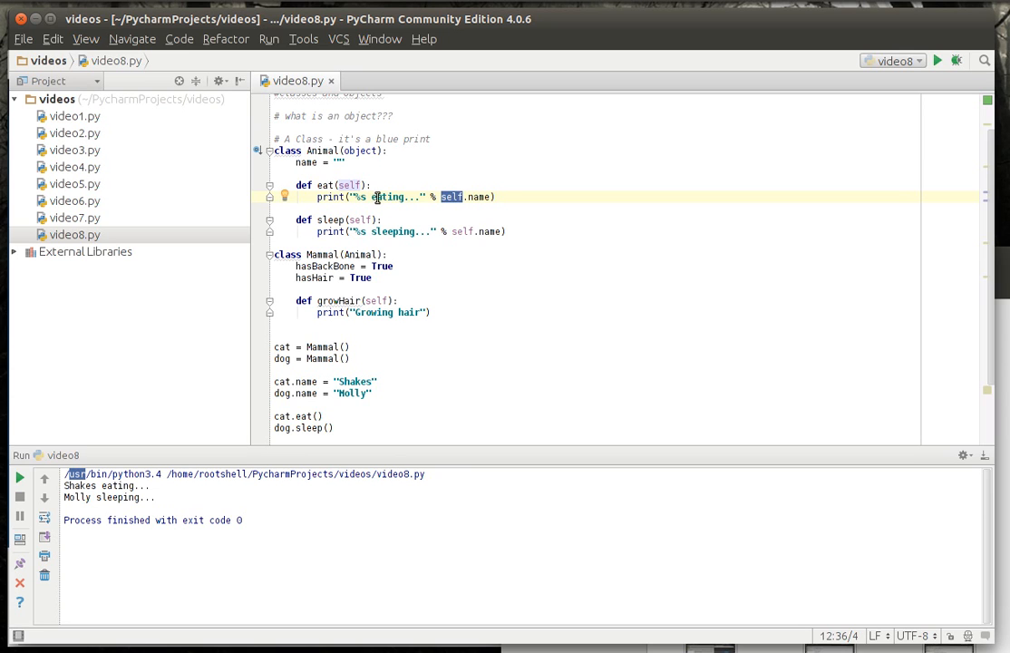
{"action": "mouse_move", "coordinate": [330, 151]}
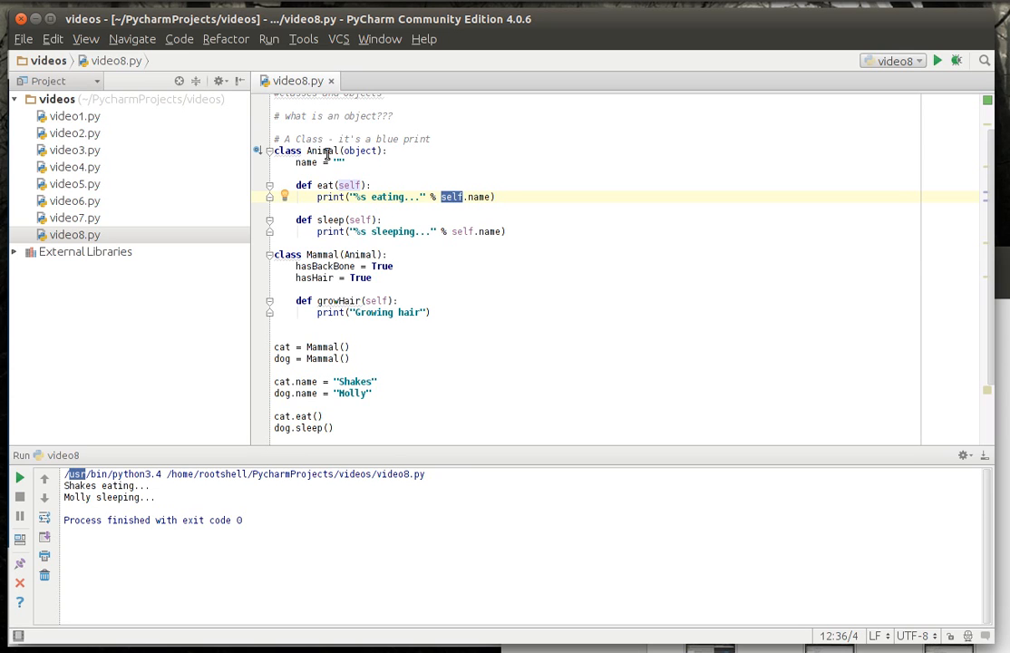
{"action": "double_click", "coordinate": [322, 254]}
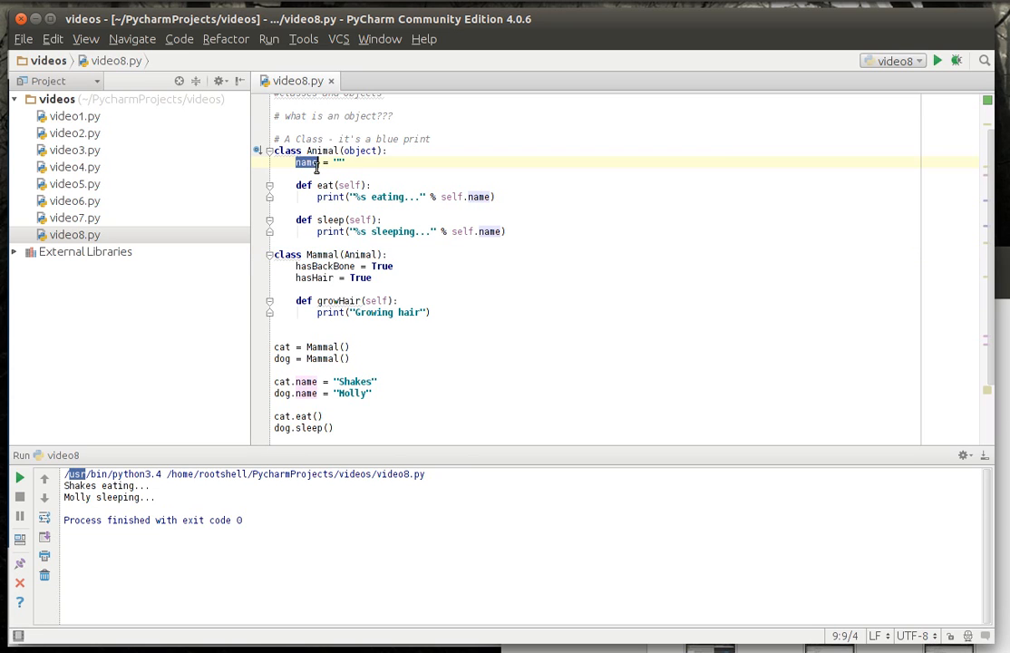
{"action": "mouse_move", "coordinate": [355, 220]}
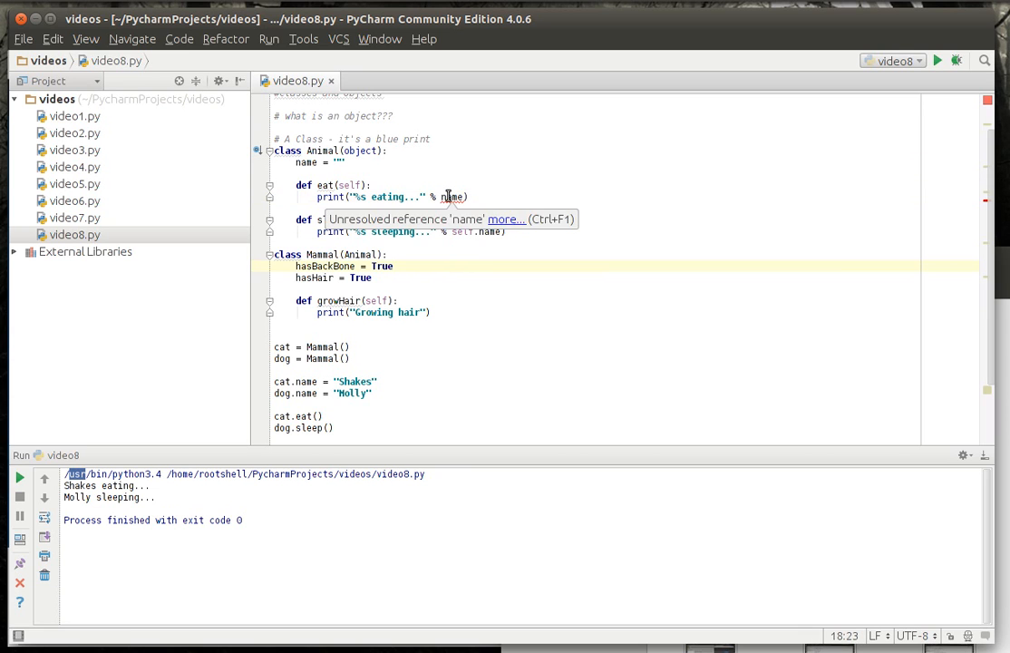
{"action": "mouse_move", "coordinate": [446, 230]}
{"action": "type", "text": "self."}
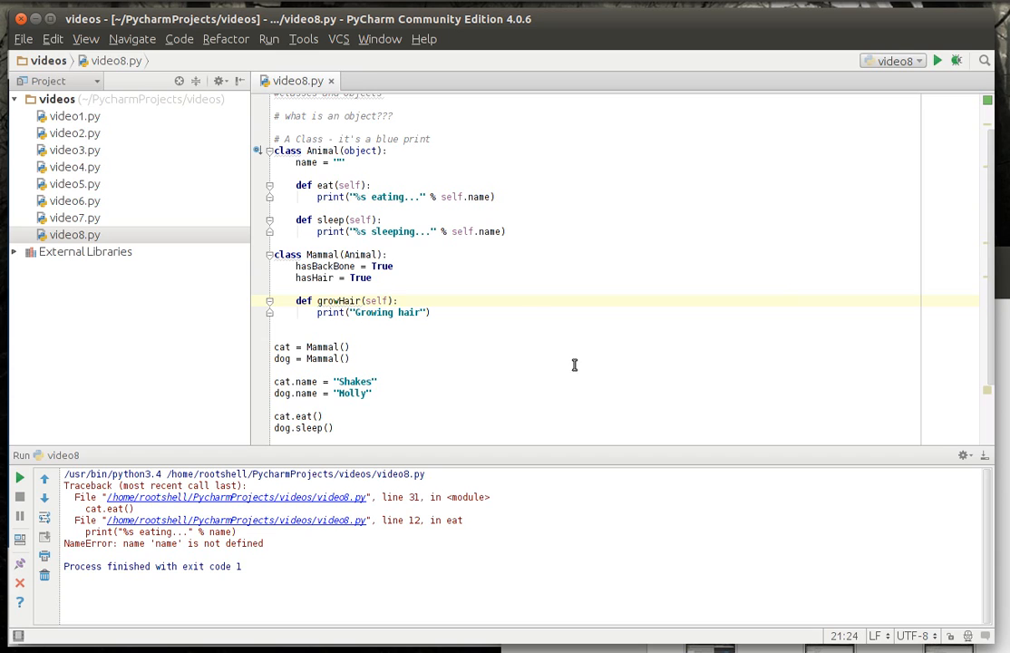
{"action": "mouse_move", "coordinate": [578, 378]}
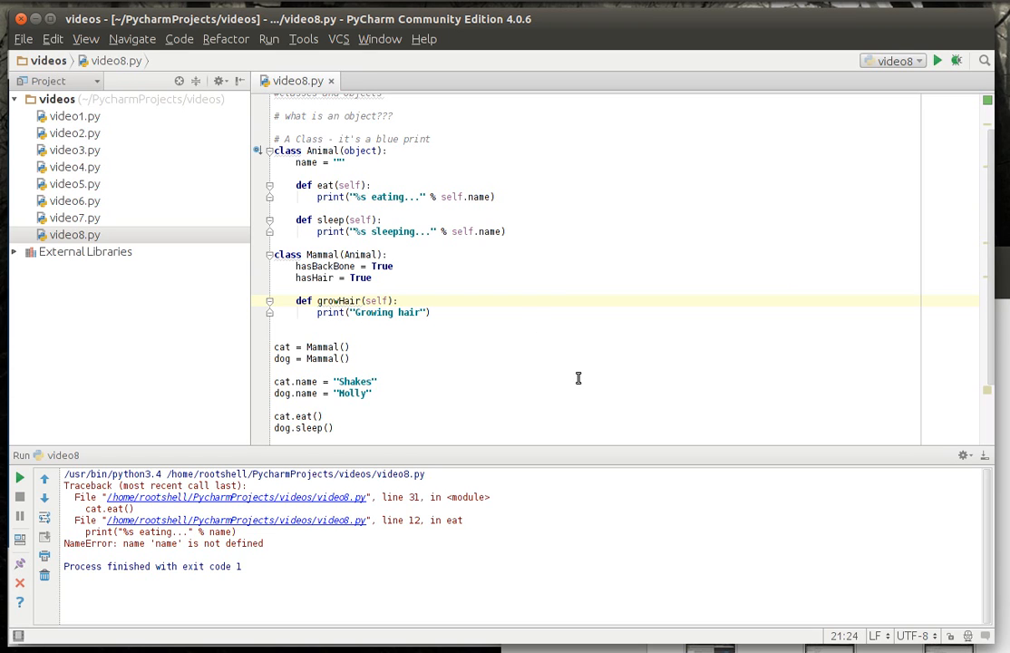
{"action": "left_click", "coordinate": [400, 300]}
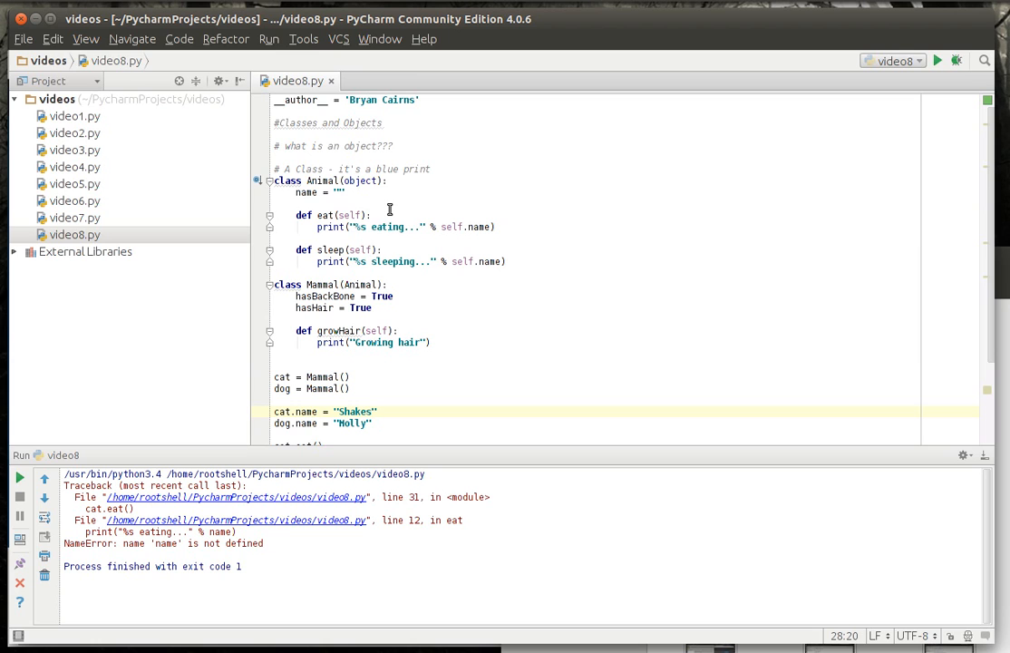
{"action": "mouse_move", "coordinate": [349, 214]}
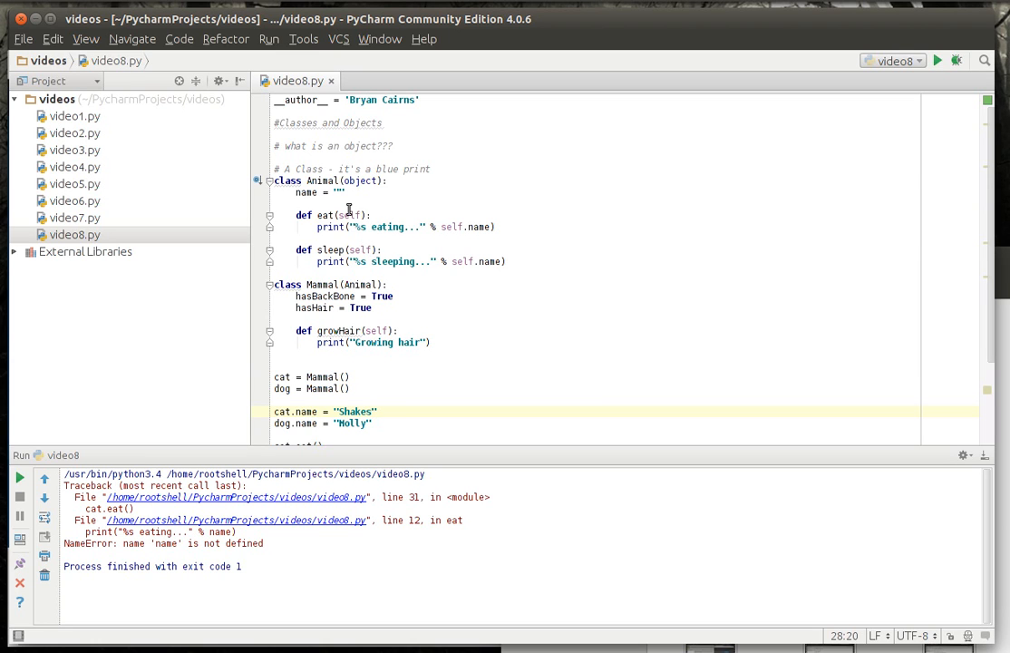
{"action": "mouse_move", "coordinate": [393, 283]}
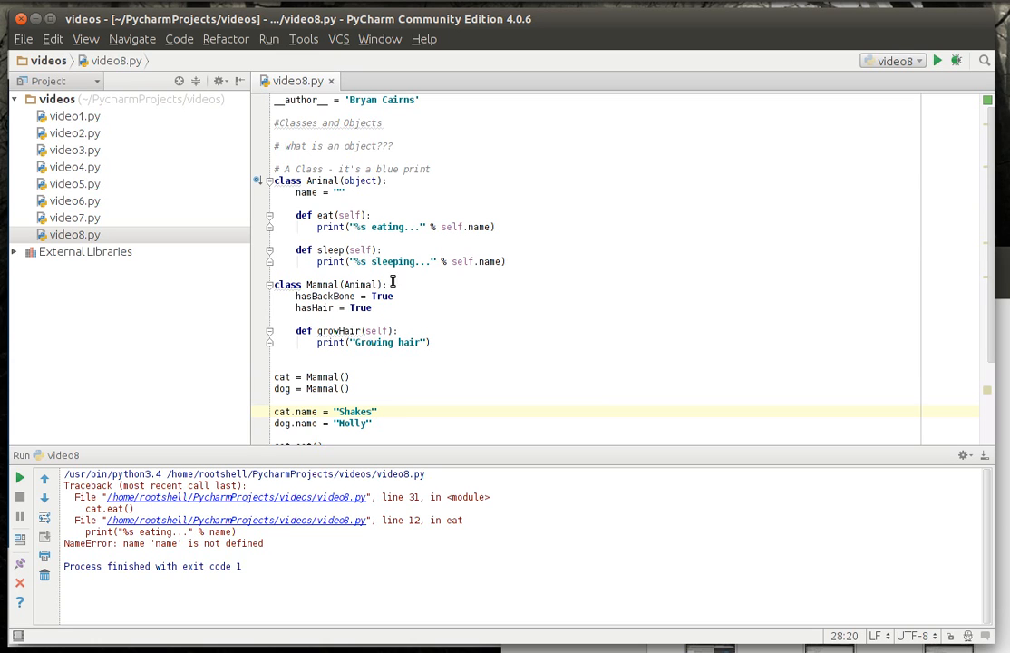
{"action": "mouse_move", "coordinate": [307, 310]}
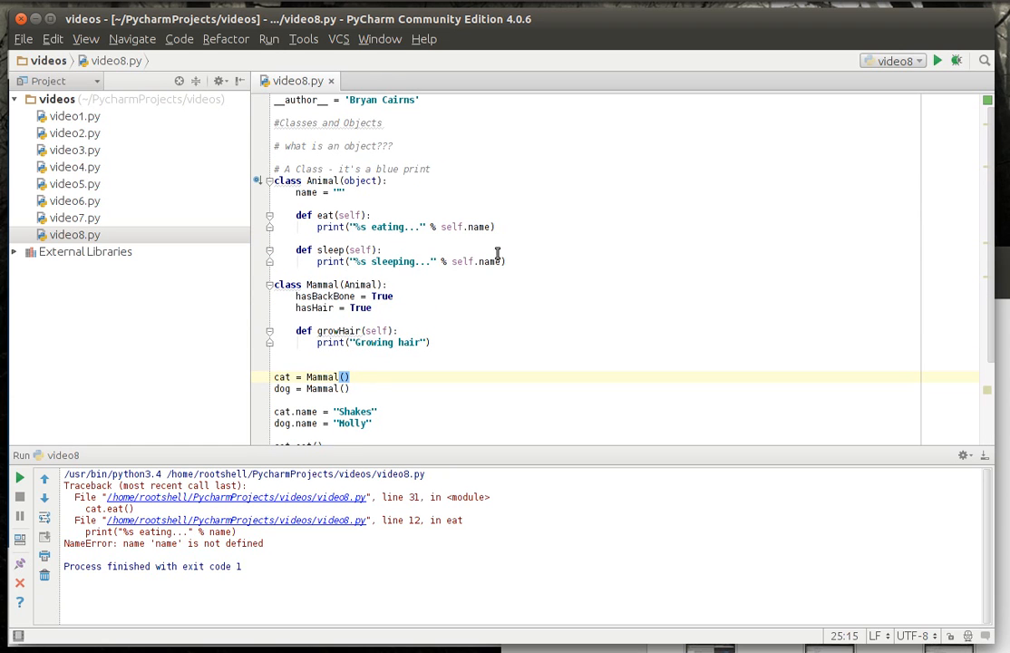
{"action": "mouse_move", "coordinate": [277, 181]}
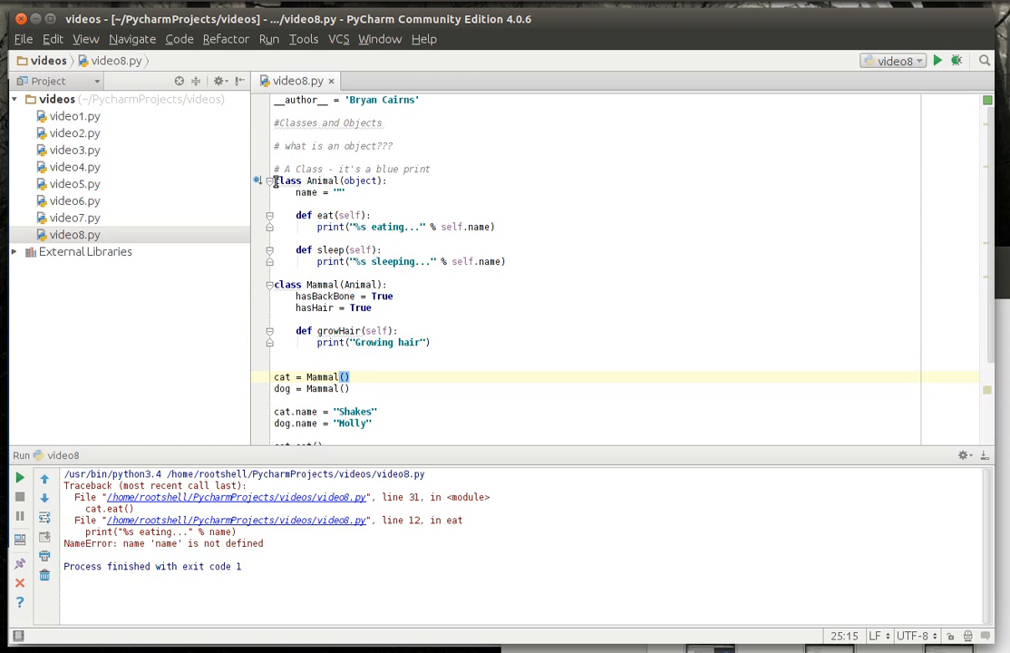
Step: Select the Animal class definition and scroll down toward the cat and dog instances
{"action": "left_click_drag", "start_coordinate": [274, 180], "coordinate": [275, 272]}
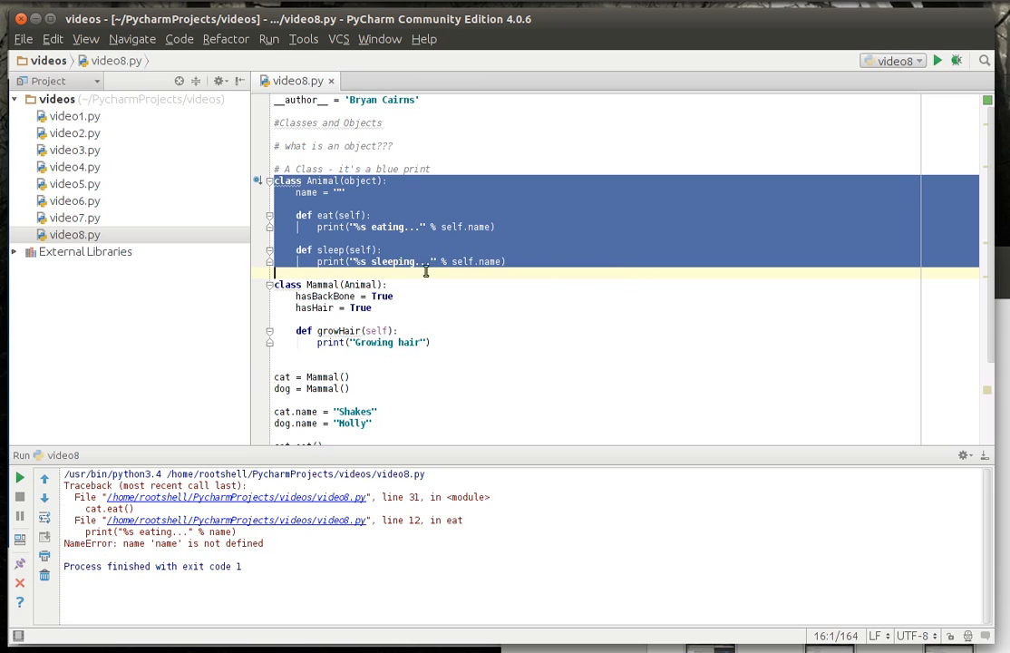
{"action": "mouse_move", "coordinate": [478, 267]}
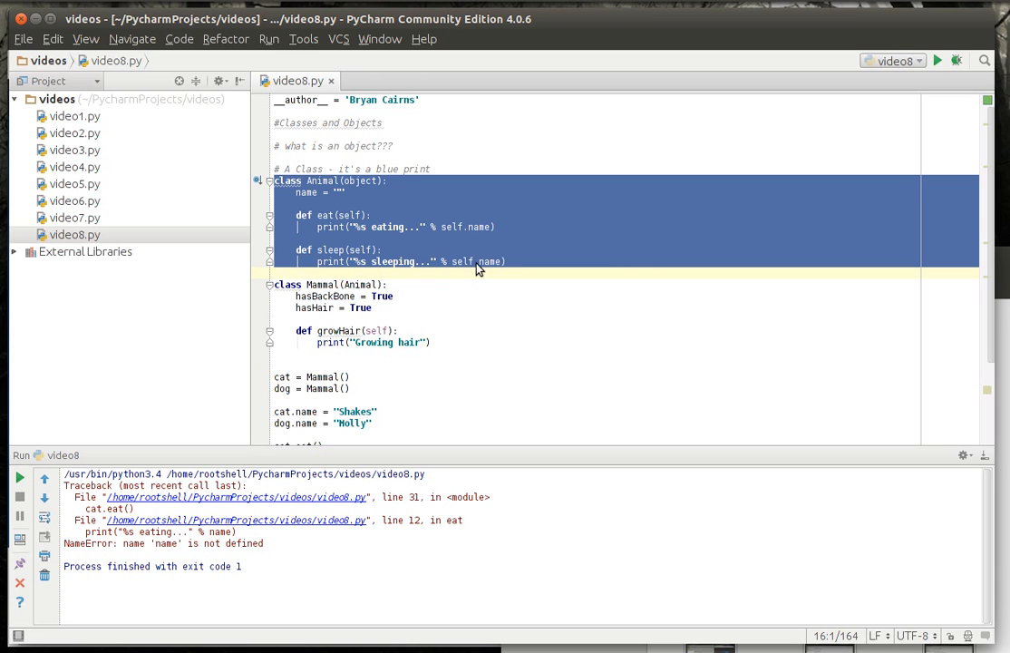
{"action": "mouse_move", "coordinate": [468, 273]}
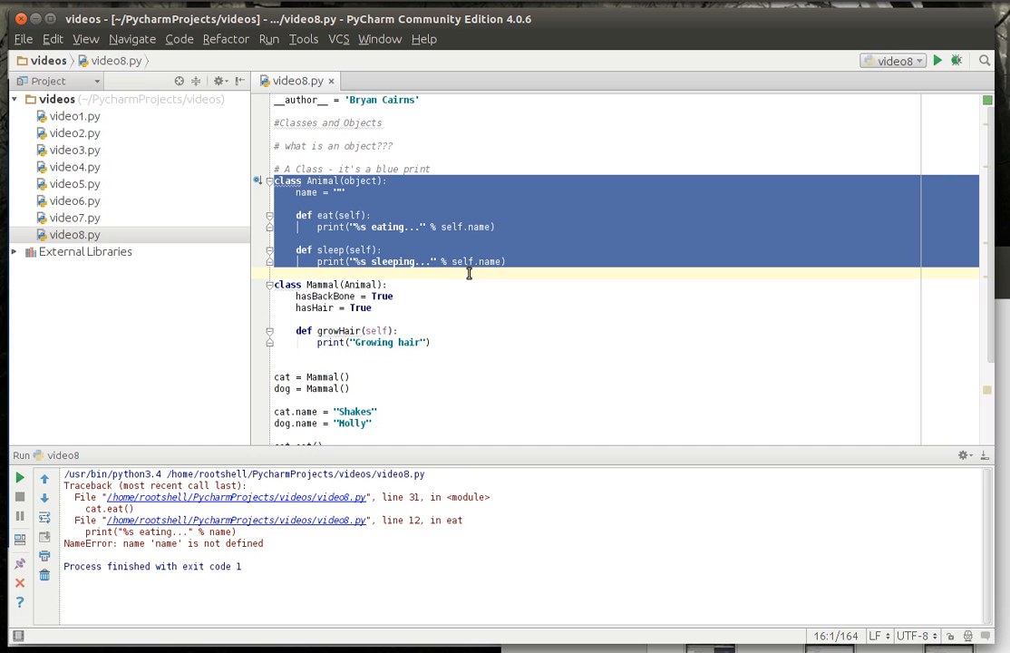
{"action": "scroll", "scroll_direction": "down", "scroll_amount": 3}
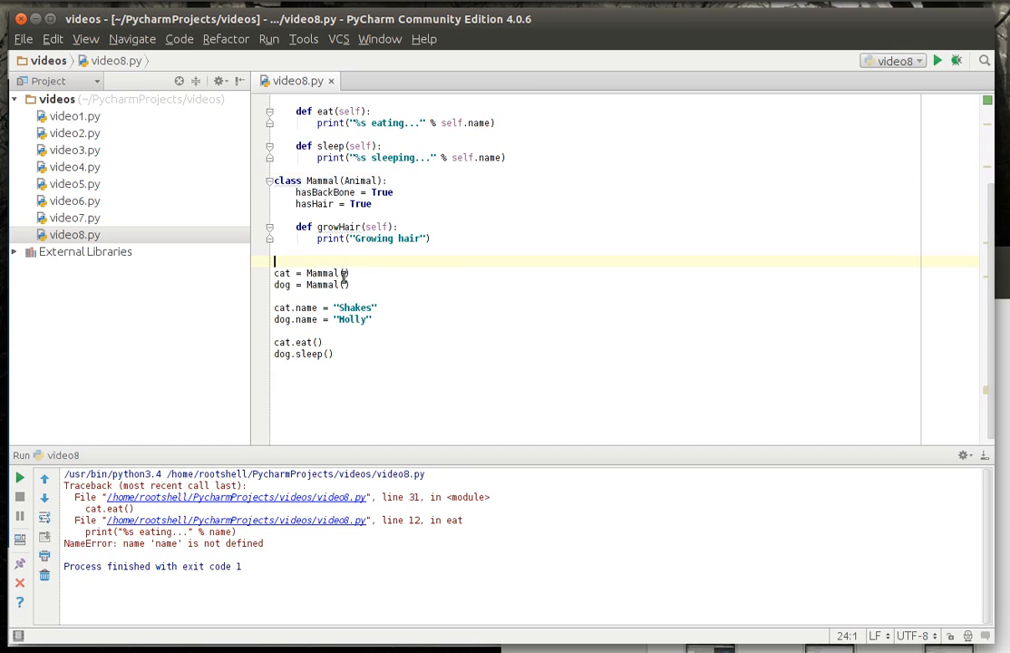
Step: Create a snake = Animal() instance above the cat and dog Mammal instances
{"action": "type", "text": "san"}
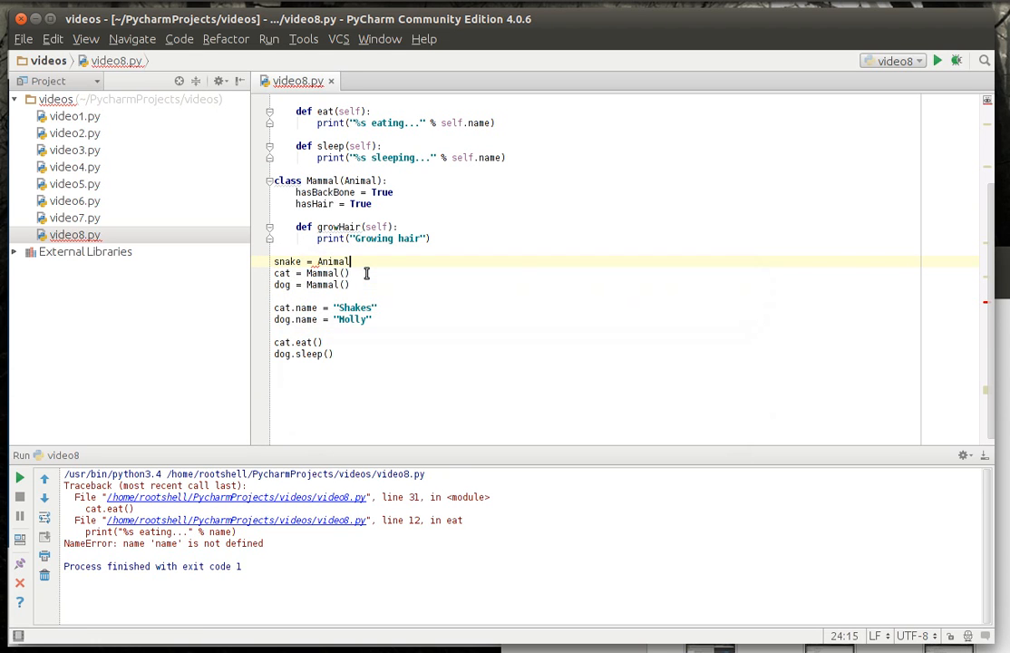
{"action": "type", "text": "()"}
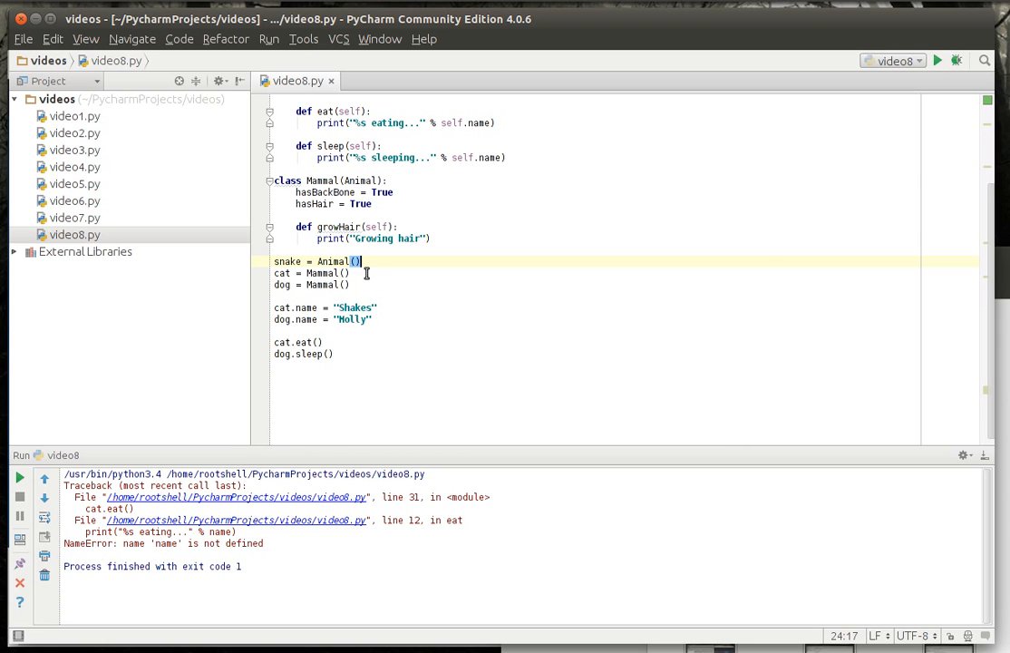
{"action": "left_click", "coordinate": [333, 295]}
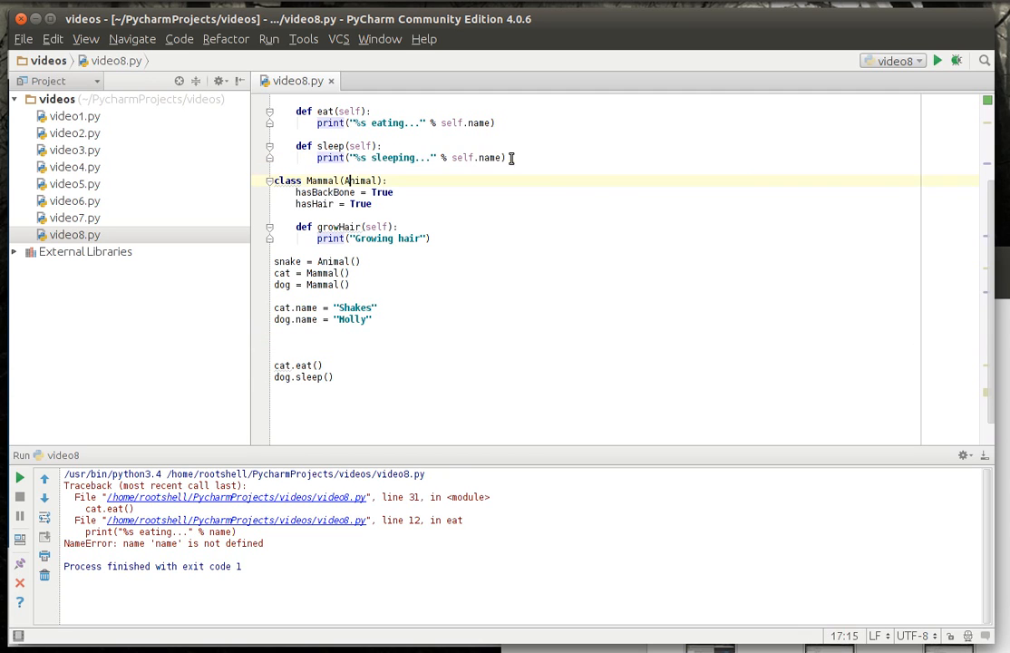
Step: Replace the growHair print line with print("%s grow hair..." % self.name)
{"action": "triple_click", "coordinate": [408, 156]}
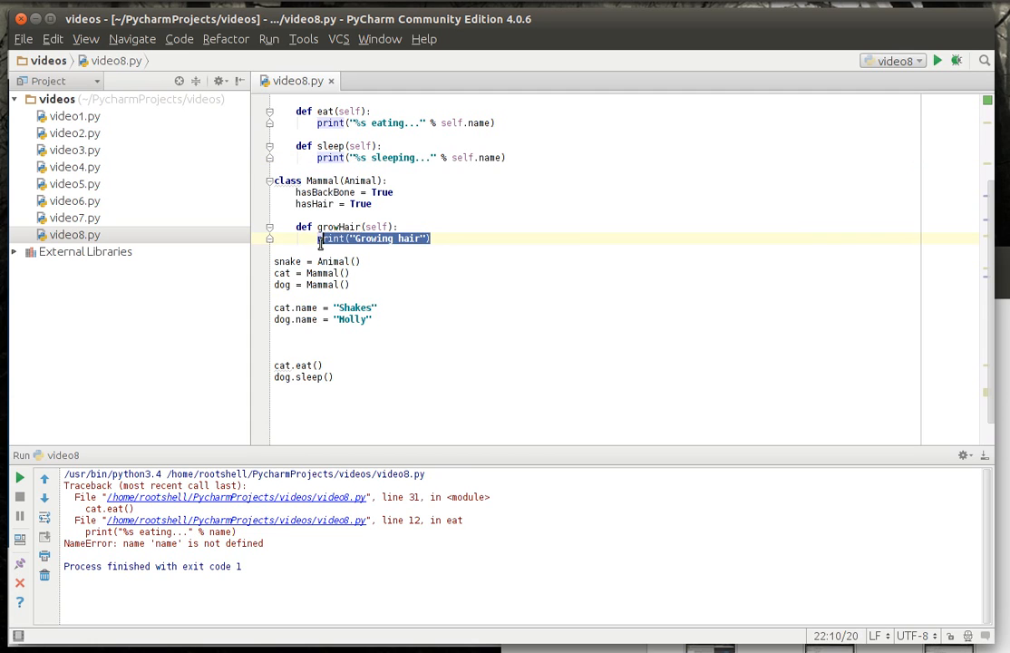
{"action": "type", "text": "\"%s sleeping...\" % self.name"}
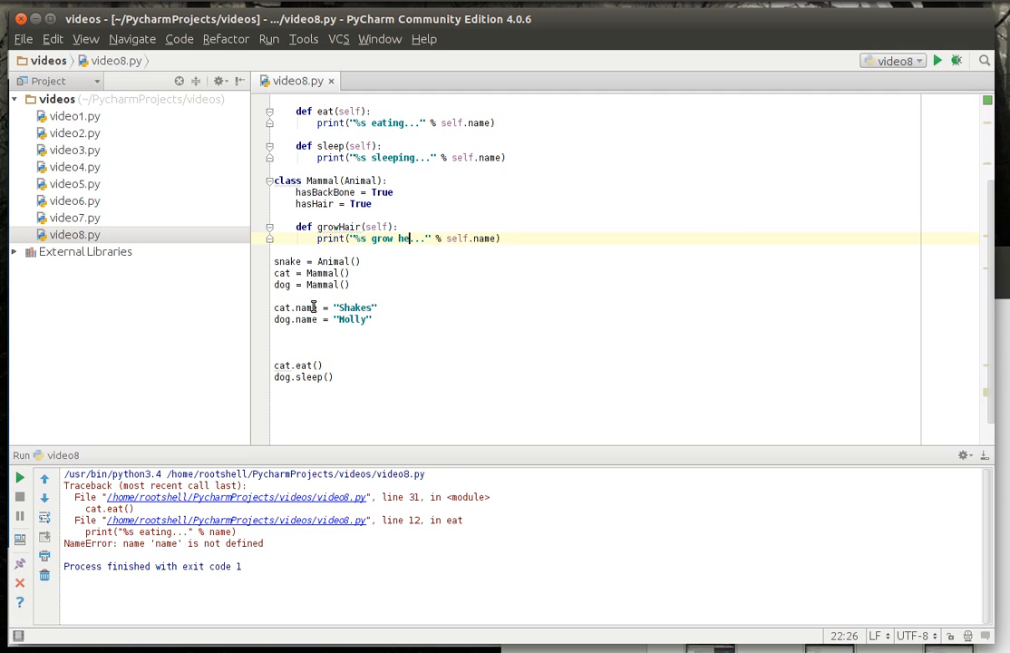
{"action": "type", "text": "ir"}
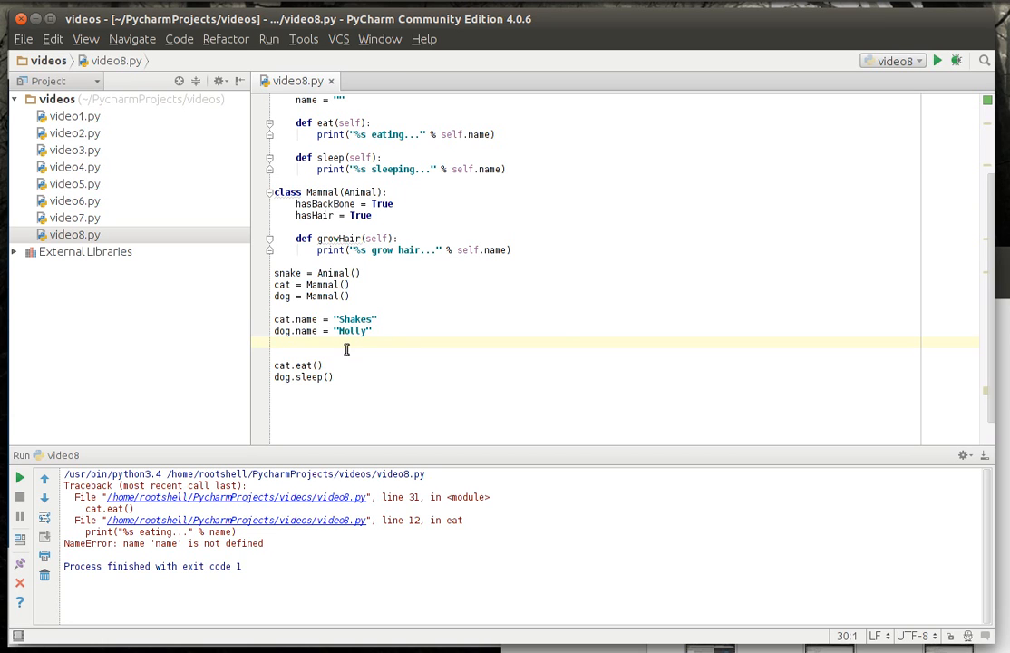
{"action": "mouse_move", "coordinate": [390, 342]}
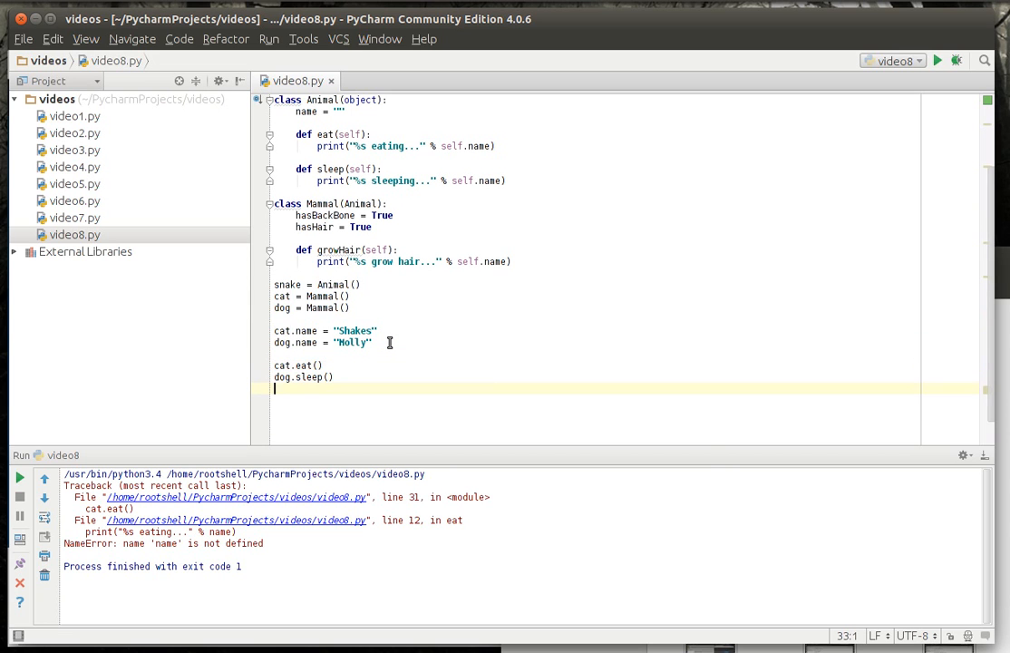
Step: Append cat.growHair() and dog.growHair() calls, checking snake's autocompletion and removing that line
{"action": "type", "text": "cat."}
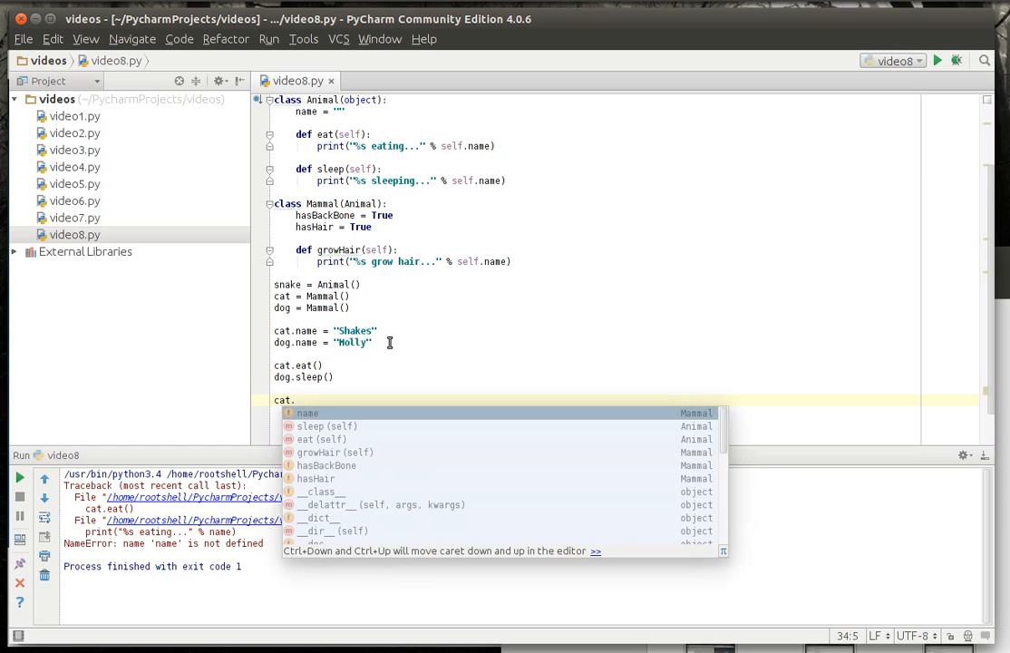
{"action": "type", "text": "growHair()"}
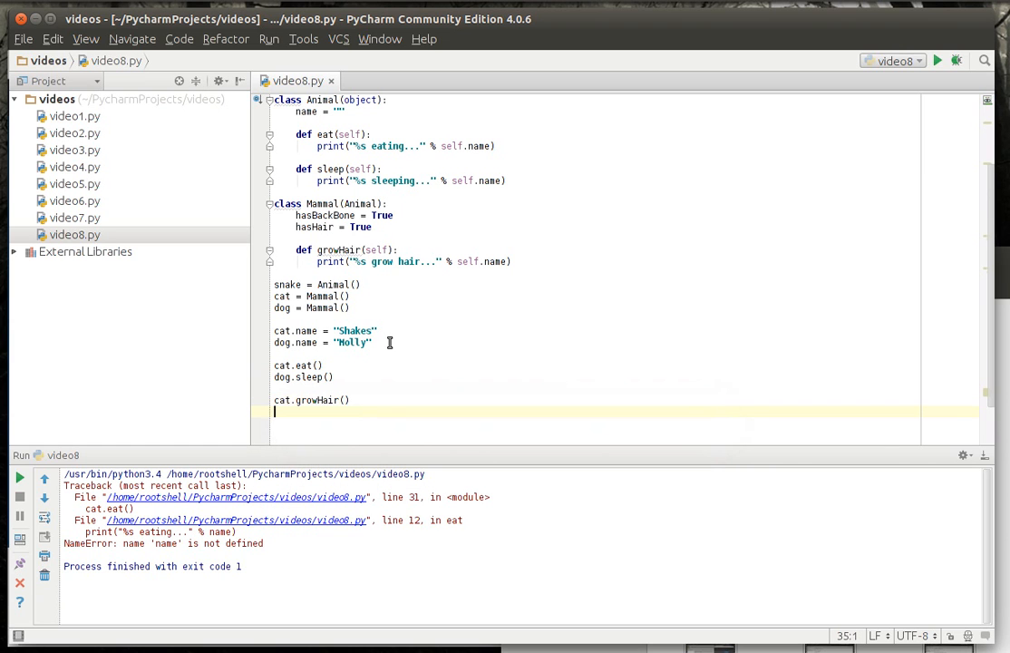
{"action": "type", "text": "dog.gor"}
{"action": "type", "text": "s"}
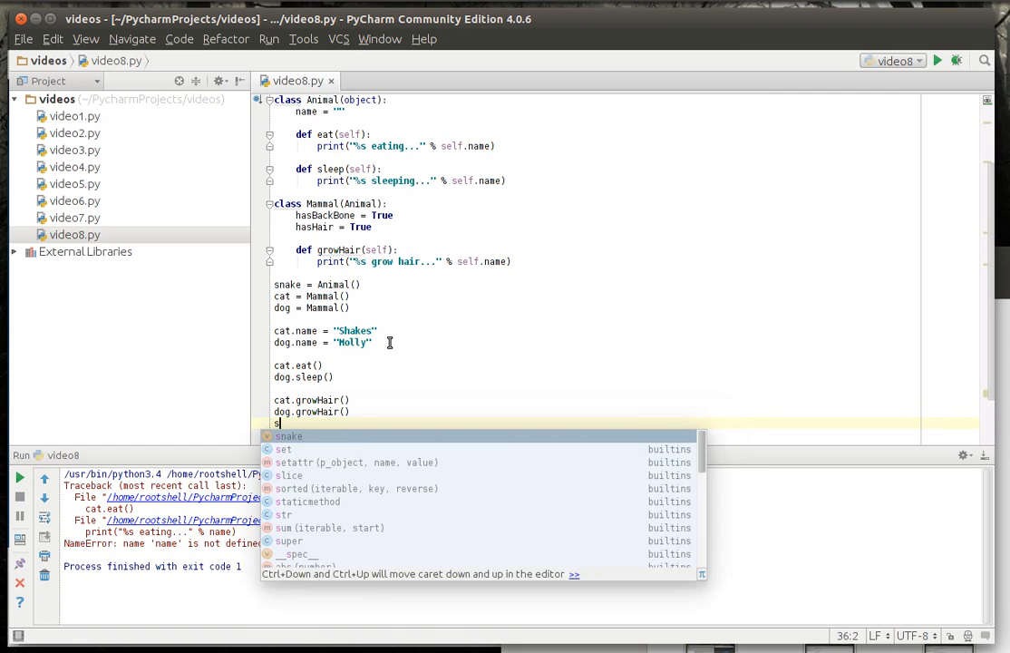
{"action": "type", "text": "nake.g"}
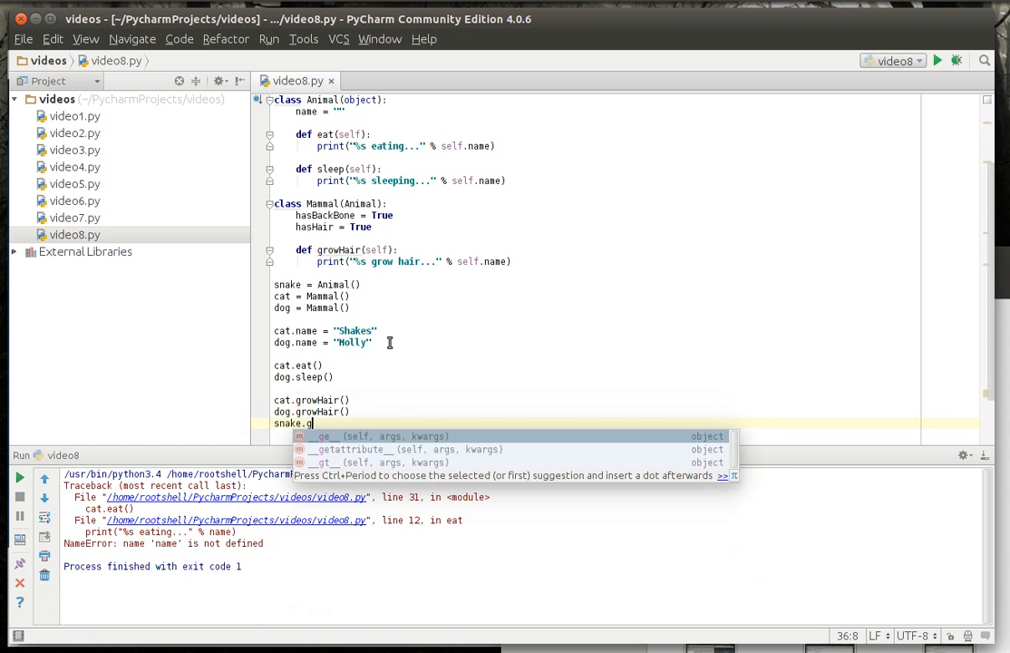
{"action": "type", "text": "r"}
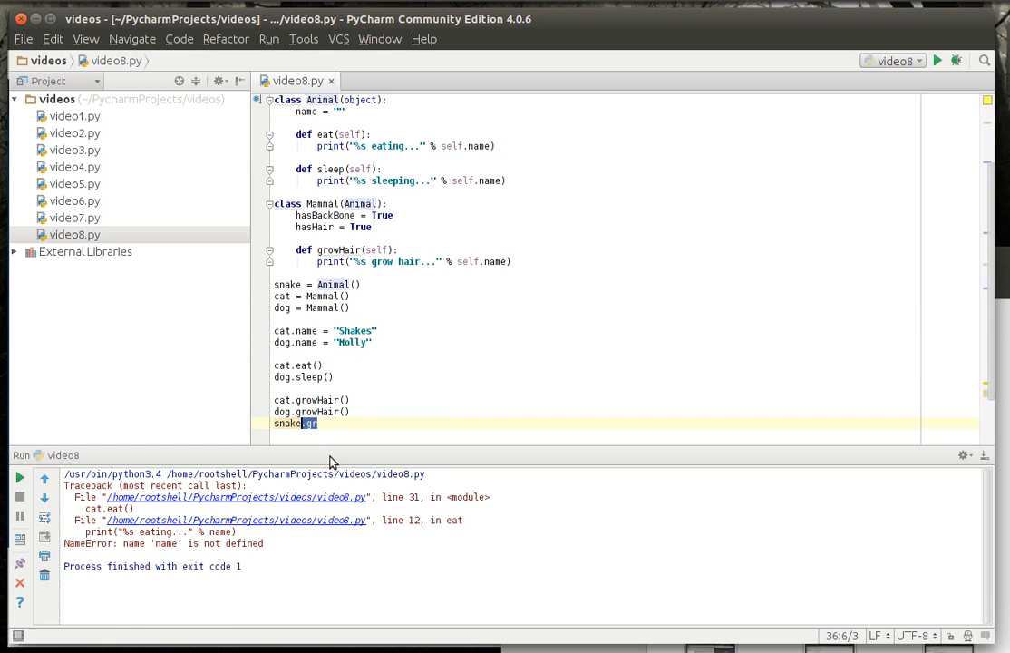
{"action": "type", "text": "."}
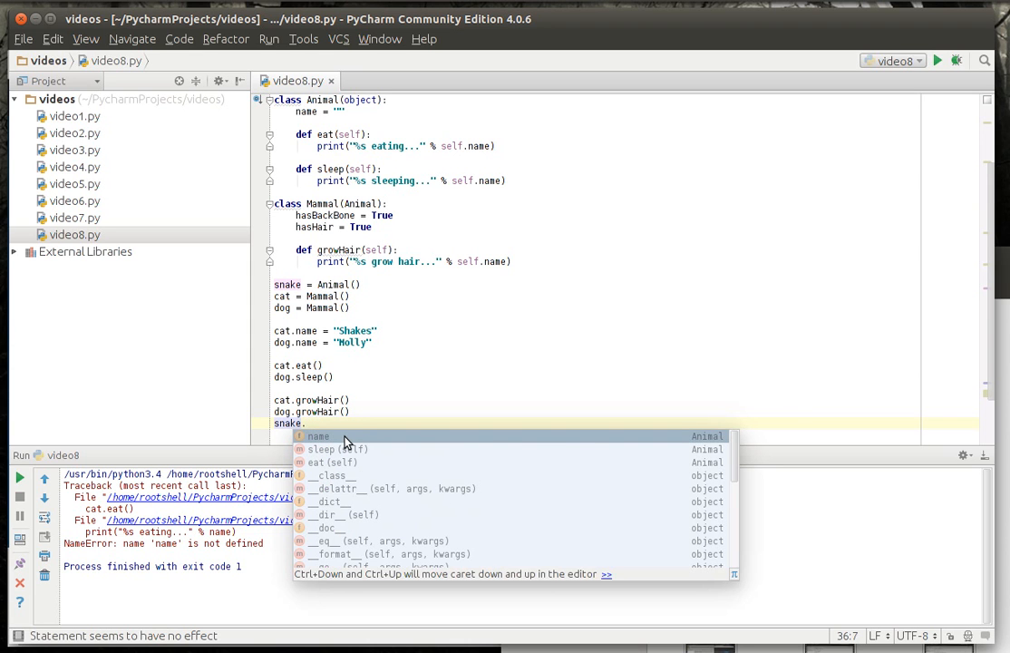
{"action": "type", "text": "sl"}
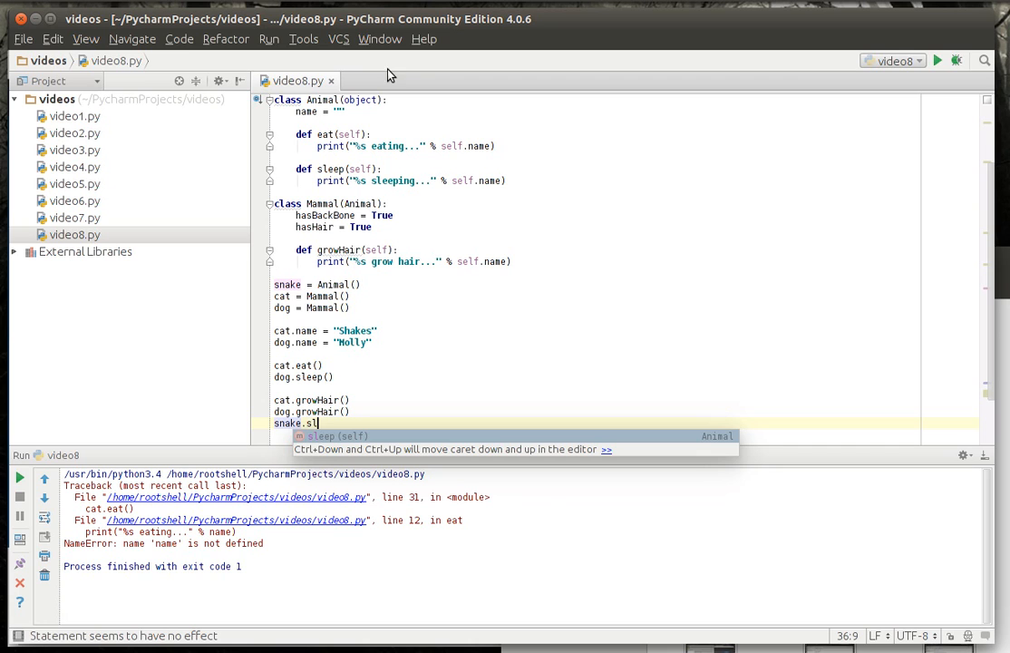
{"action": "mouse_move", "coordinate": [366, 280]}
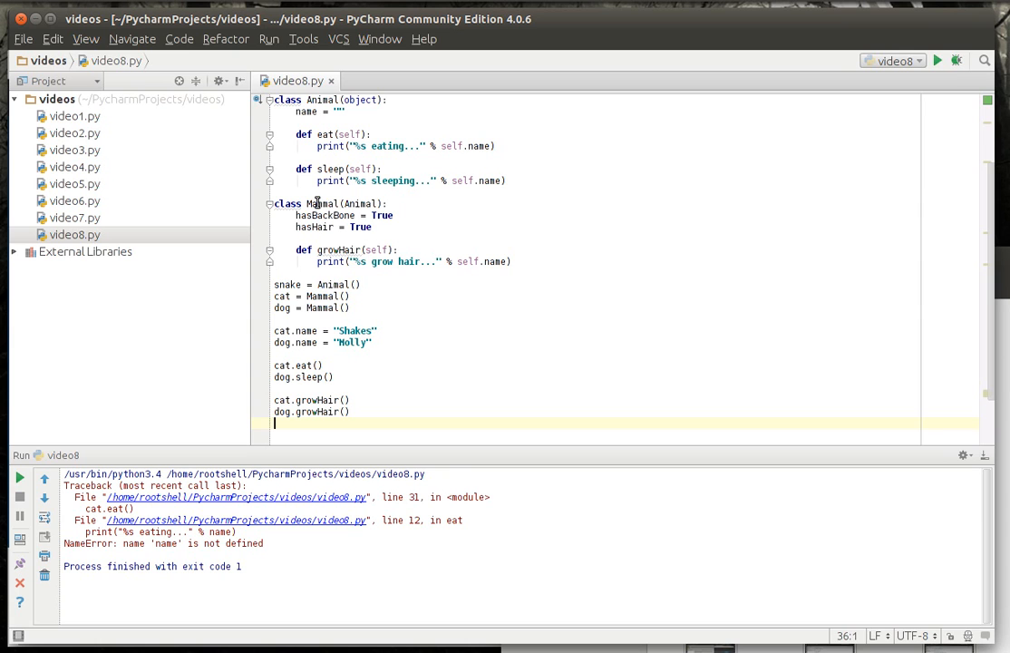
{"action": "double_click", "coordinate": [319, 203]}
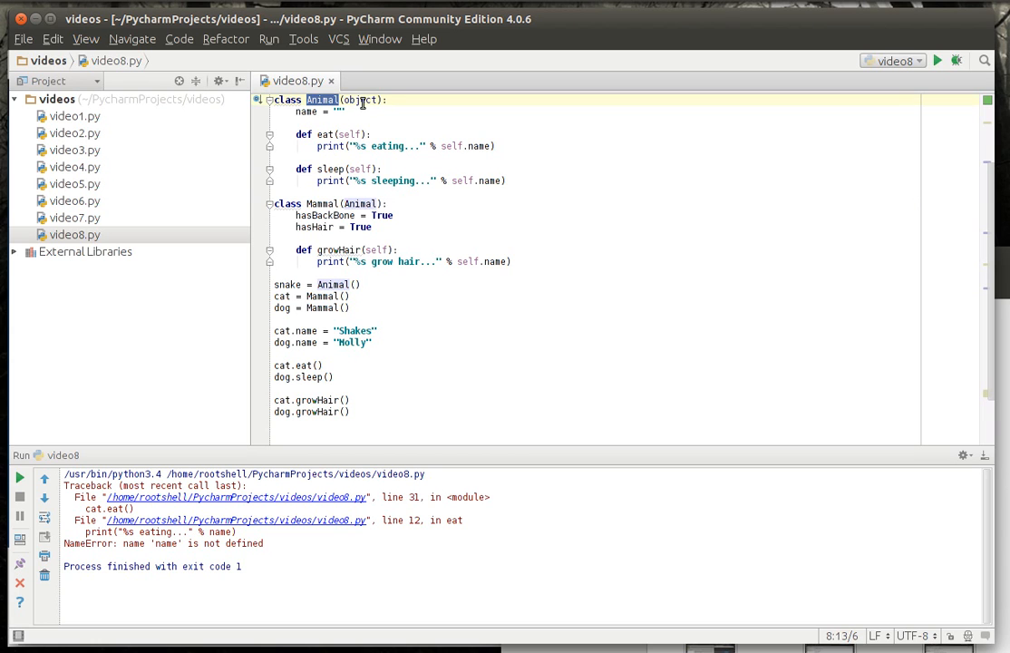
{"action": "double_click", "coordinate": [364, 99]}
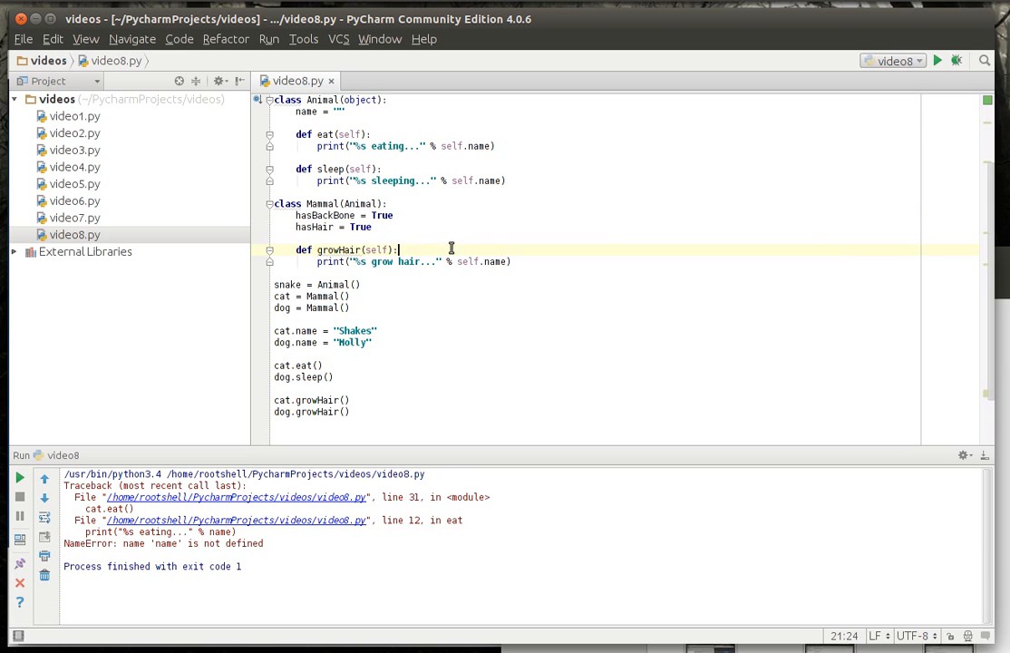
{"action": "mouse_move", "coordinate": [530, 305]}
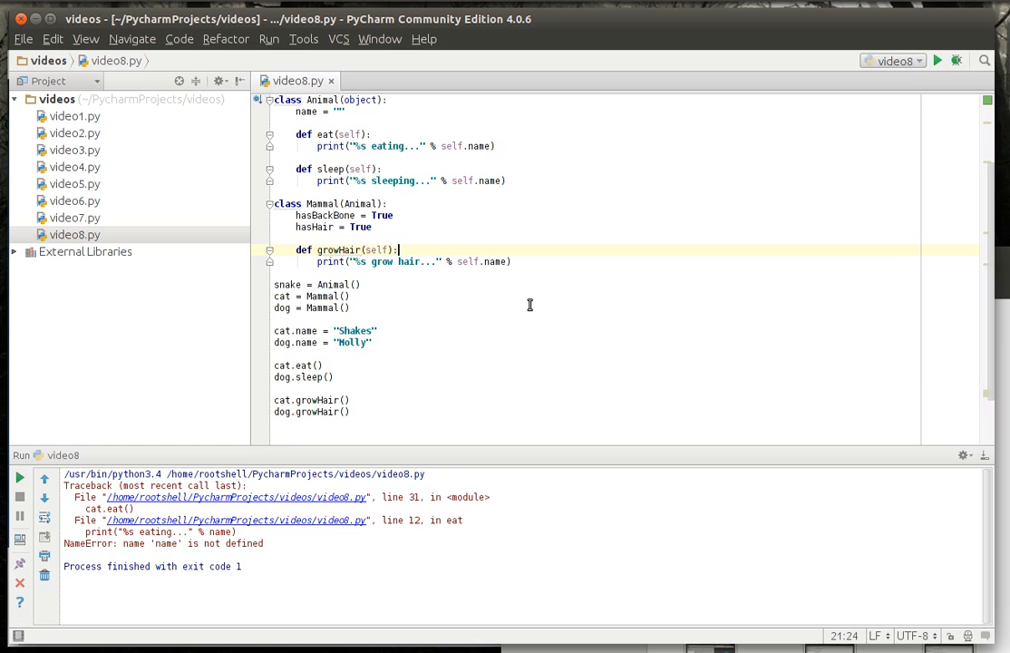
{"action": "mouse_move", "coordinate": [490, 328]}
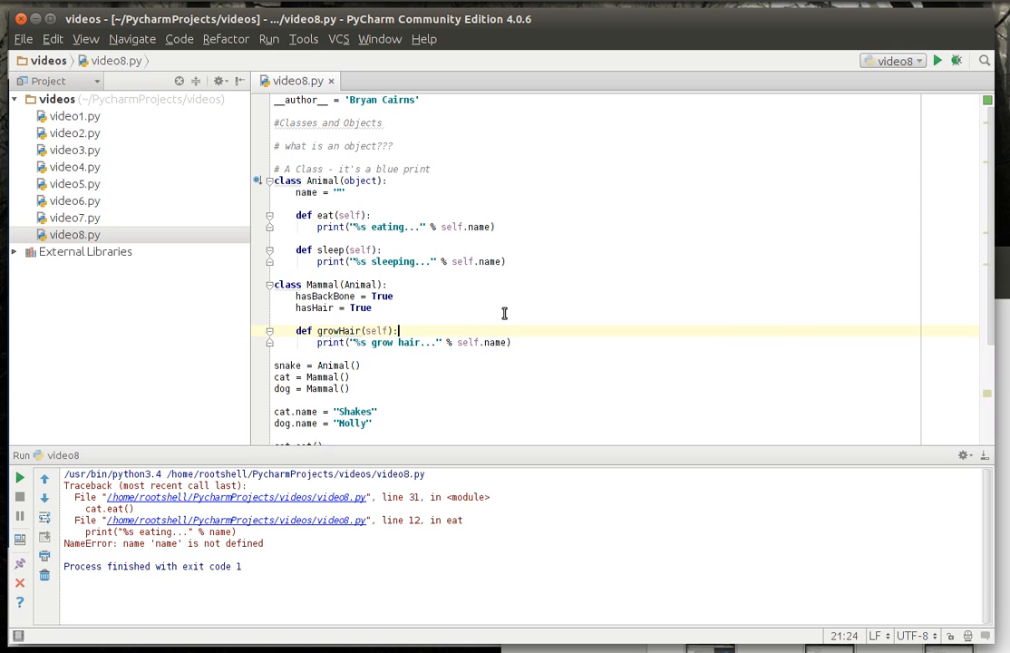
{"action": "mouse_move", "coordinate": [497, 324]}
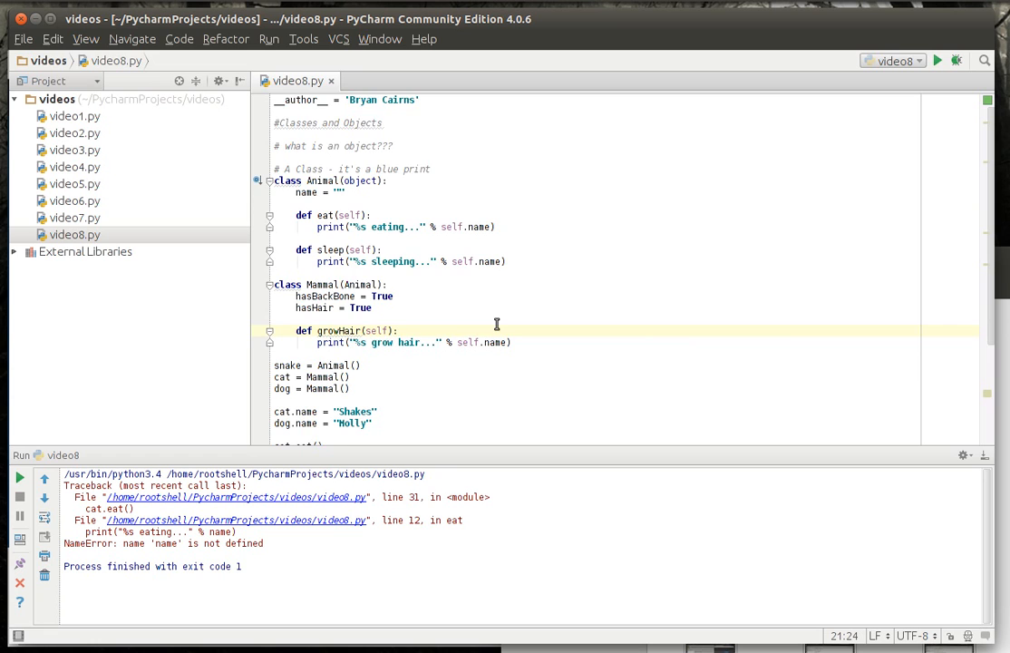
{"action": "scroll", "scroll_direction": "down", "scroll_amount": 3}
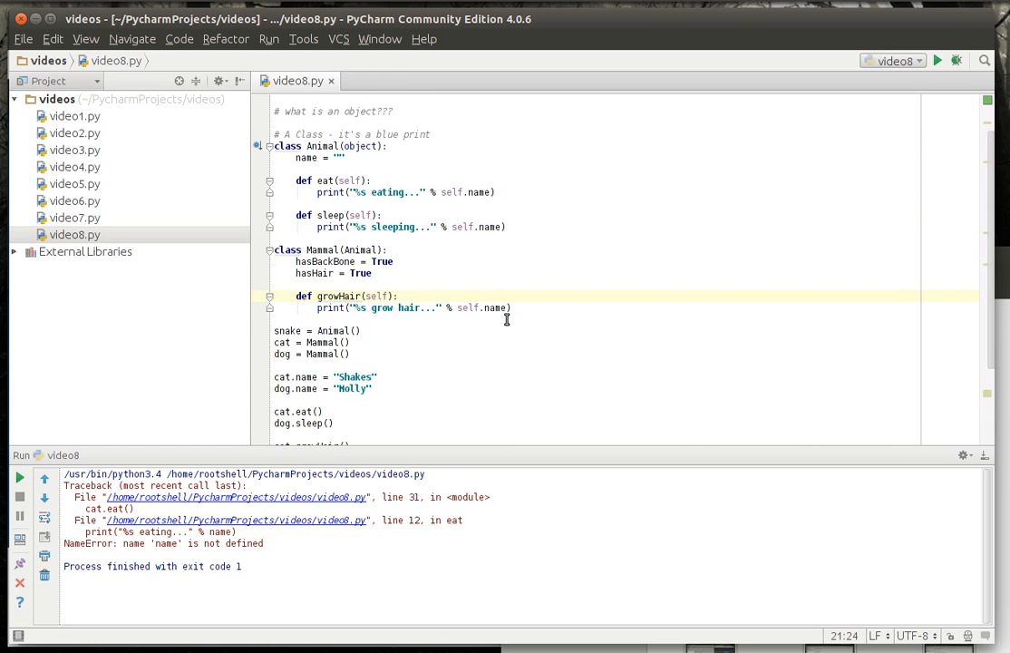
{"action": "mouse_move", "coordinate": [504, 332]}
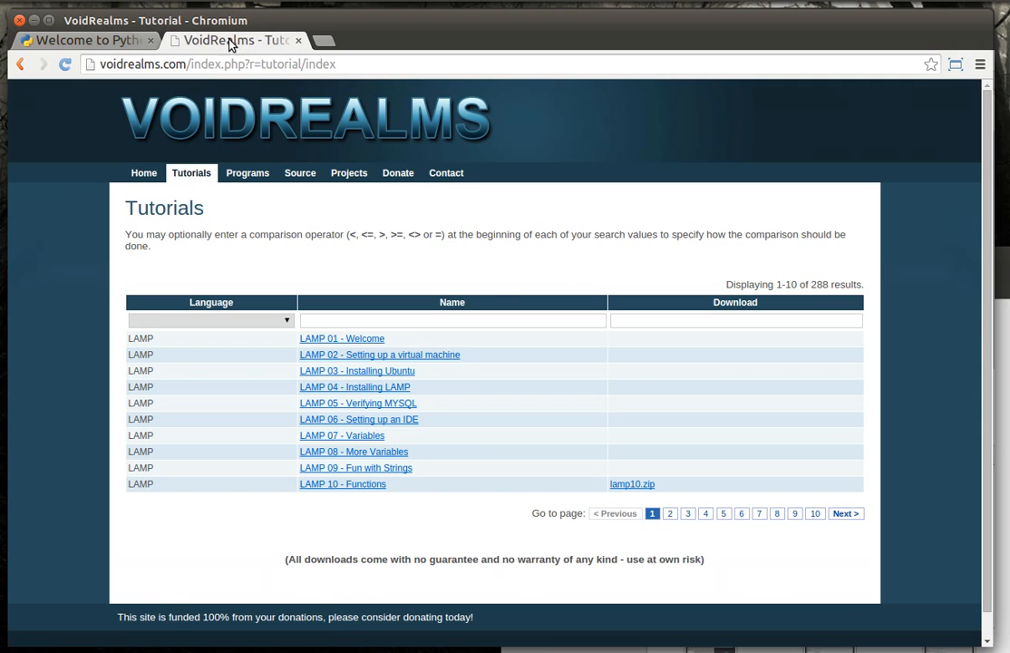
Step: Filter the VoidRealms tutorials list by Language to Python
{"action": "left_click", "coordinate": [211, 320]}
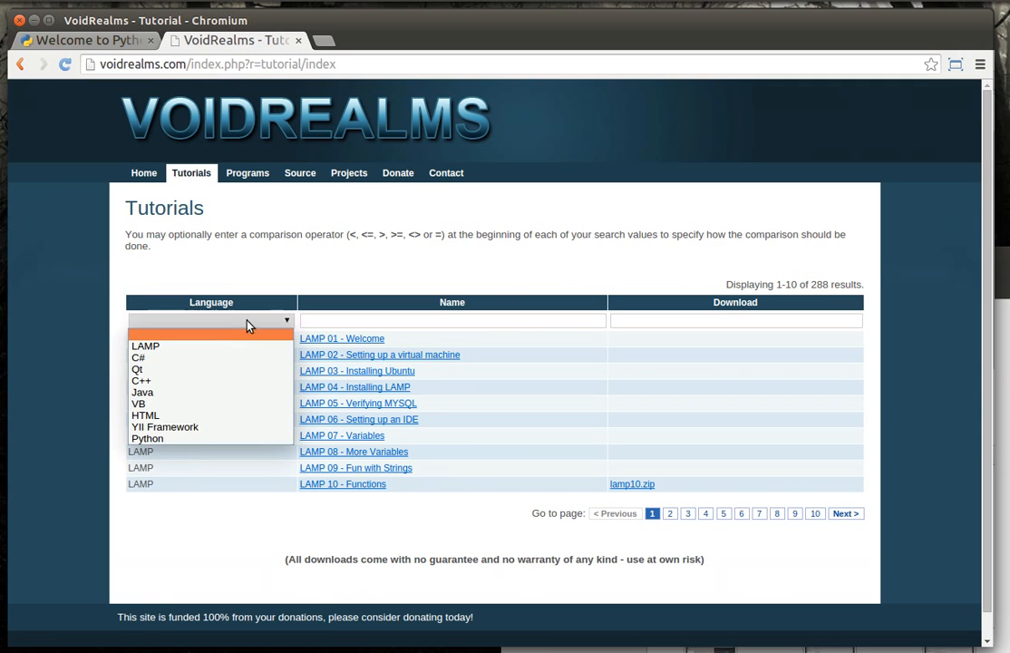
{"action": "left_click", "coordinate": [147, 438]}
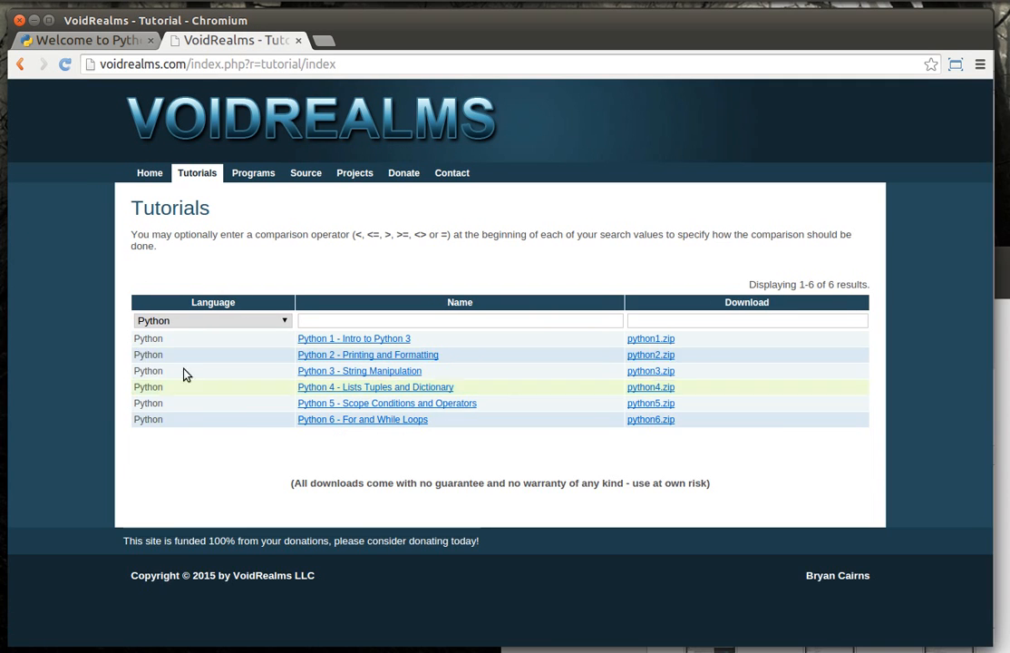
{"action": "mouse_move", "coordinate": [190, 356]}
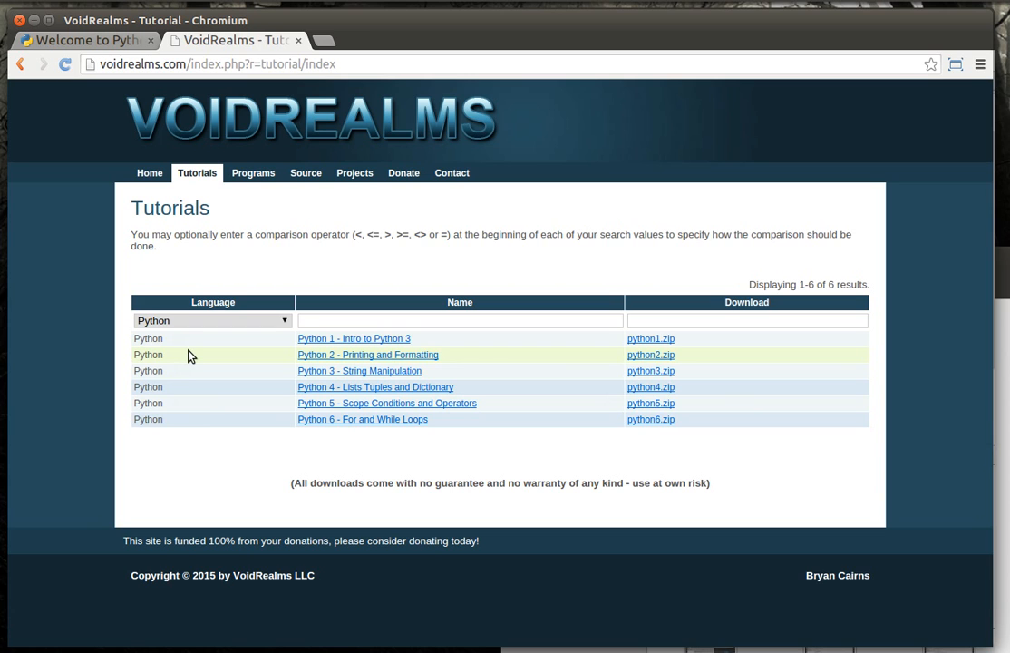